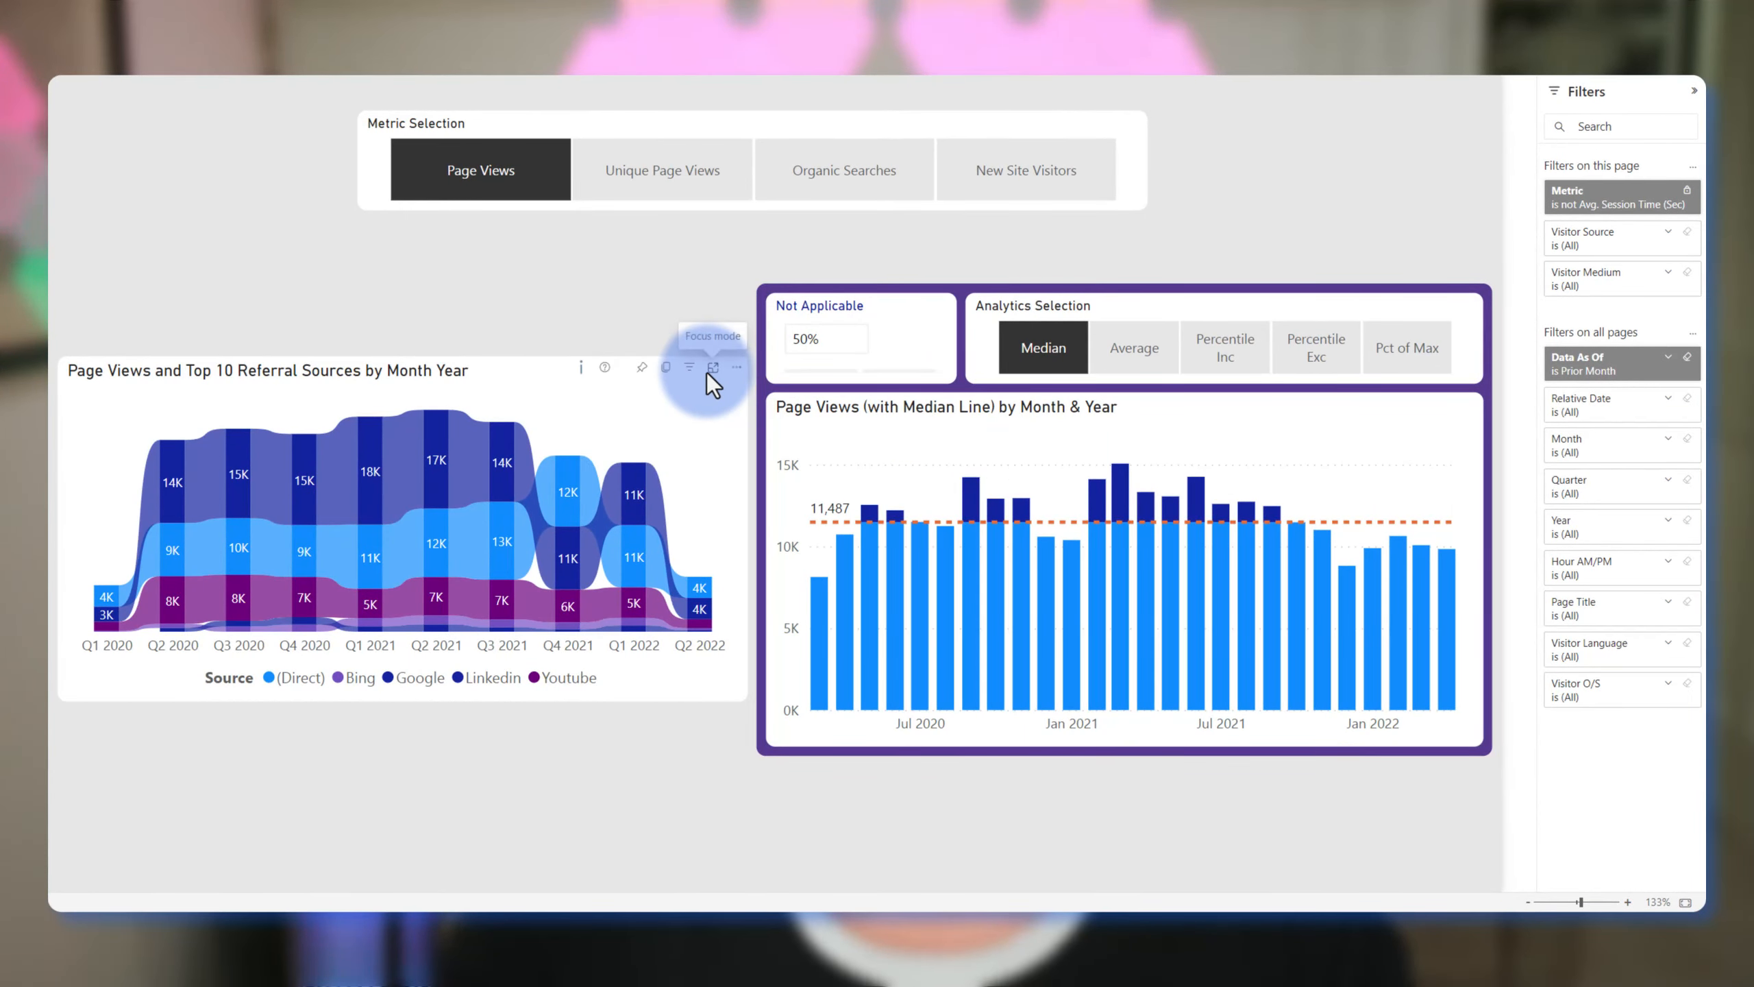
# Briefly enter editing and return to the read-only report view
pyautogui.click(688, 367)
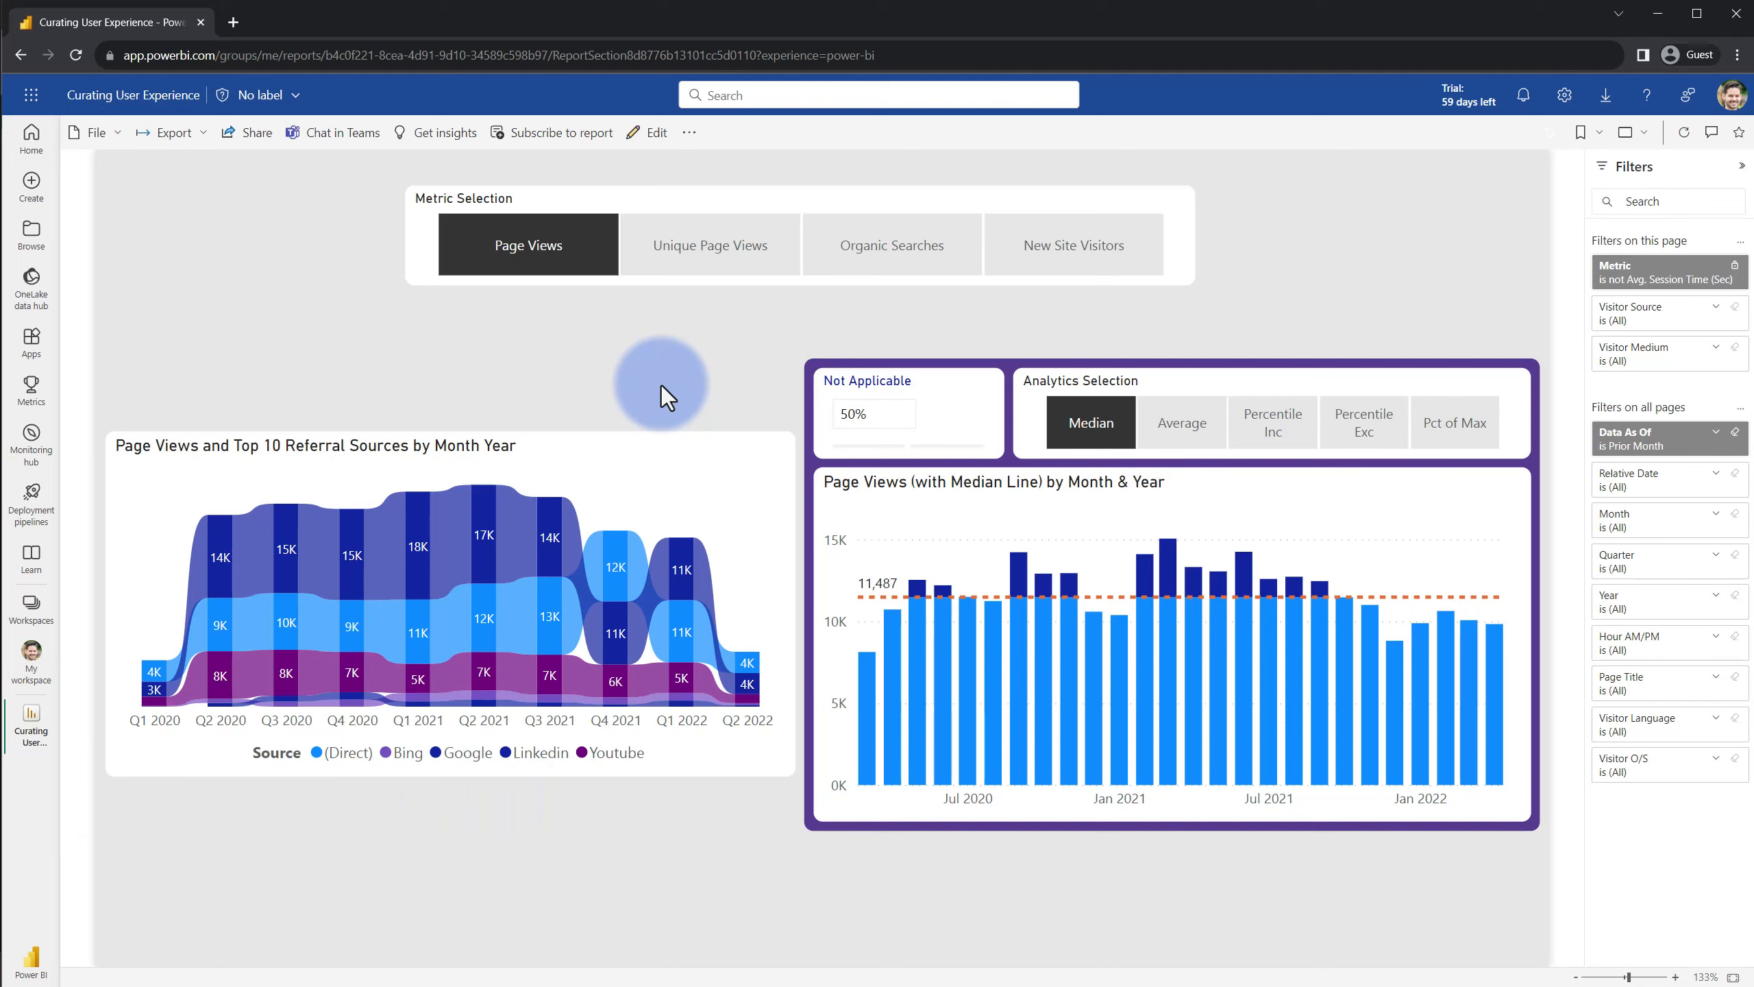
pyautogui.moveTo(648, 389)
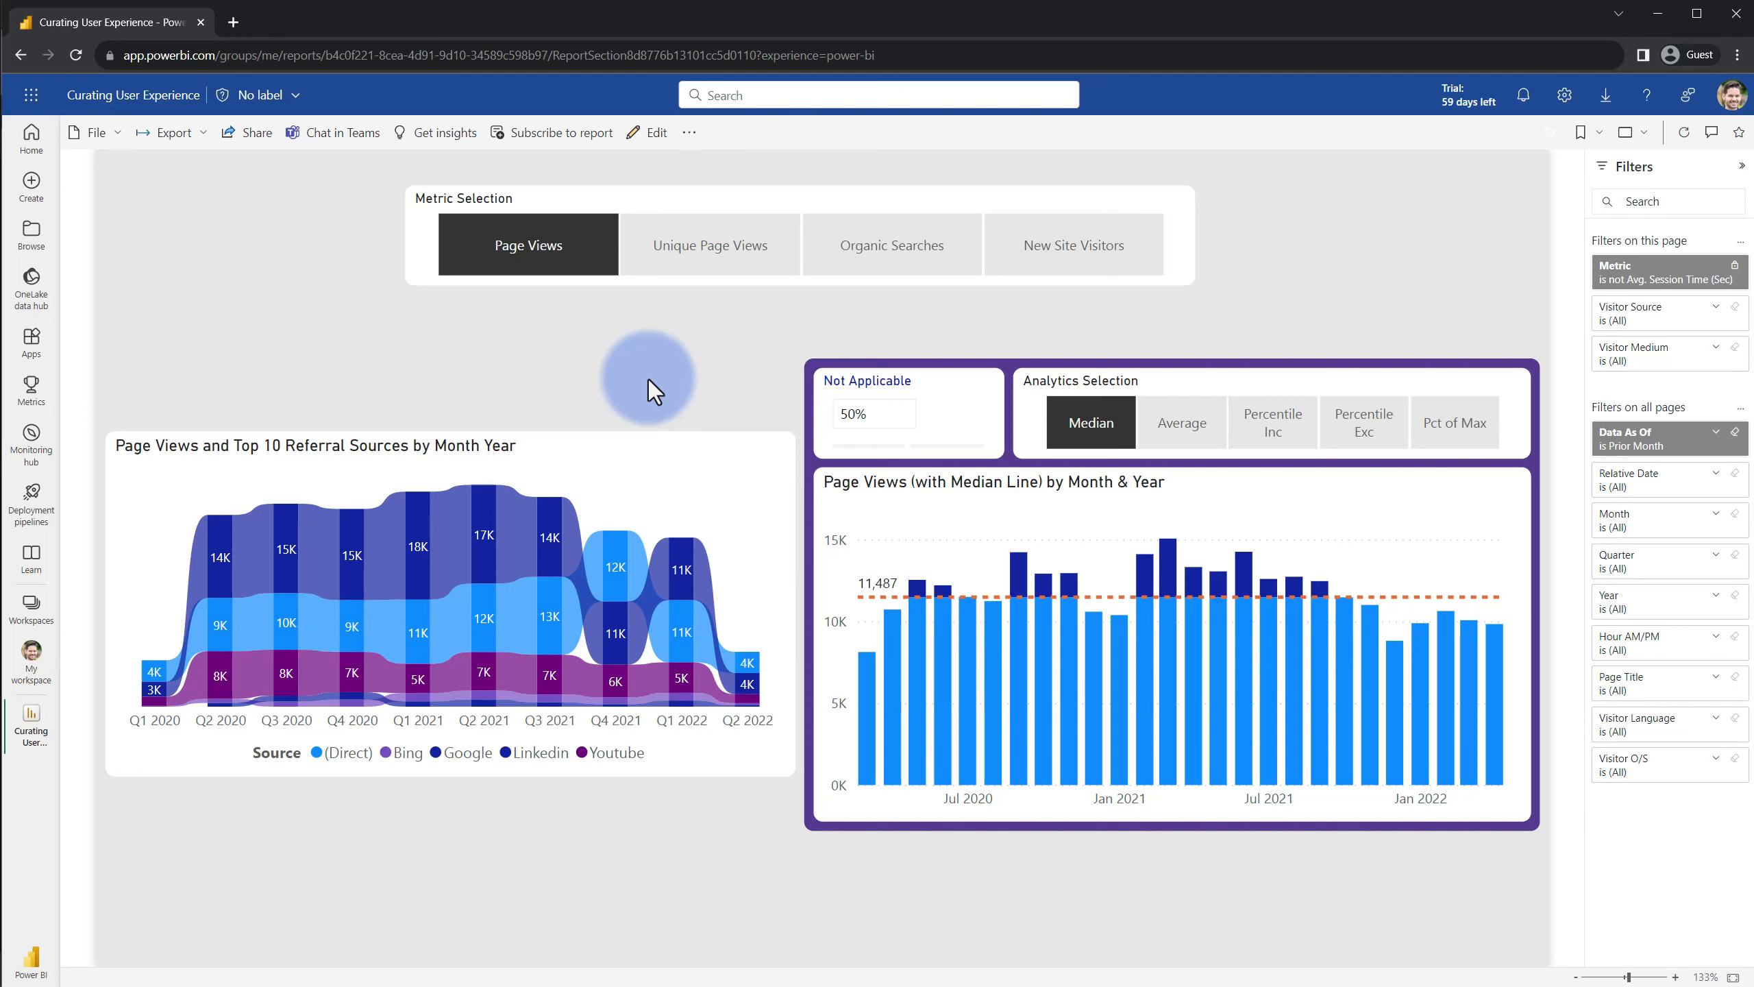
pyautogui.click(94, 132)
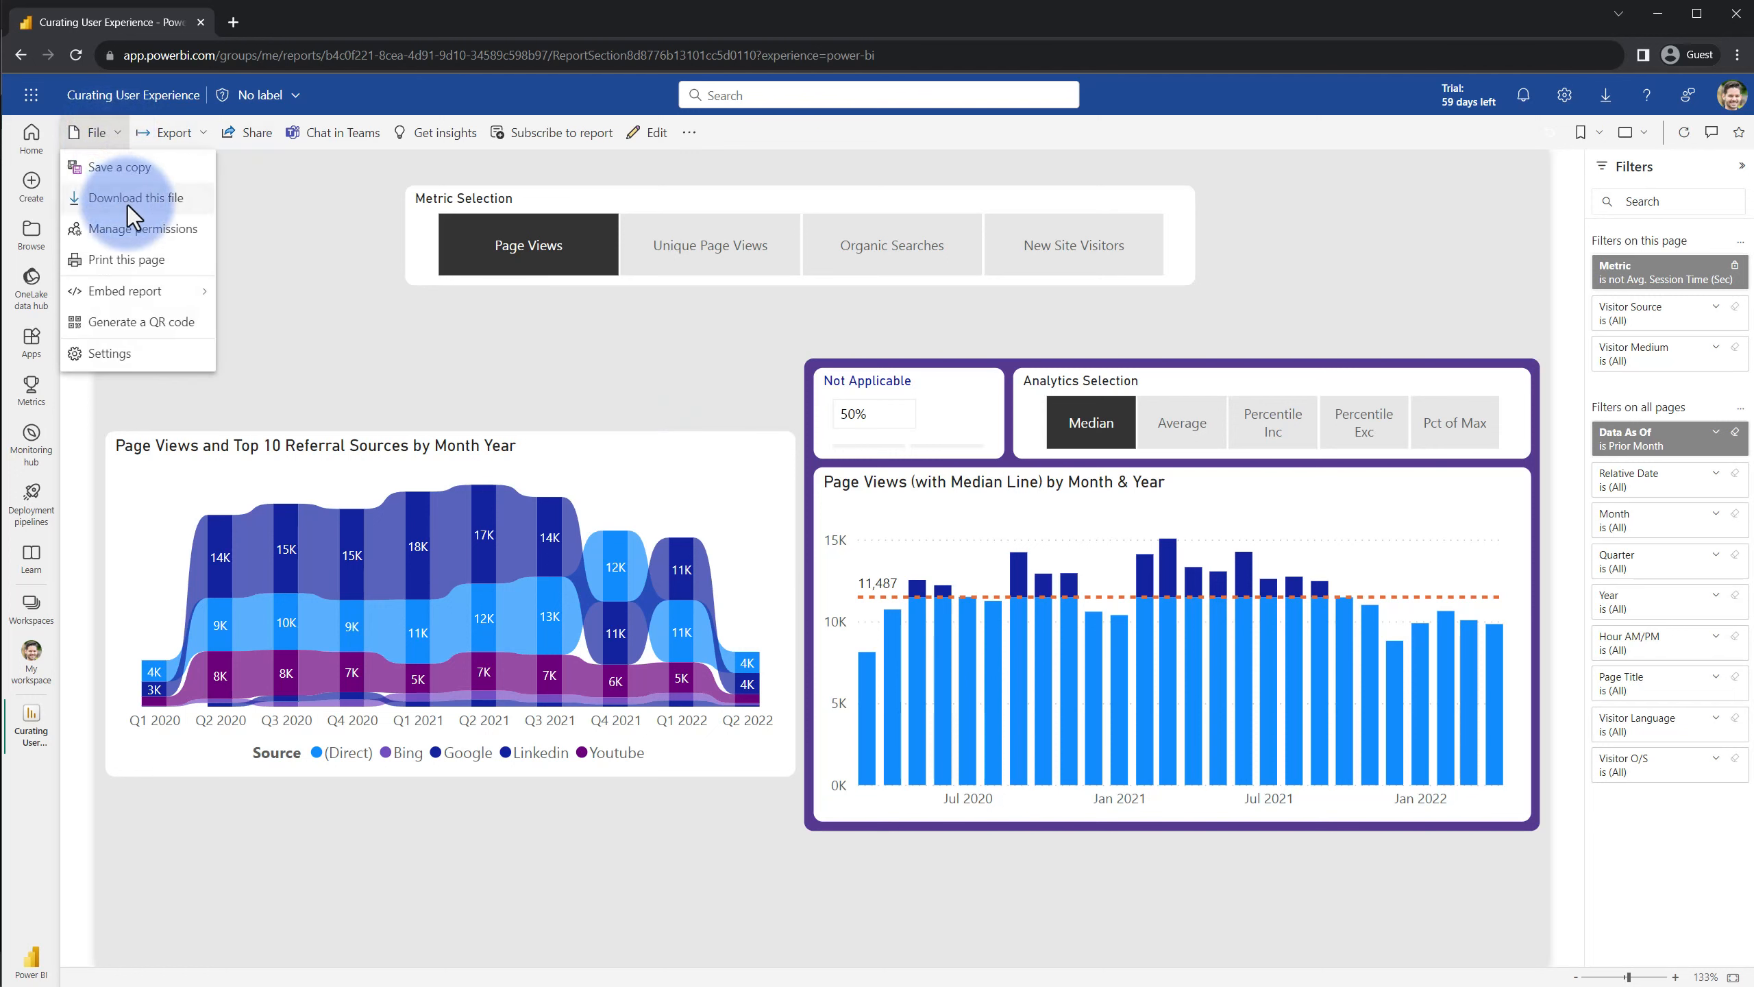
pyautogui.moveTo(134, 198)
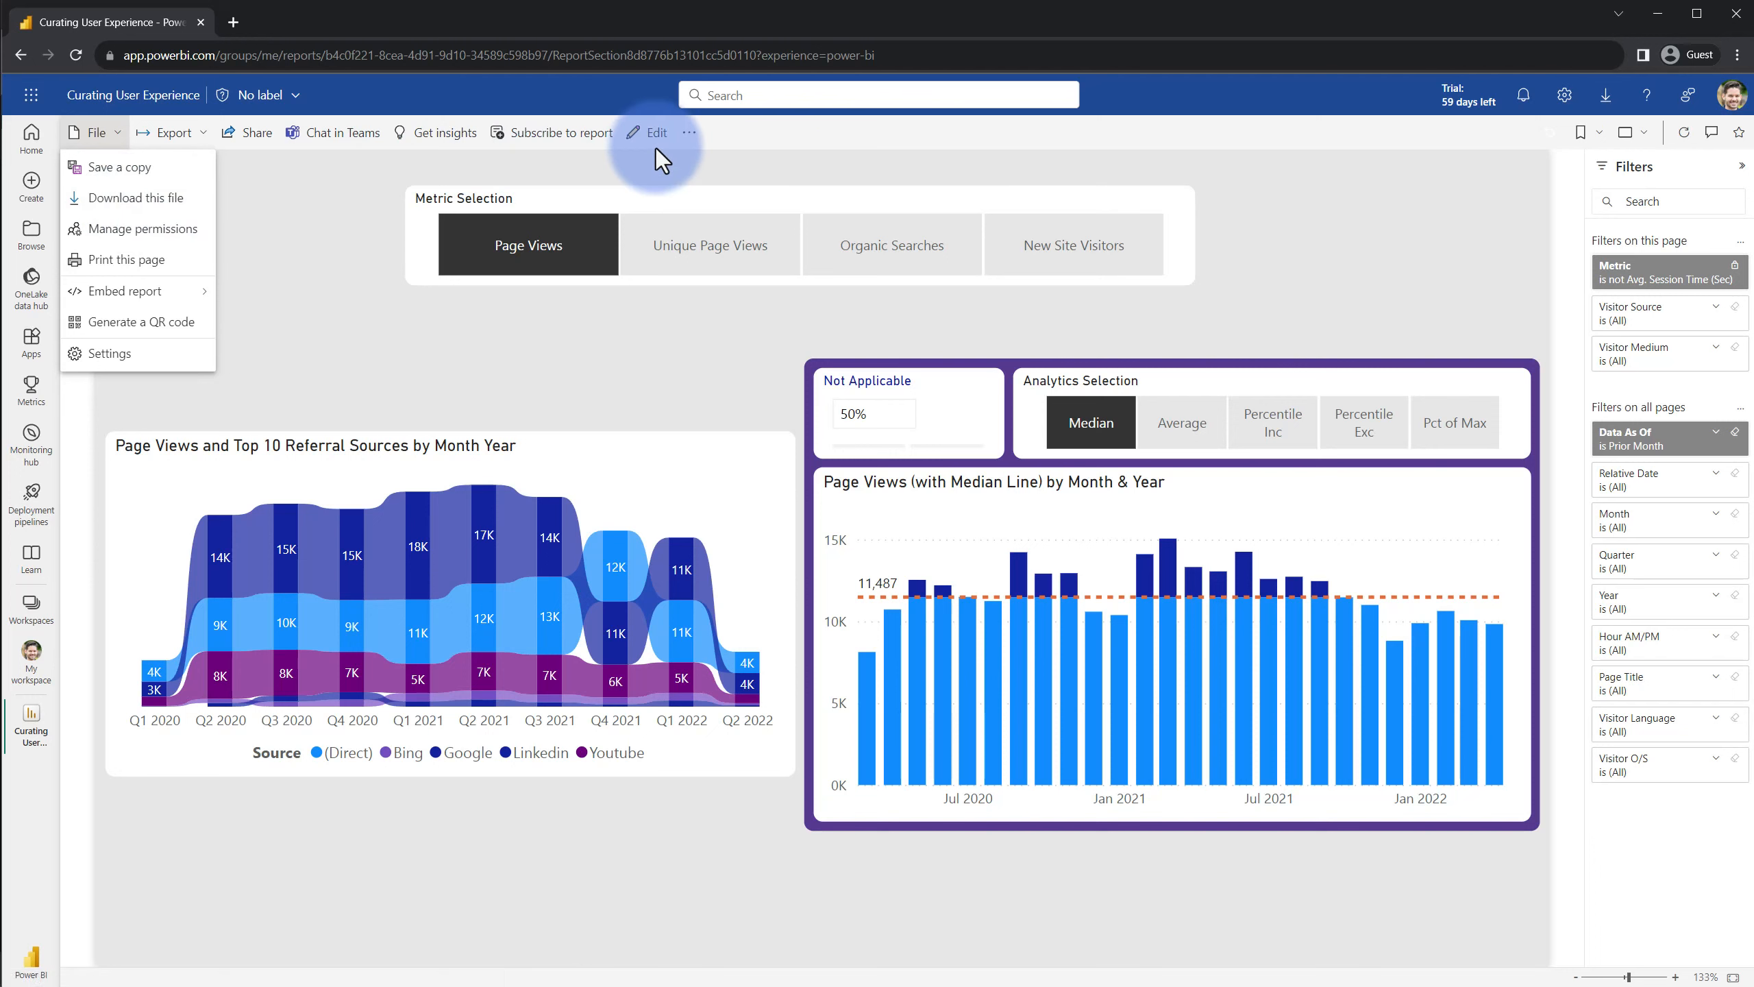
pyautogui.moveTo(655, 132)
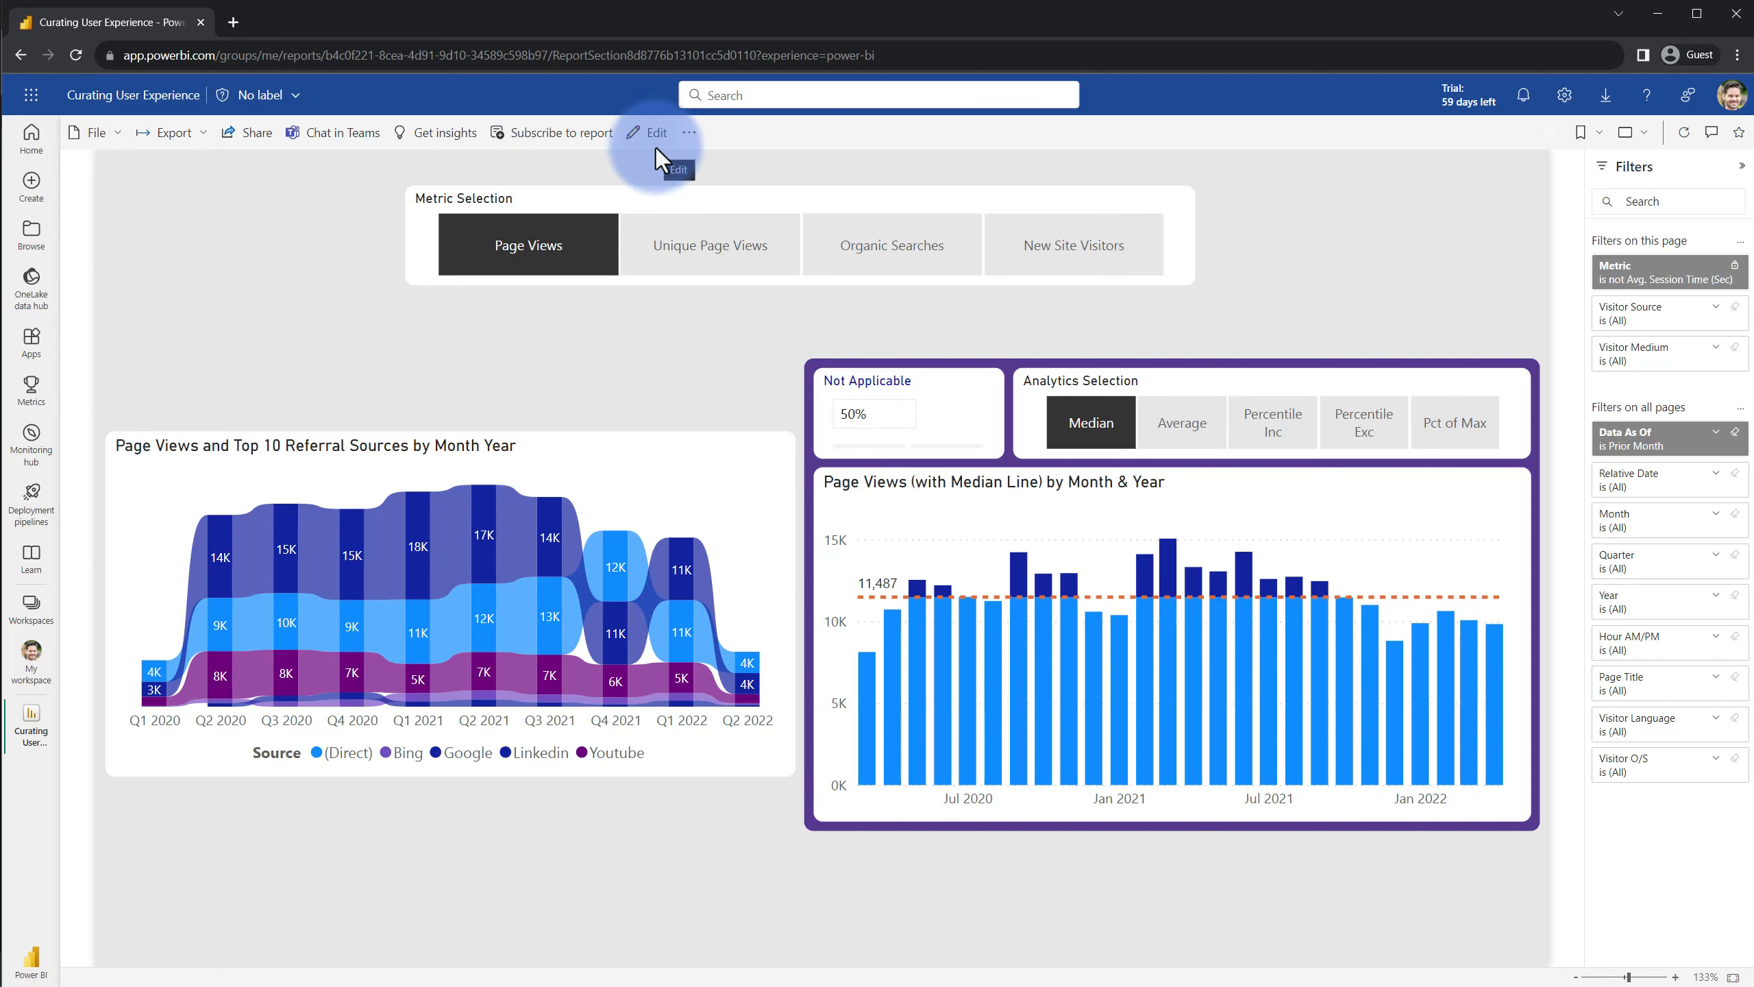
pyautogui.click(648, 132)
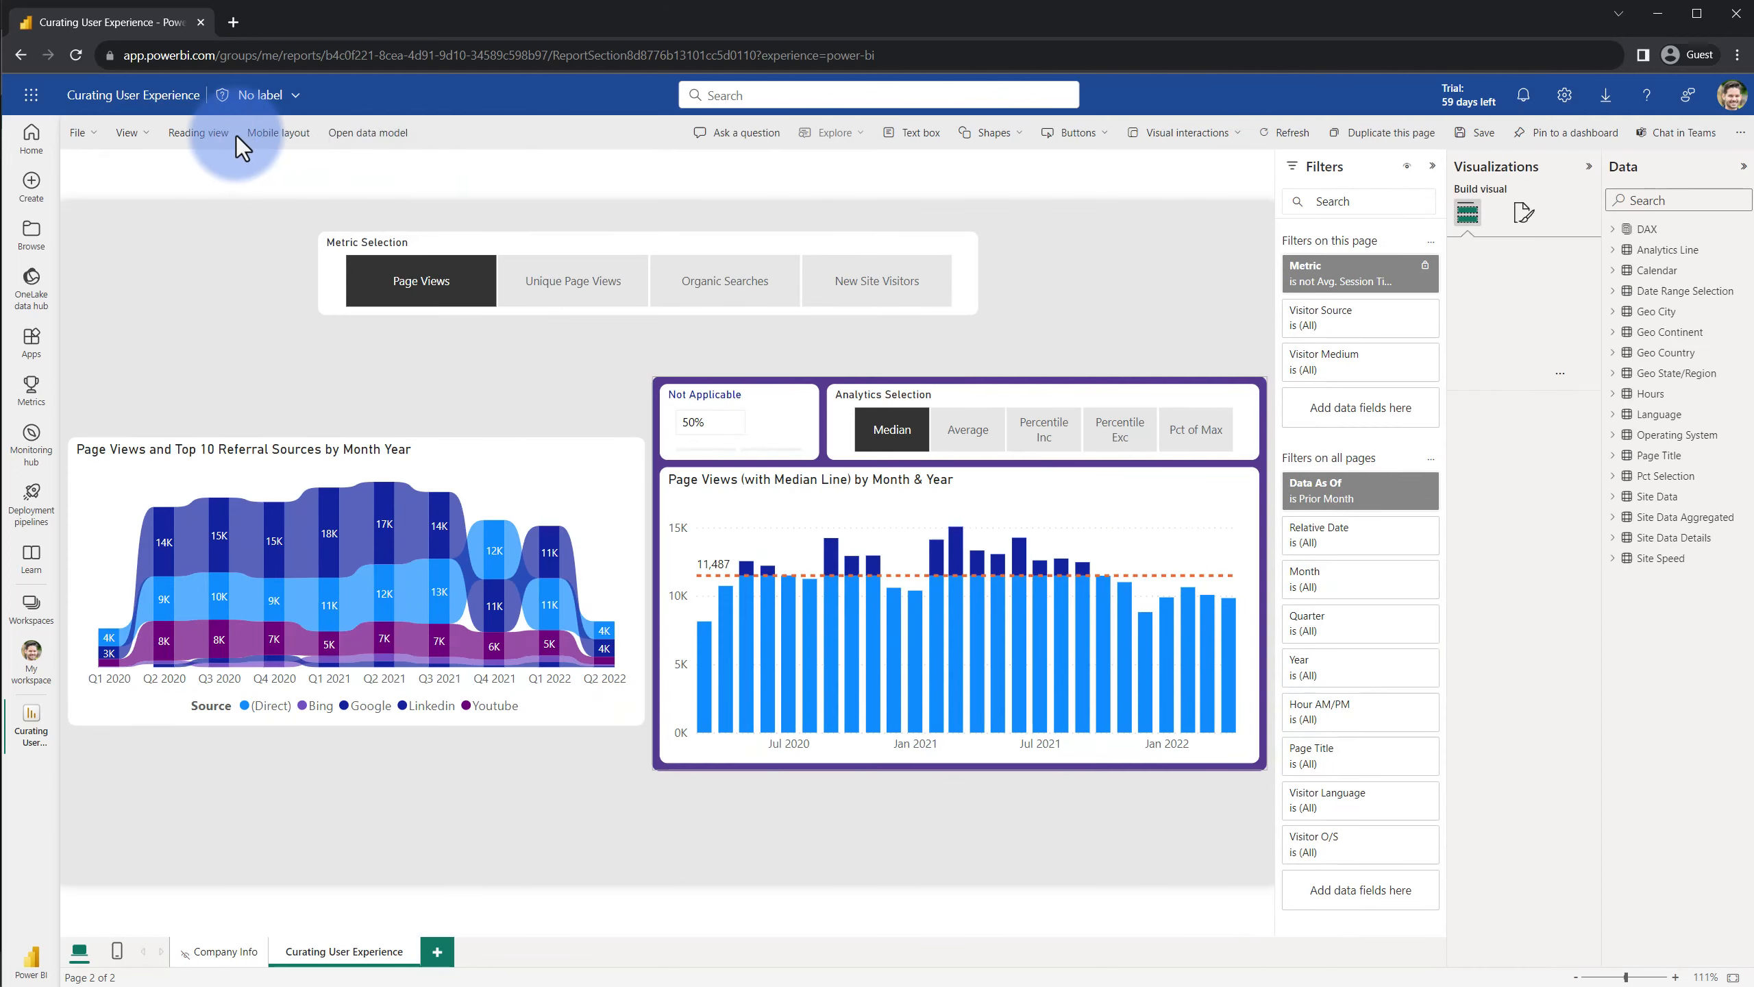
pyautogui.click(197, 132)
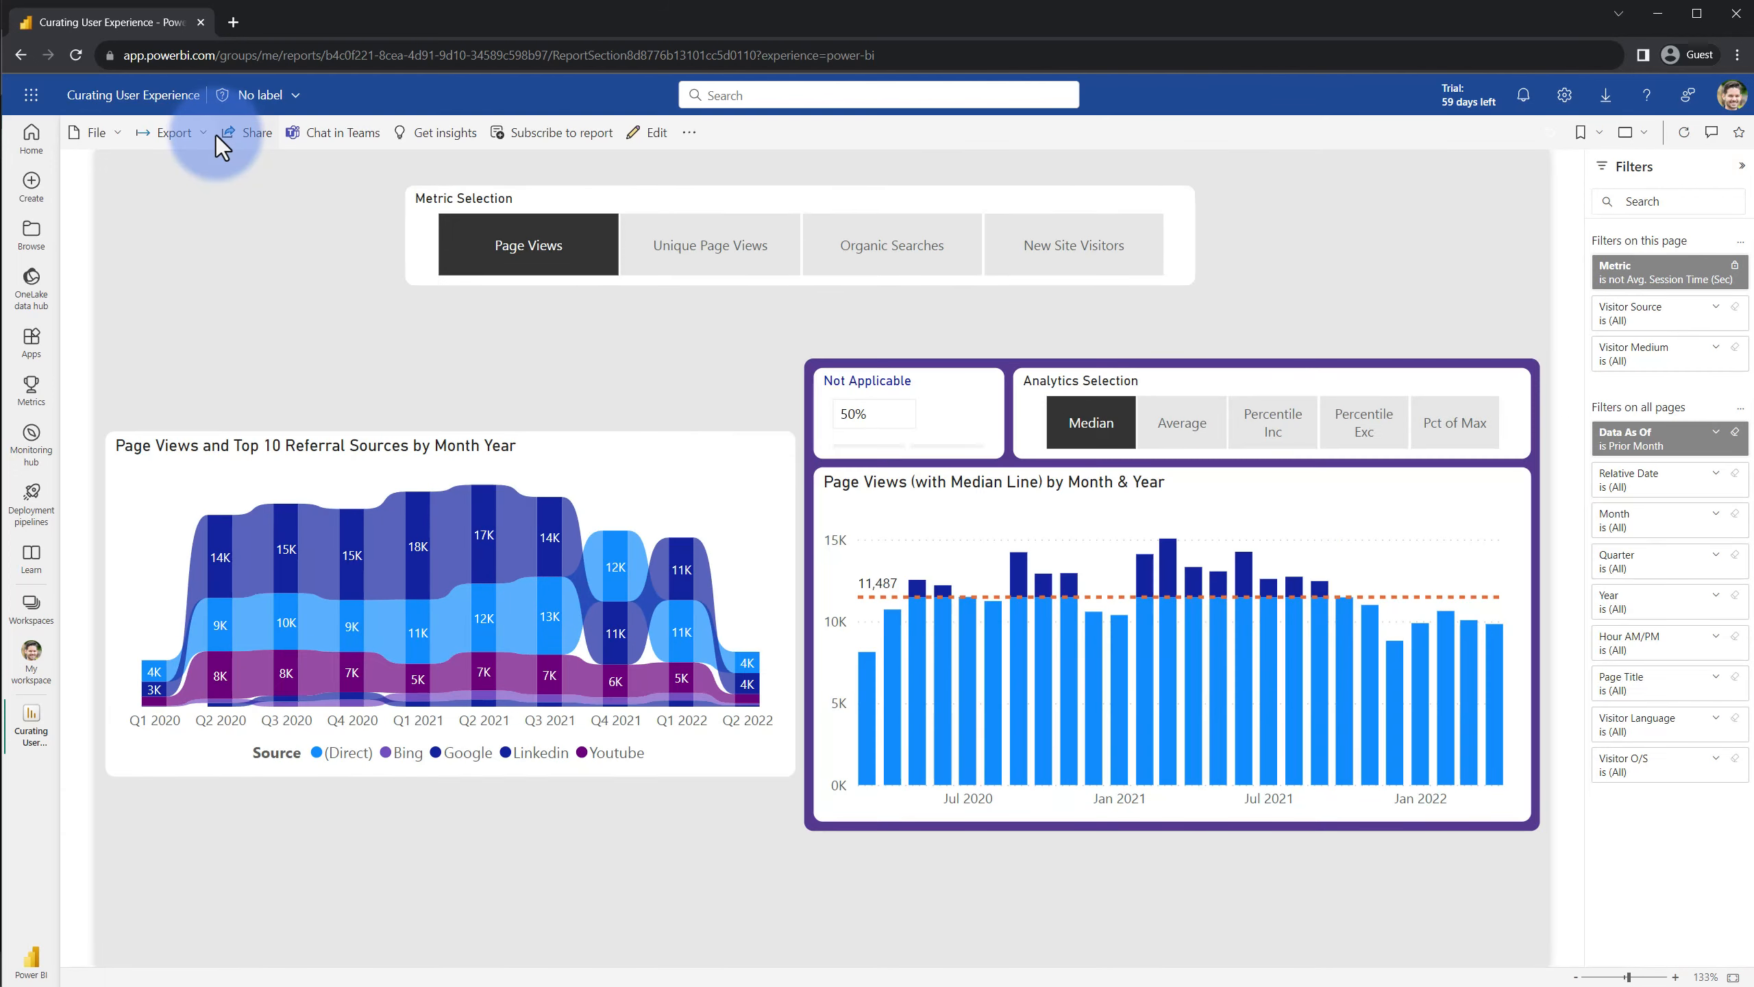
pyautogui.moveTo(248, 195)
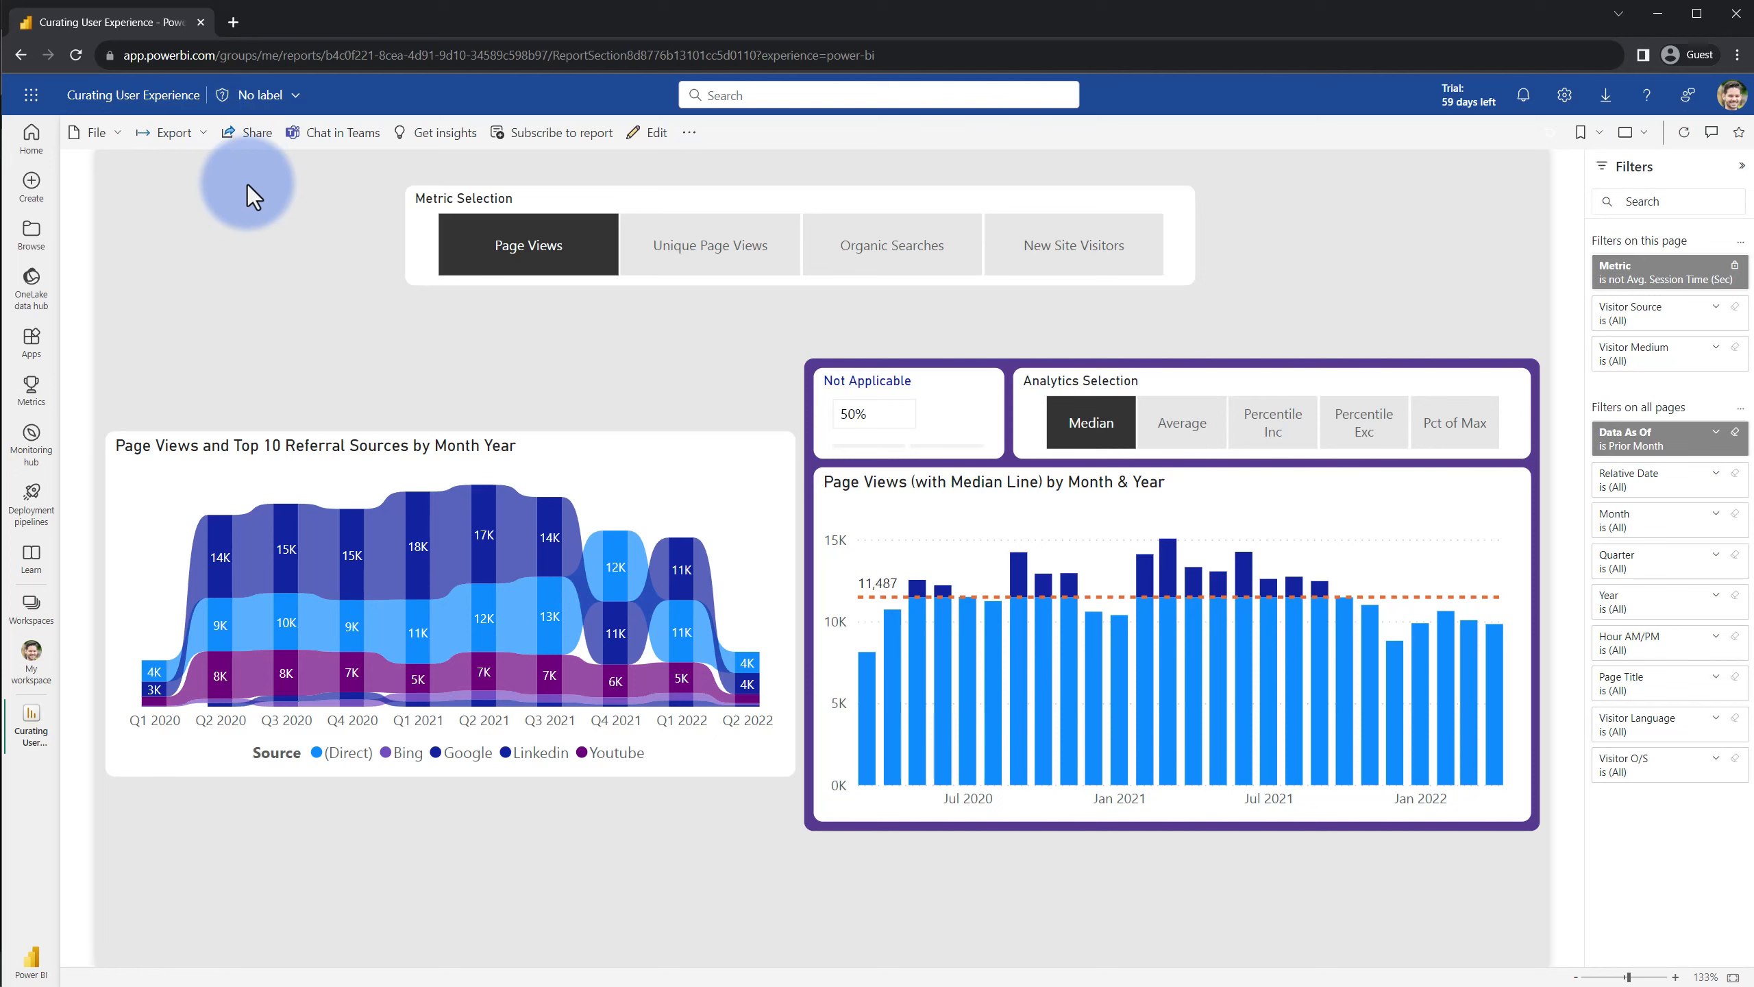
pyautogui.moveTo(352, 199)
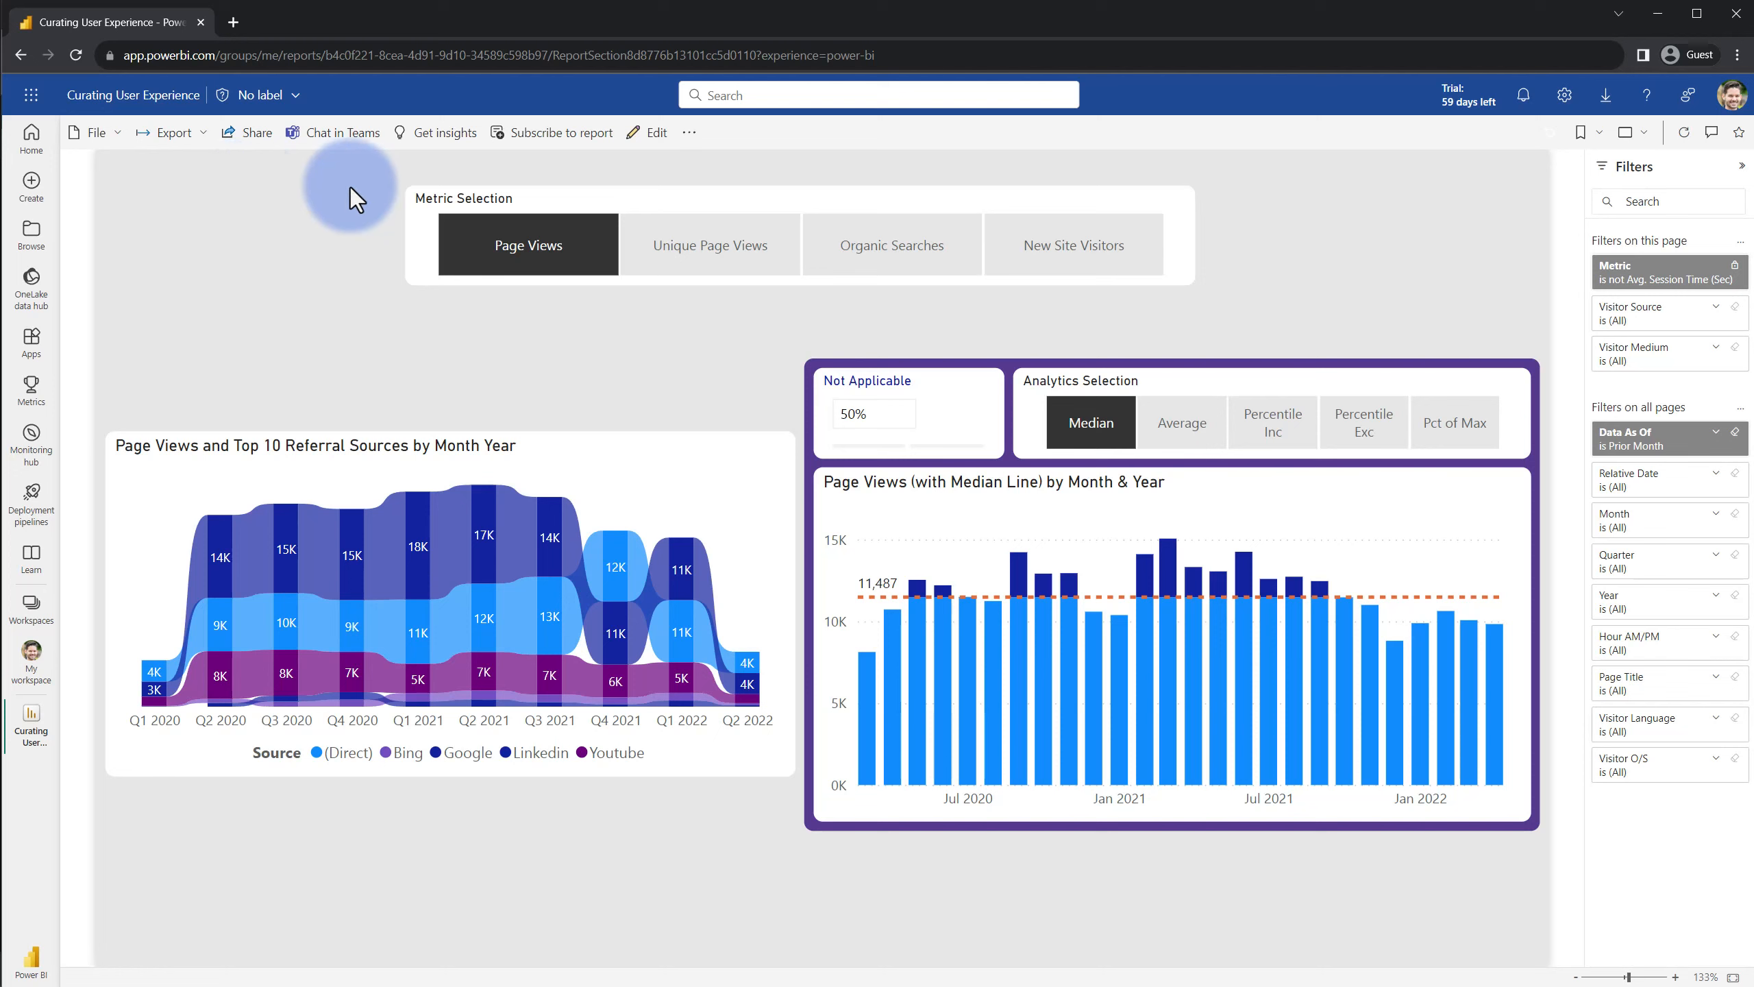
pyautogui.moveTo(1179, 218)
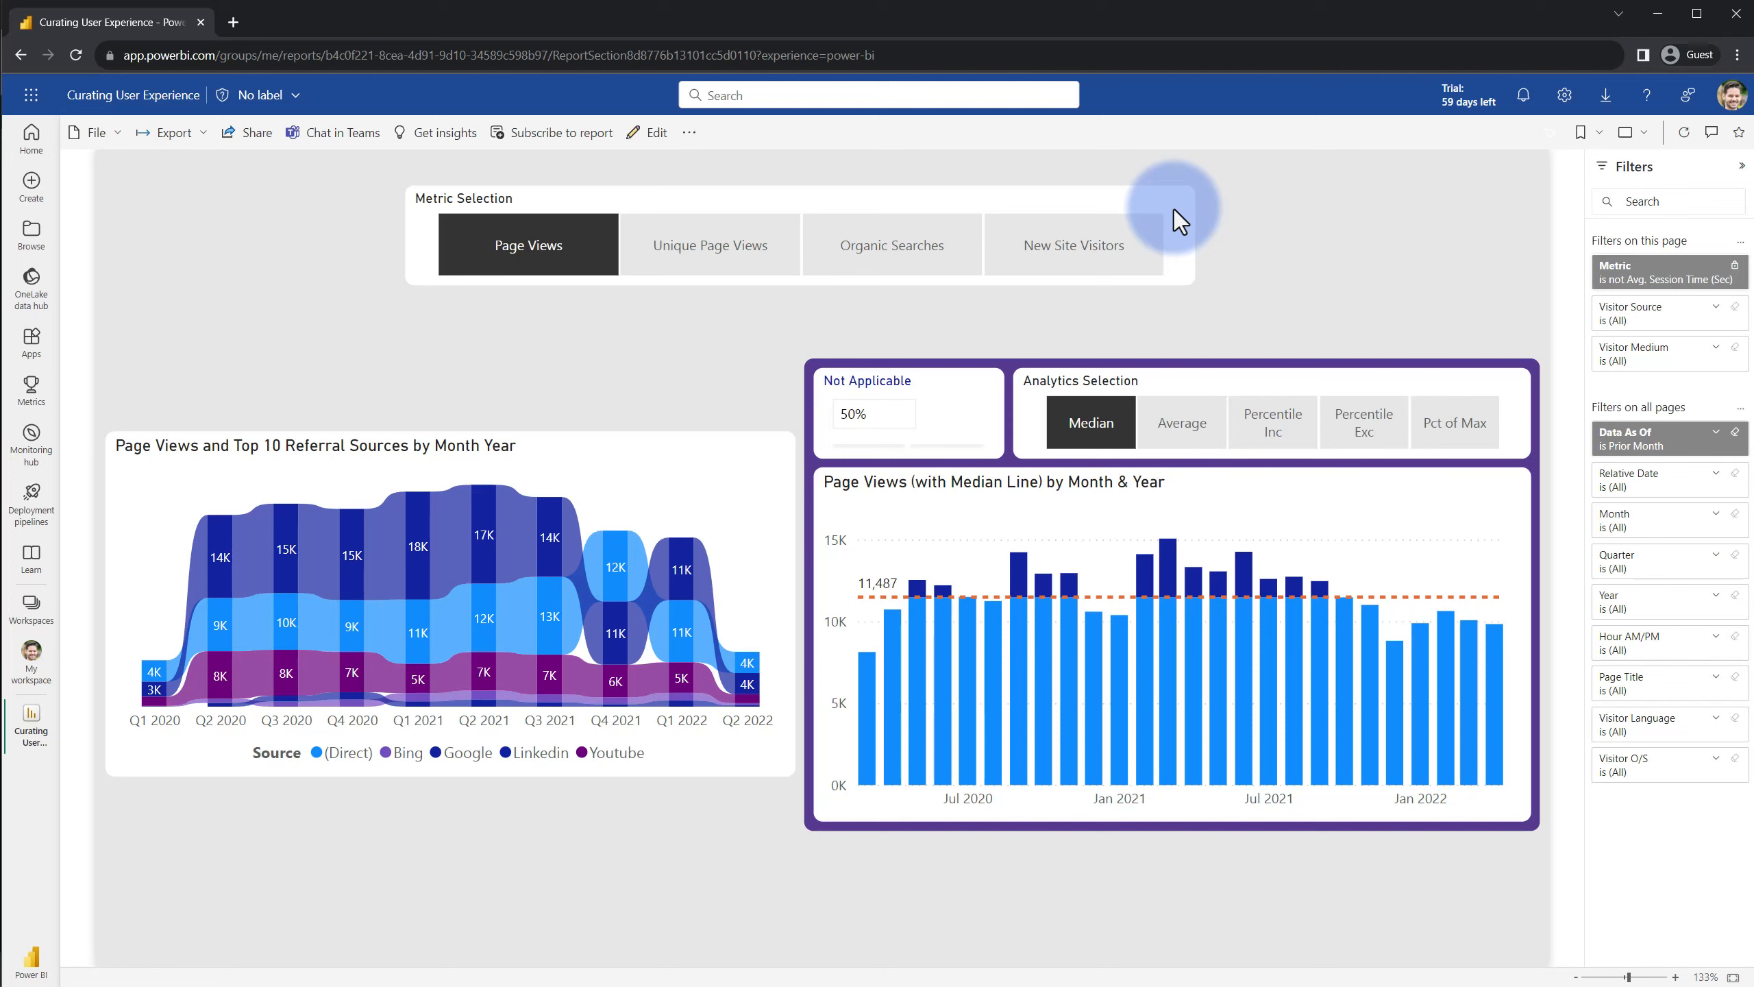
pyautogui.moveTo(917, 403)
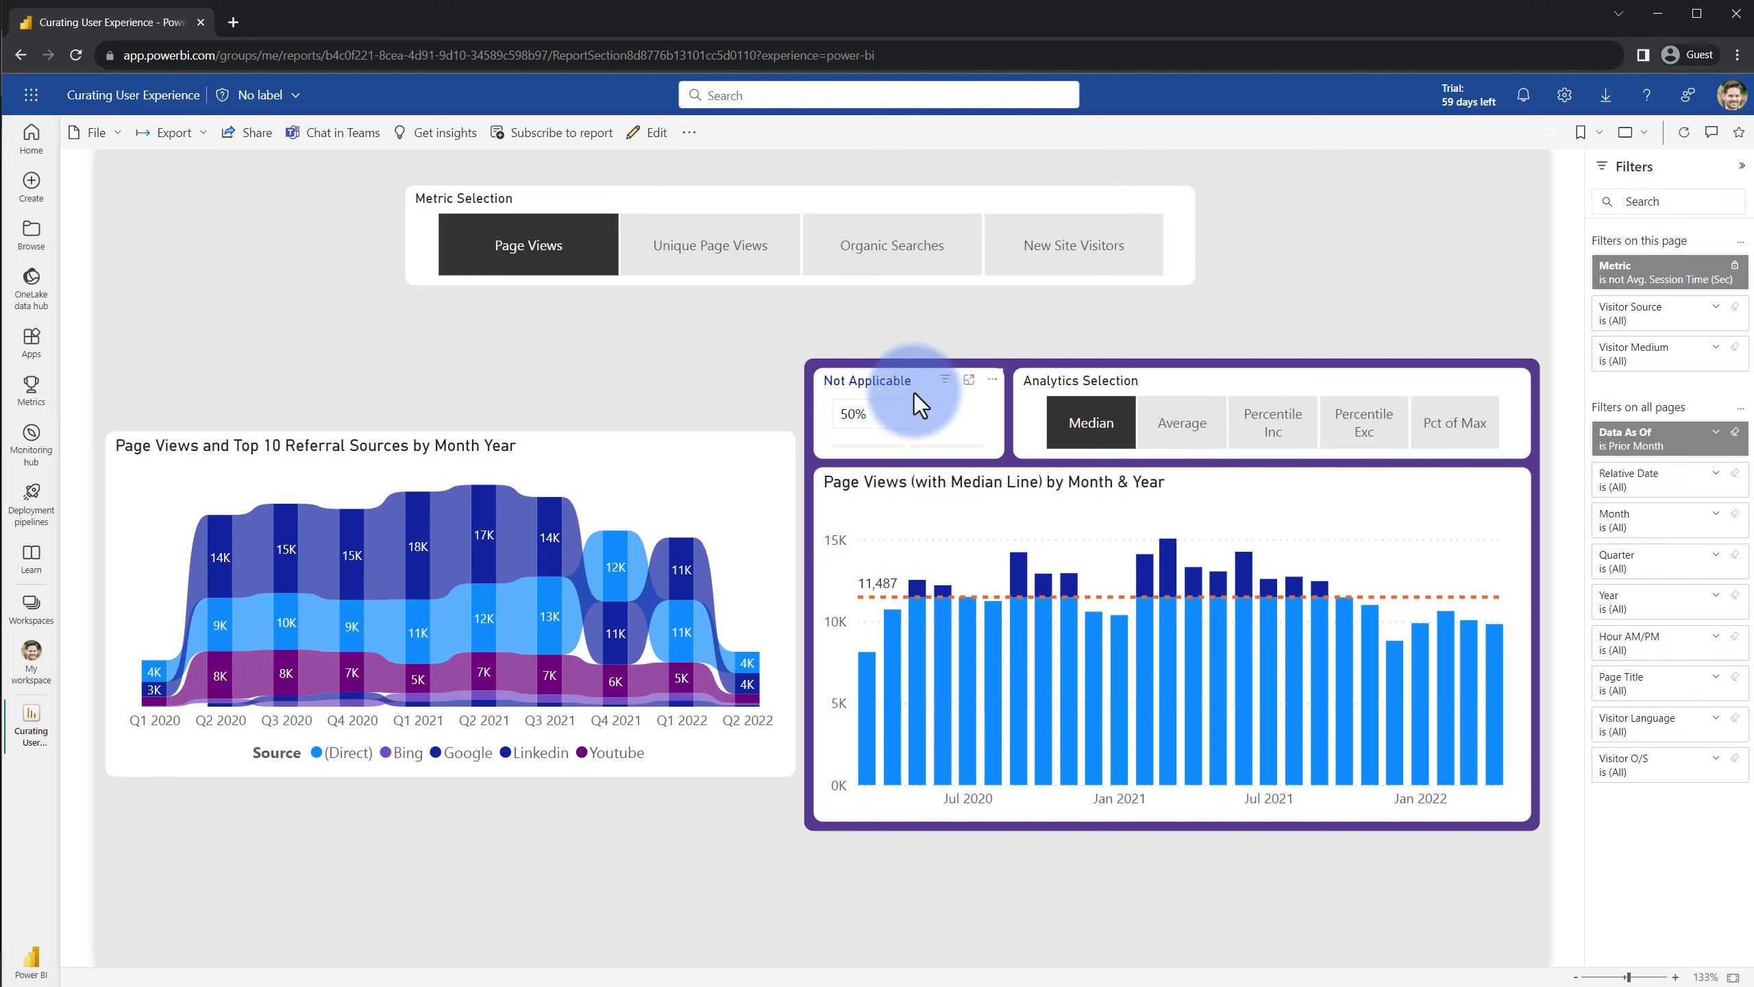
pyautogui.moveTo(915, 406)
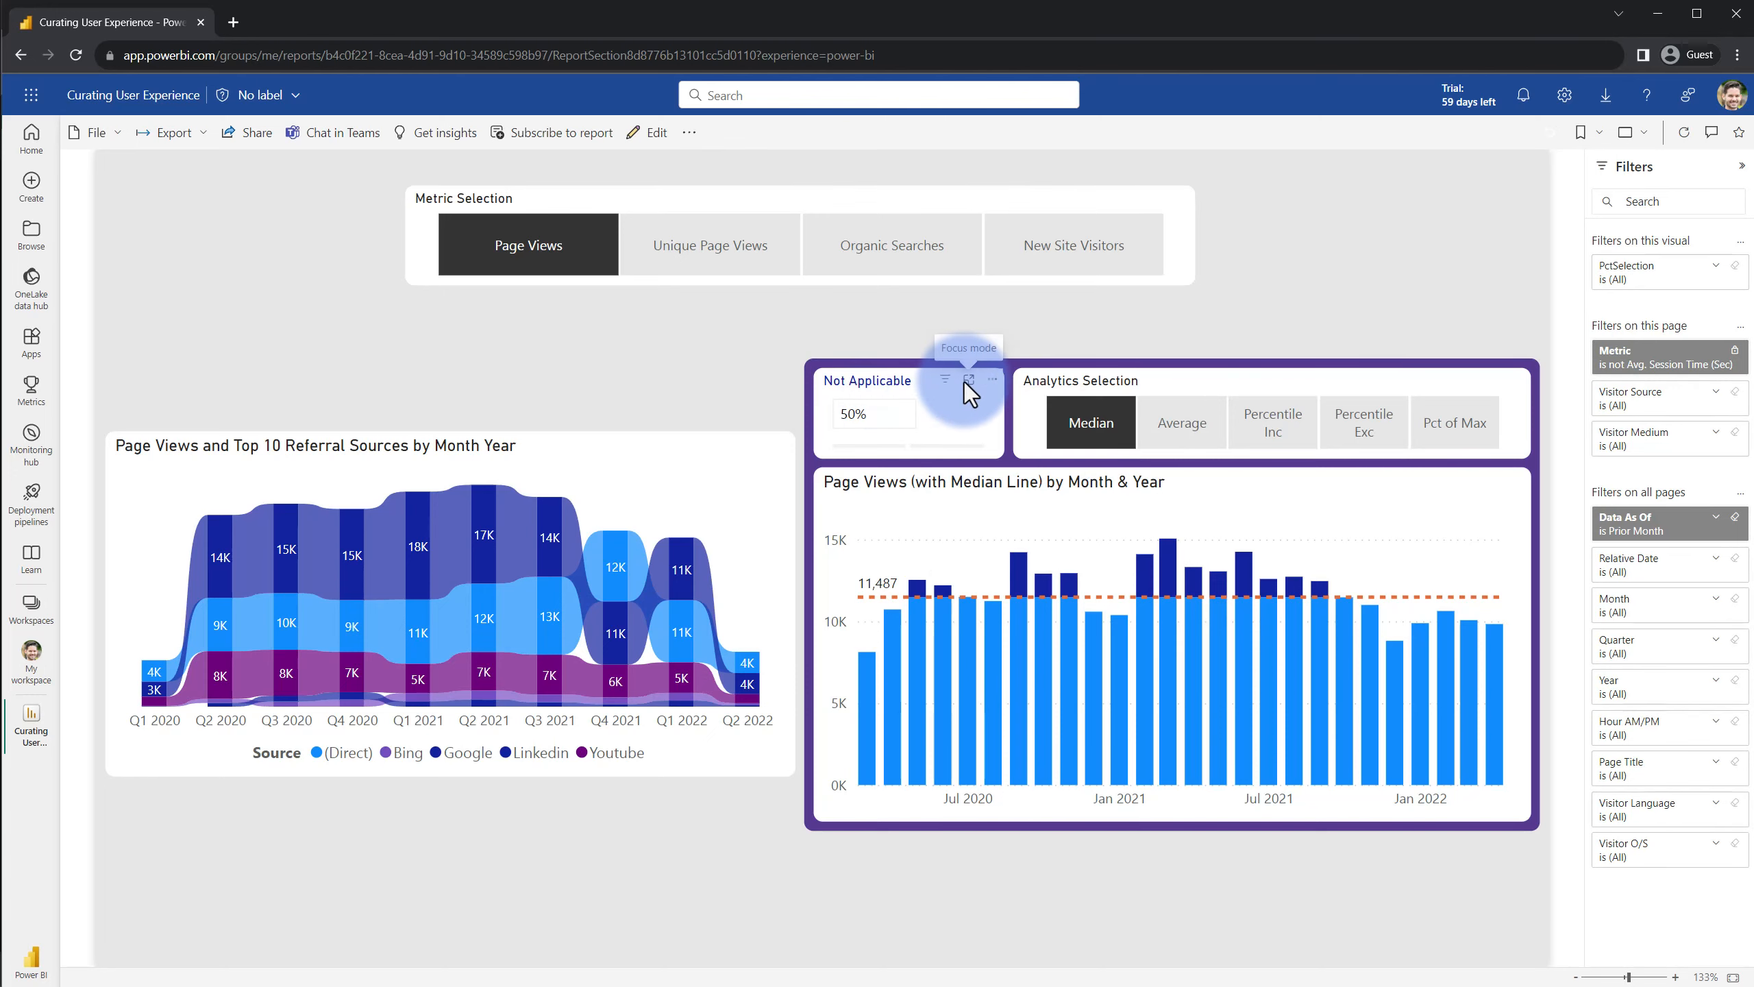
# Focus the percentage card, switch analytics to Pct of Max and lower the adjustment to 33%
pyautogui.click(966, 378)
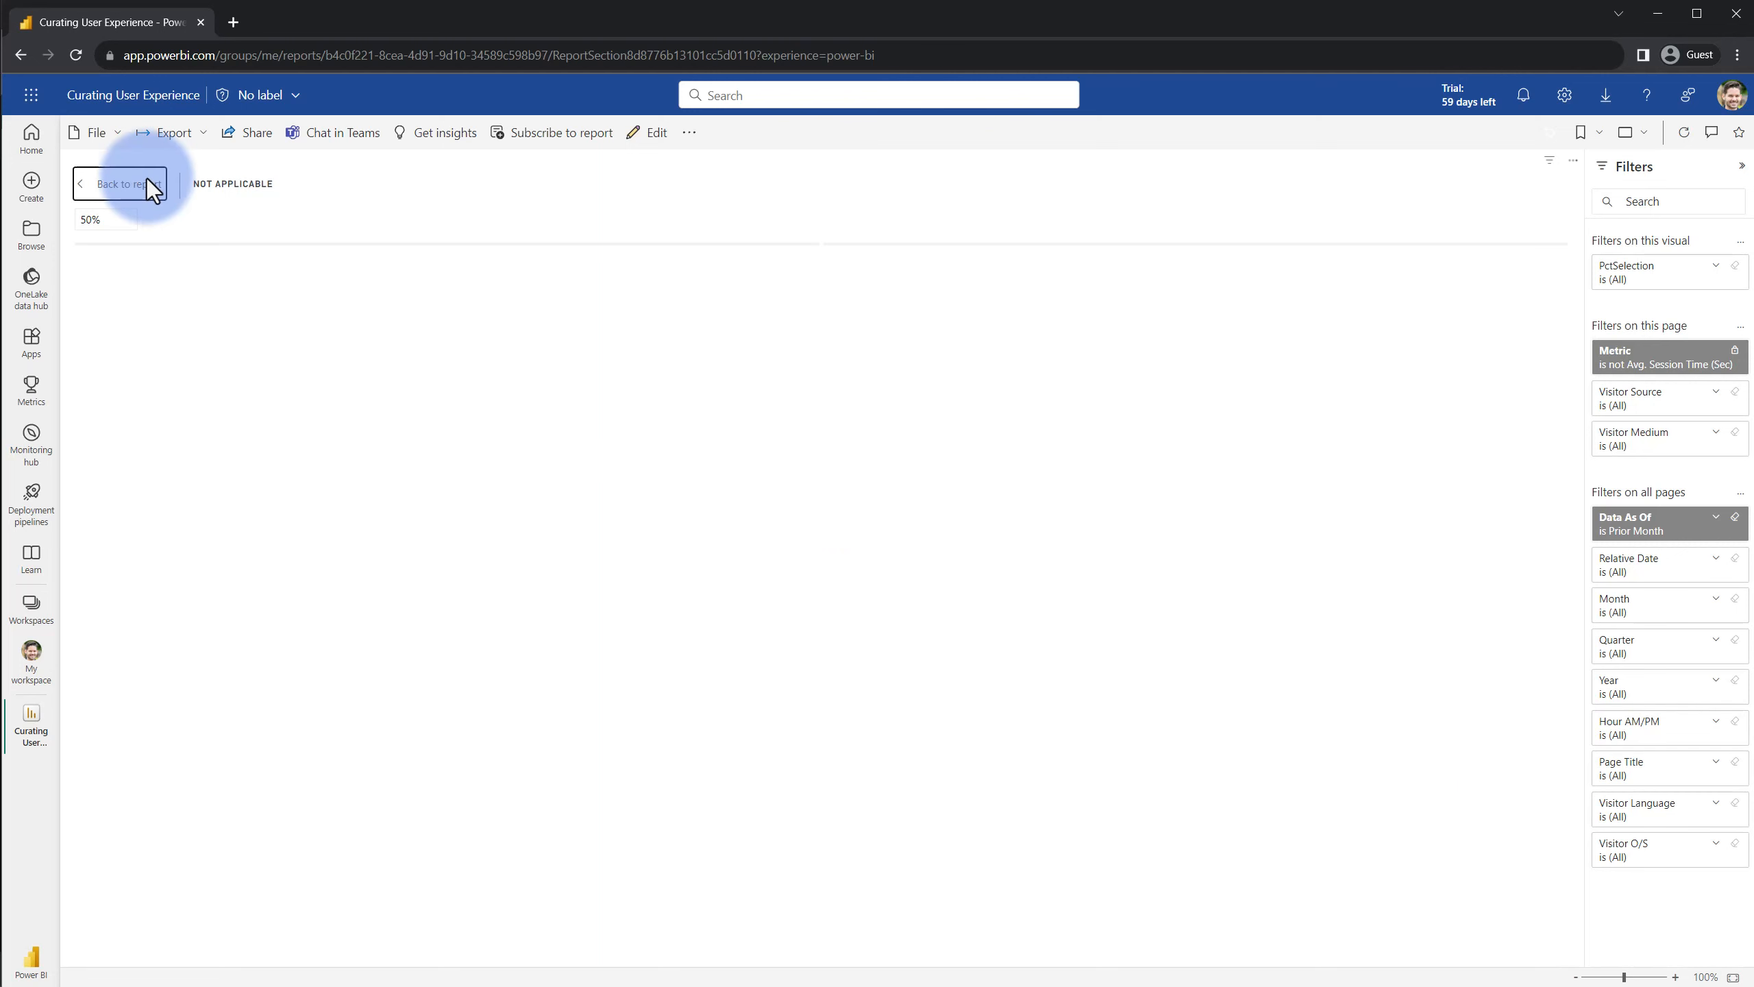
pyautogui.click(119, 184)
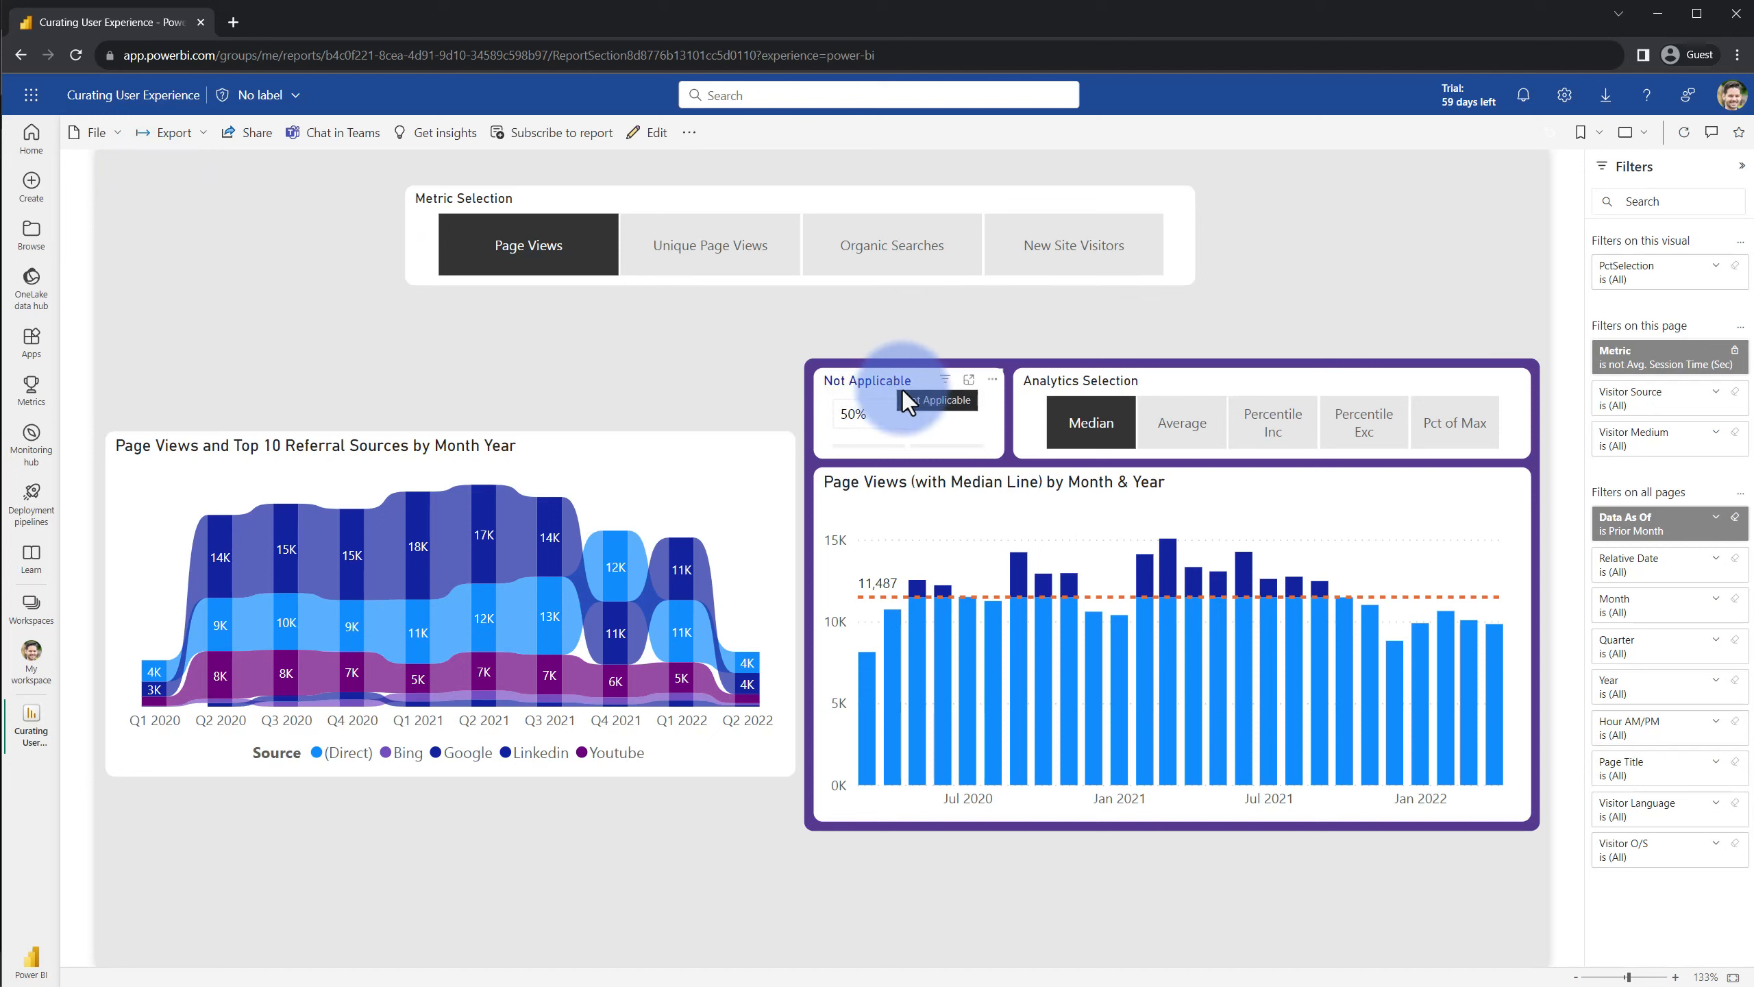
pyautogui.click(1454, 423)
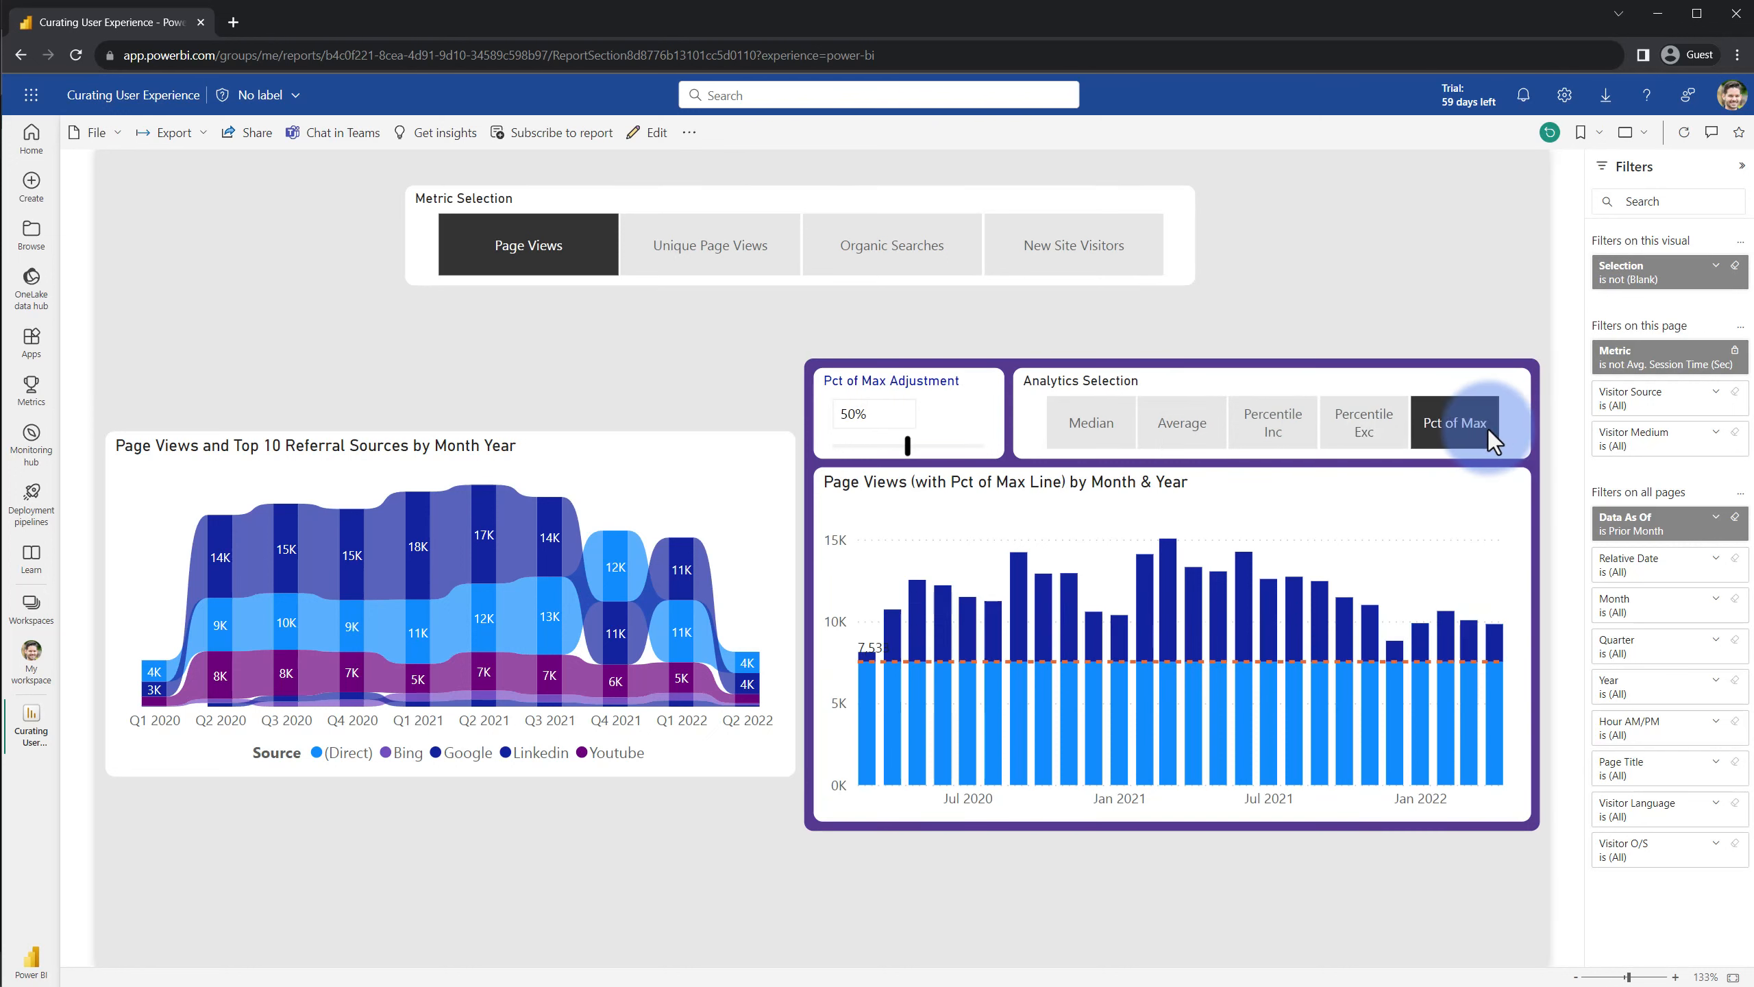
pyautogui.moveTo(910, 446); pyautogui.dragTo(943, 446)
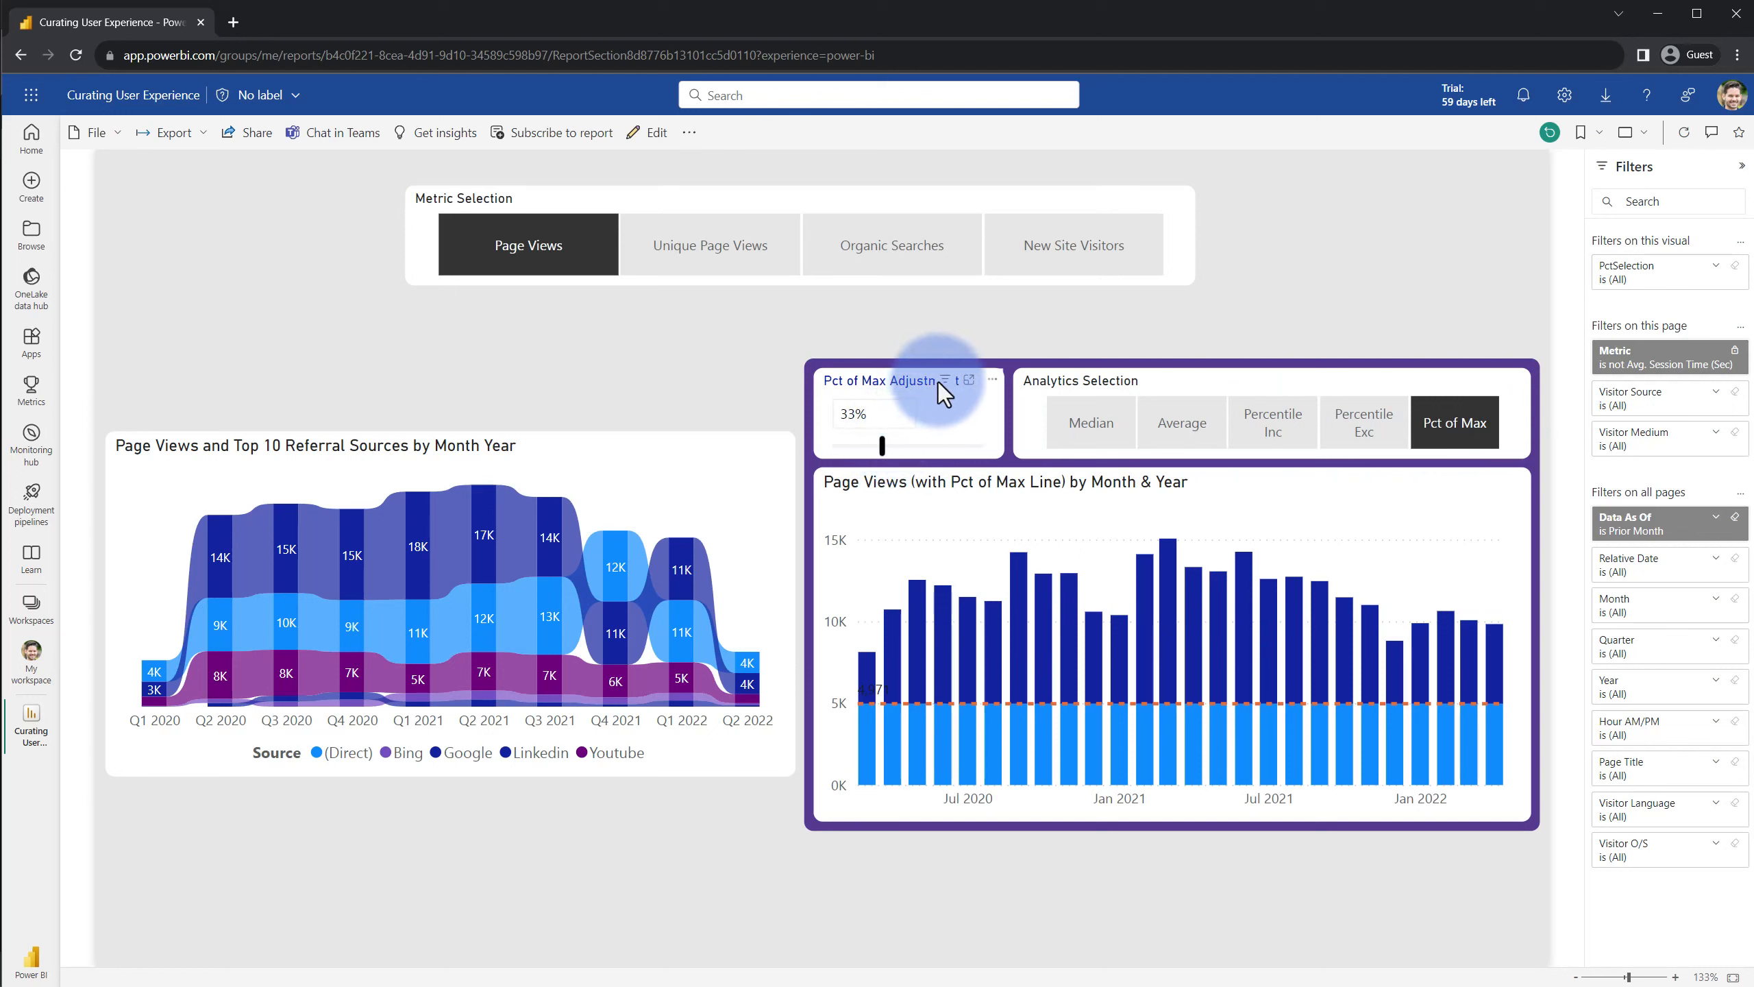
pyautogui.moveTo(929, 392)
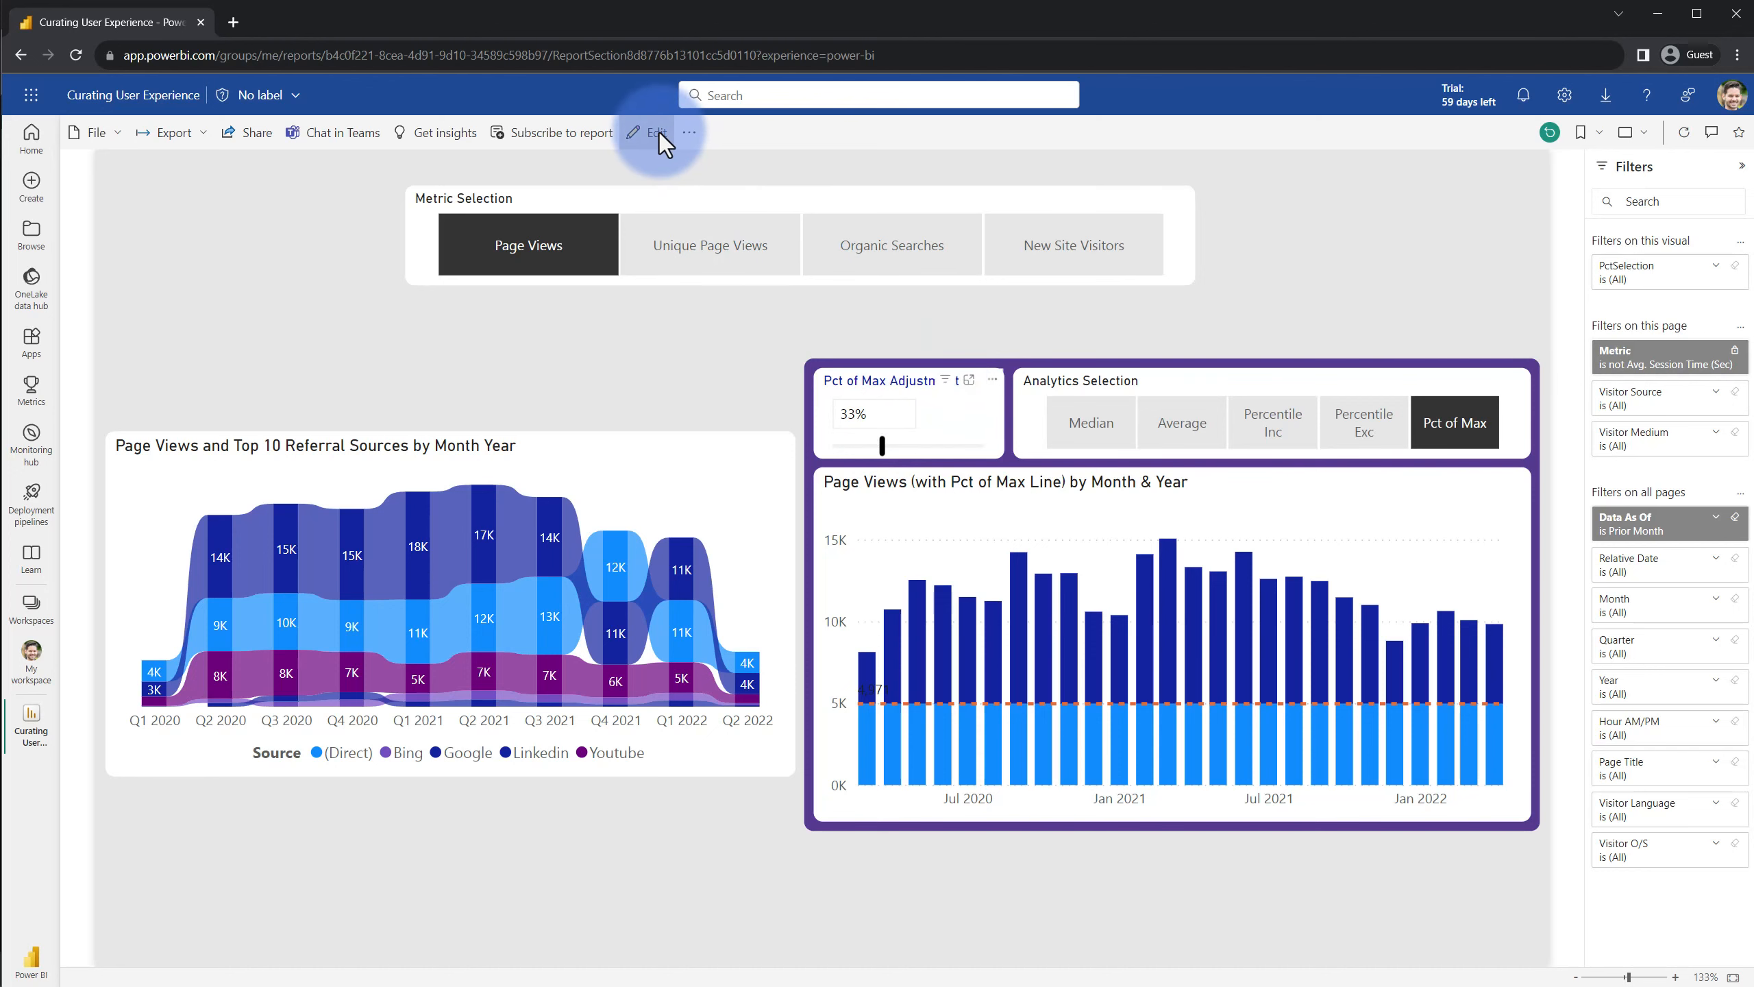
# Turn off header icons on the Pct of Max adjustment card and head back to reading view
pyautogui.click(650, 132)
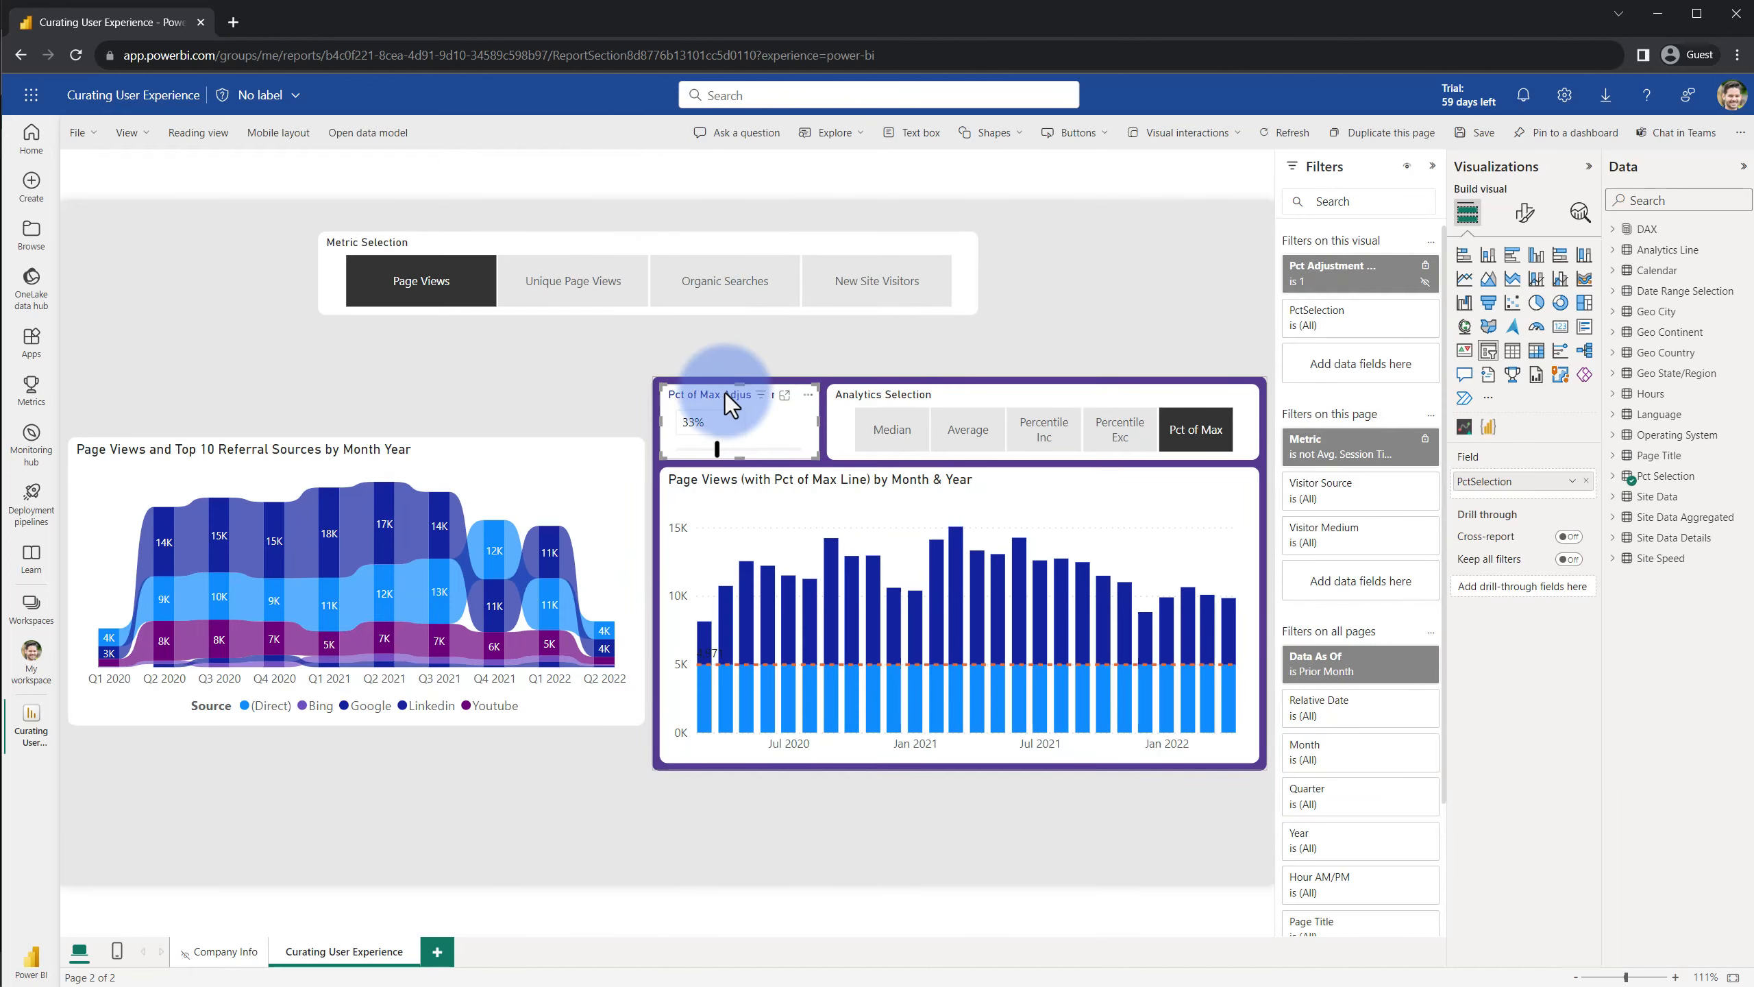
pyautogui.click(1523, 213)
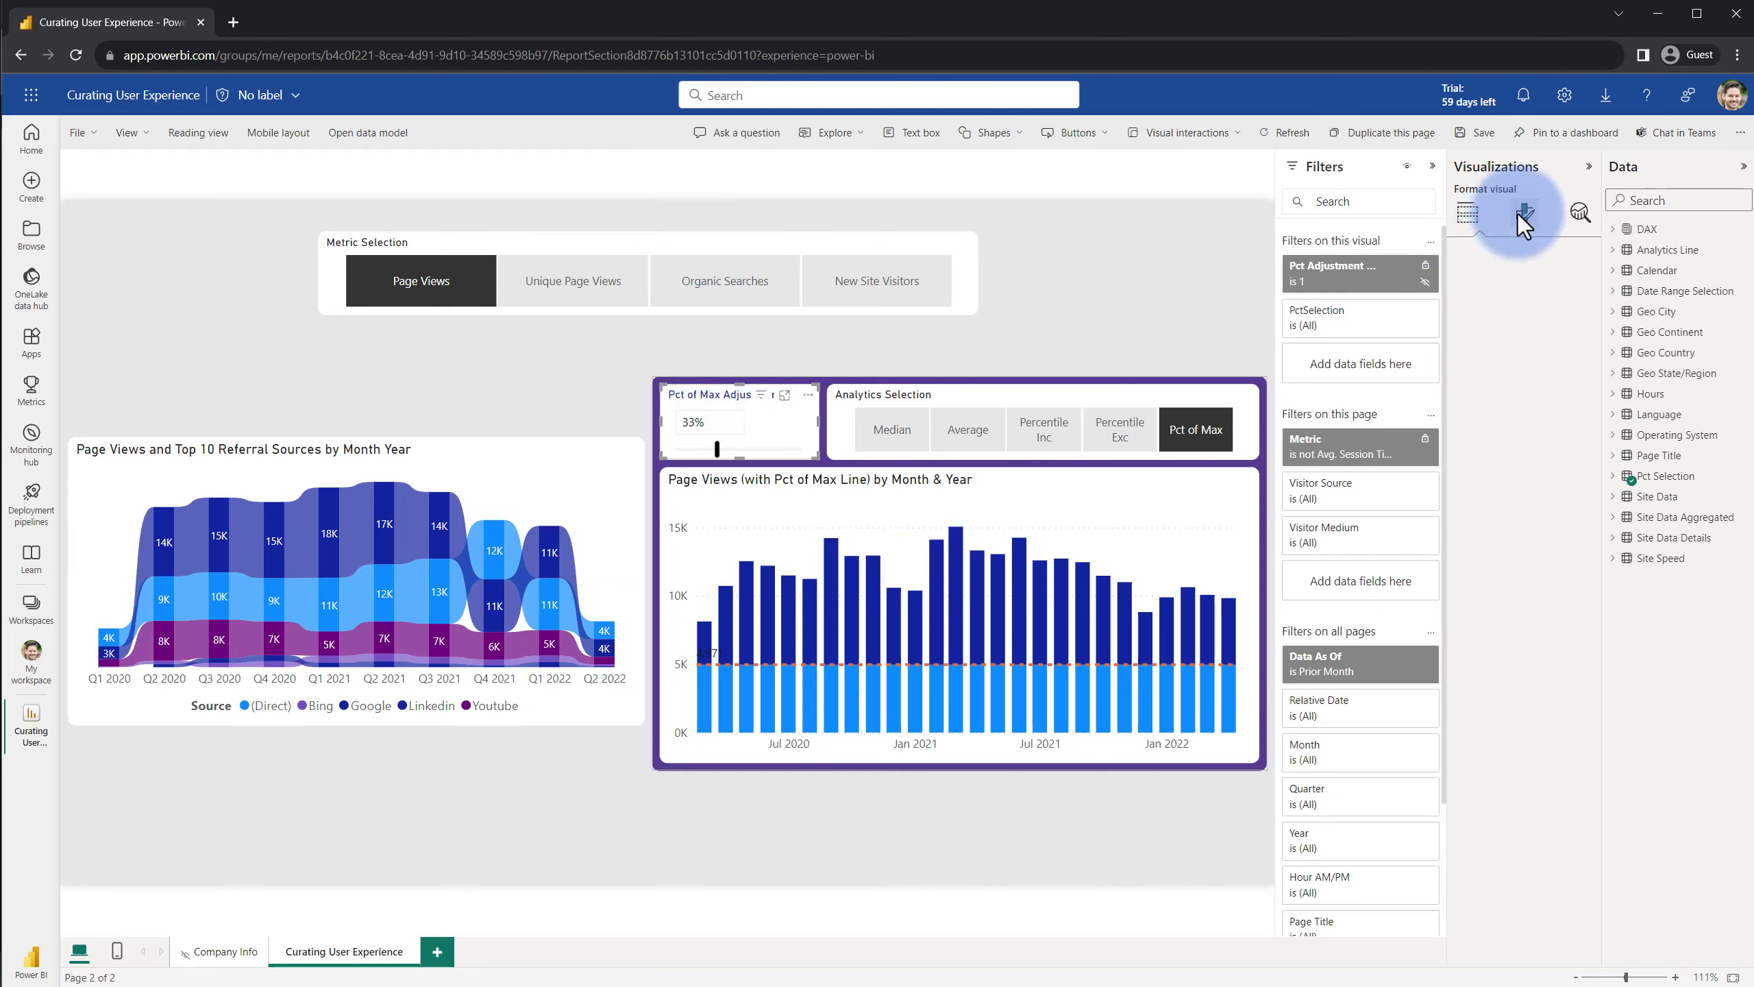
pyautogui.click(1524, 211)
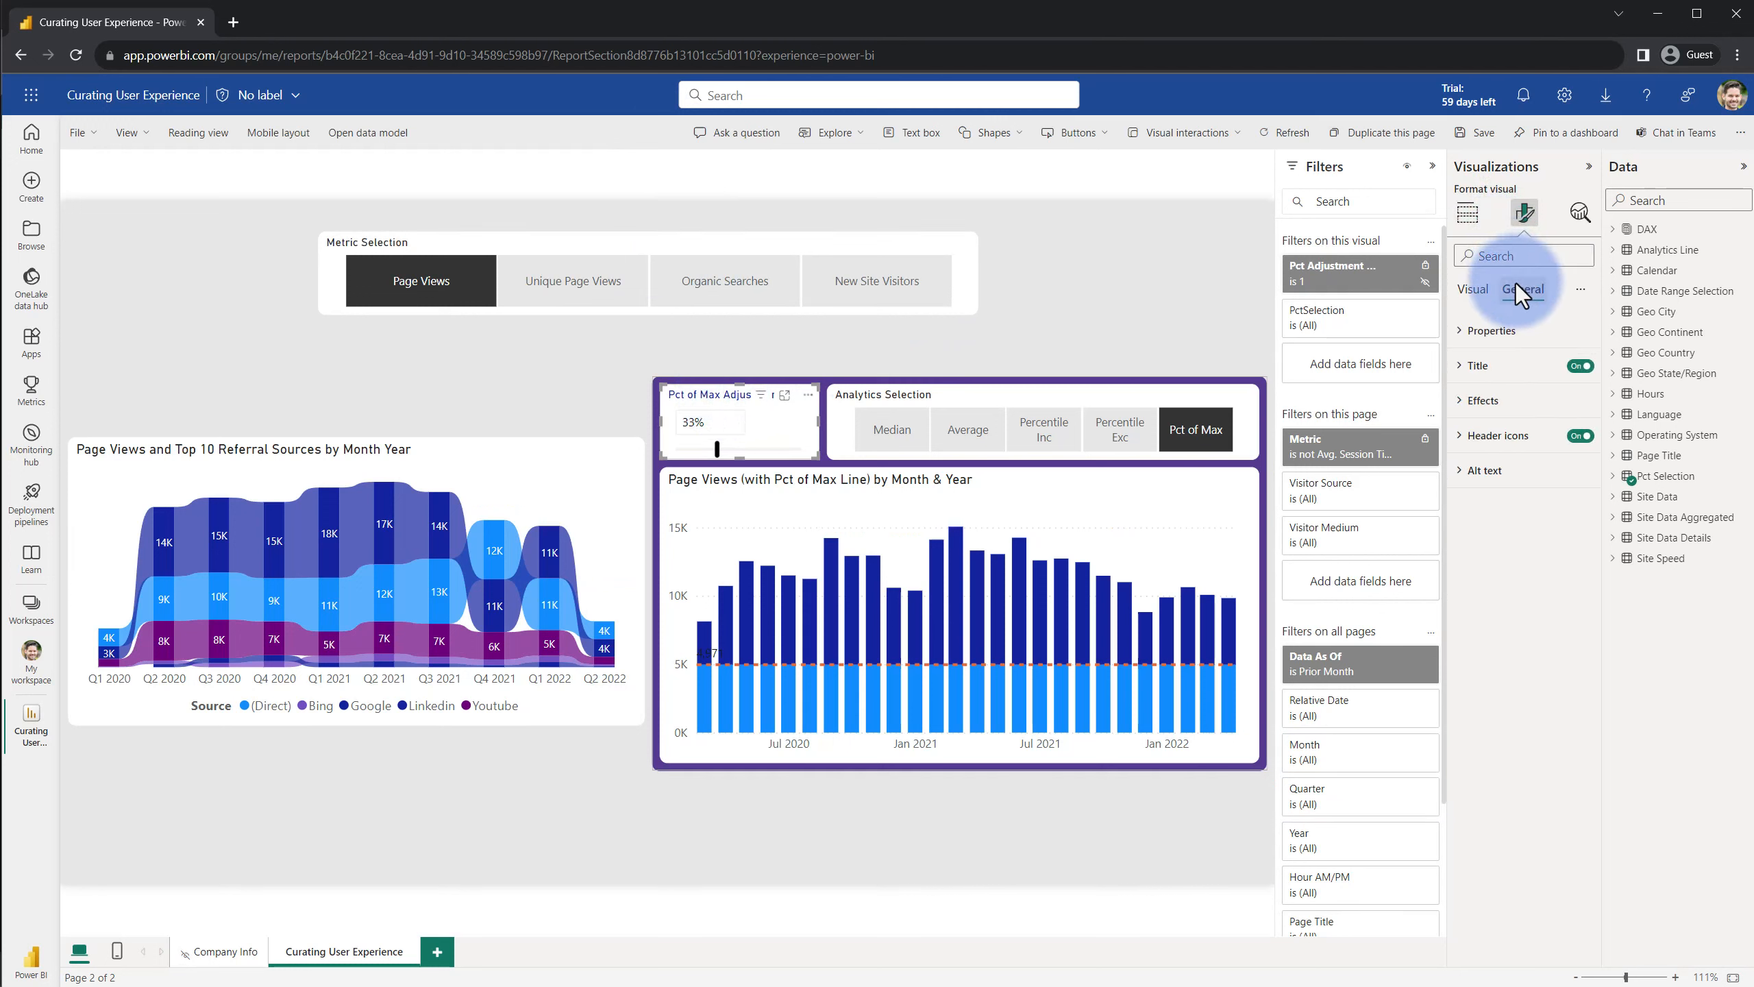
pyautogui.moveTo(1580, 436)
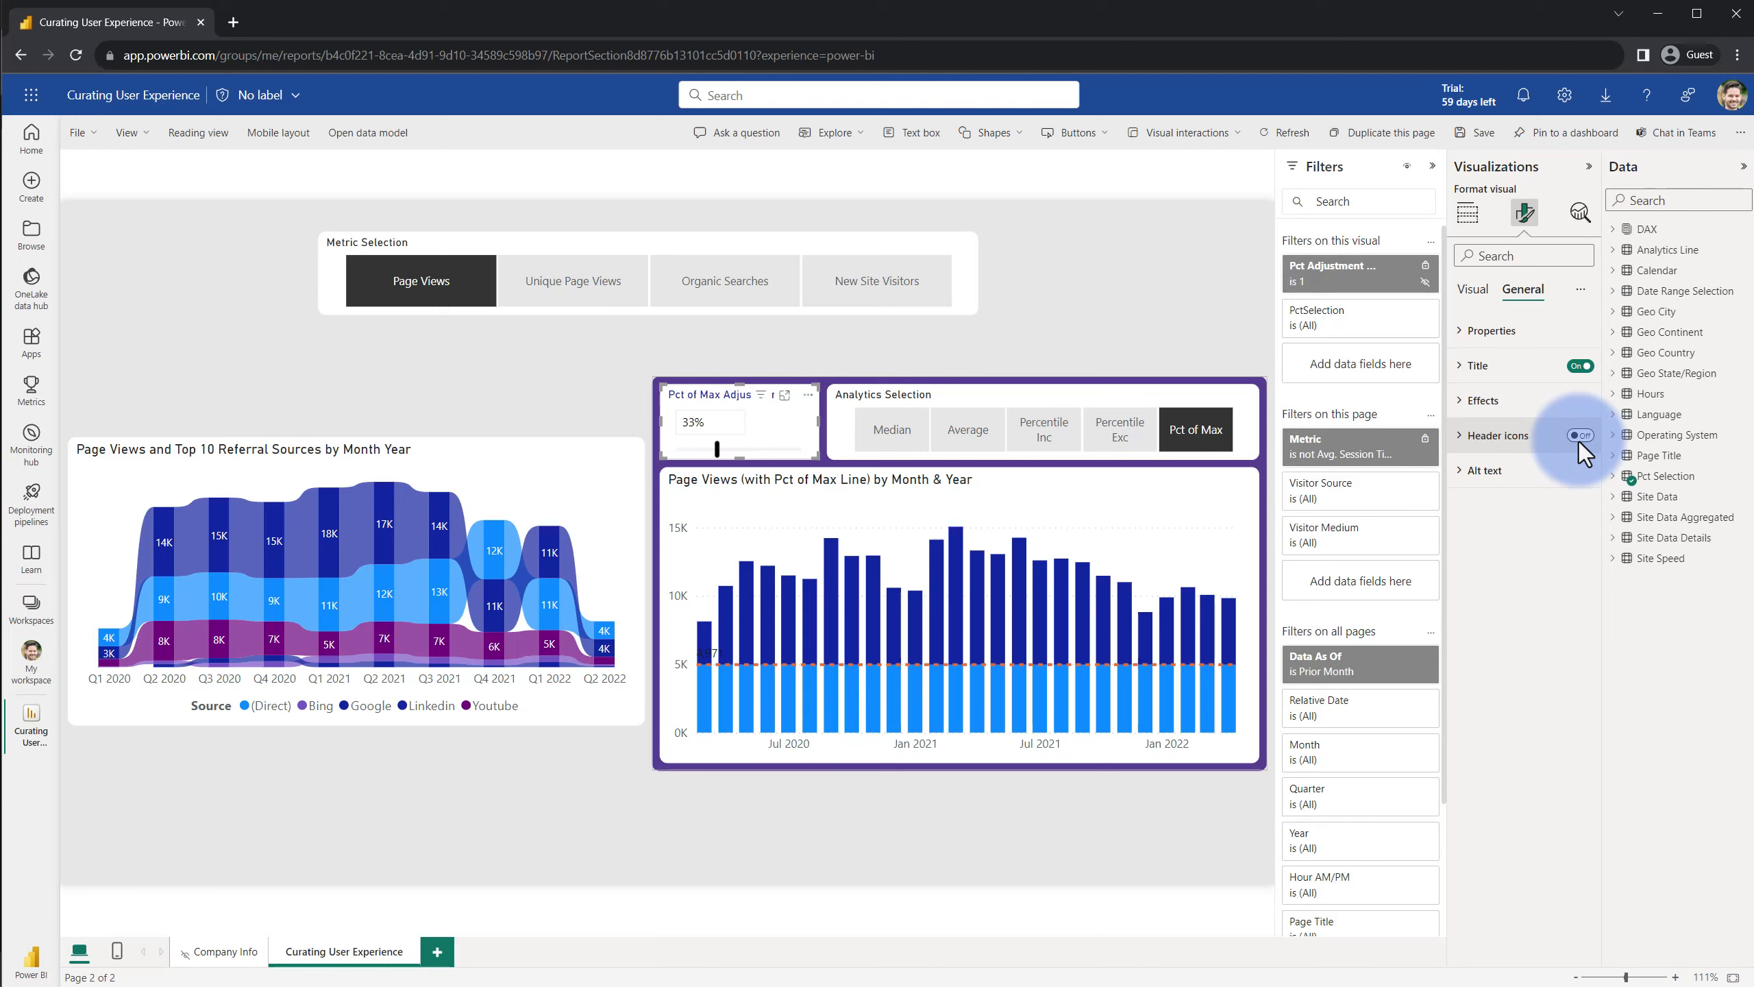
pyautogui.click(1577, 436)
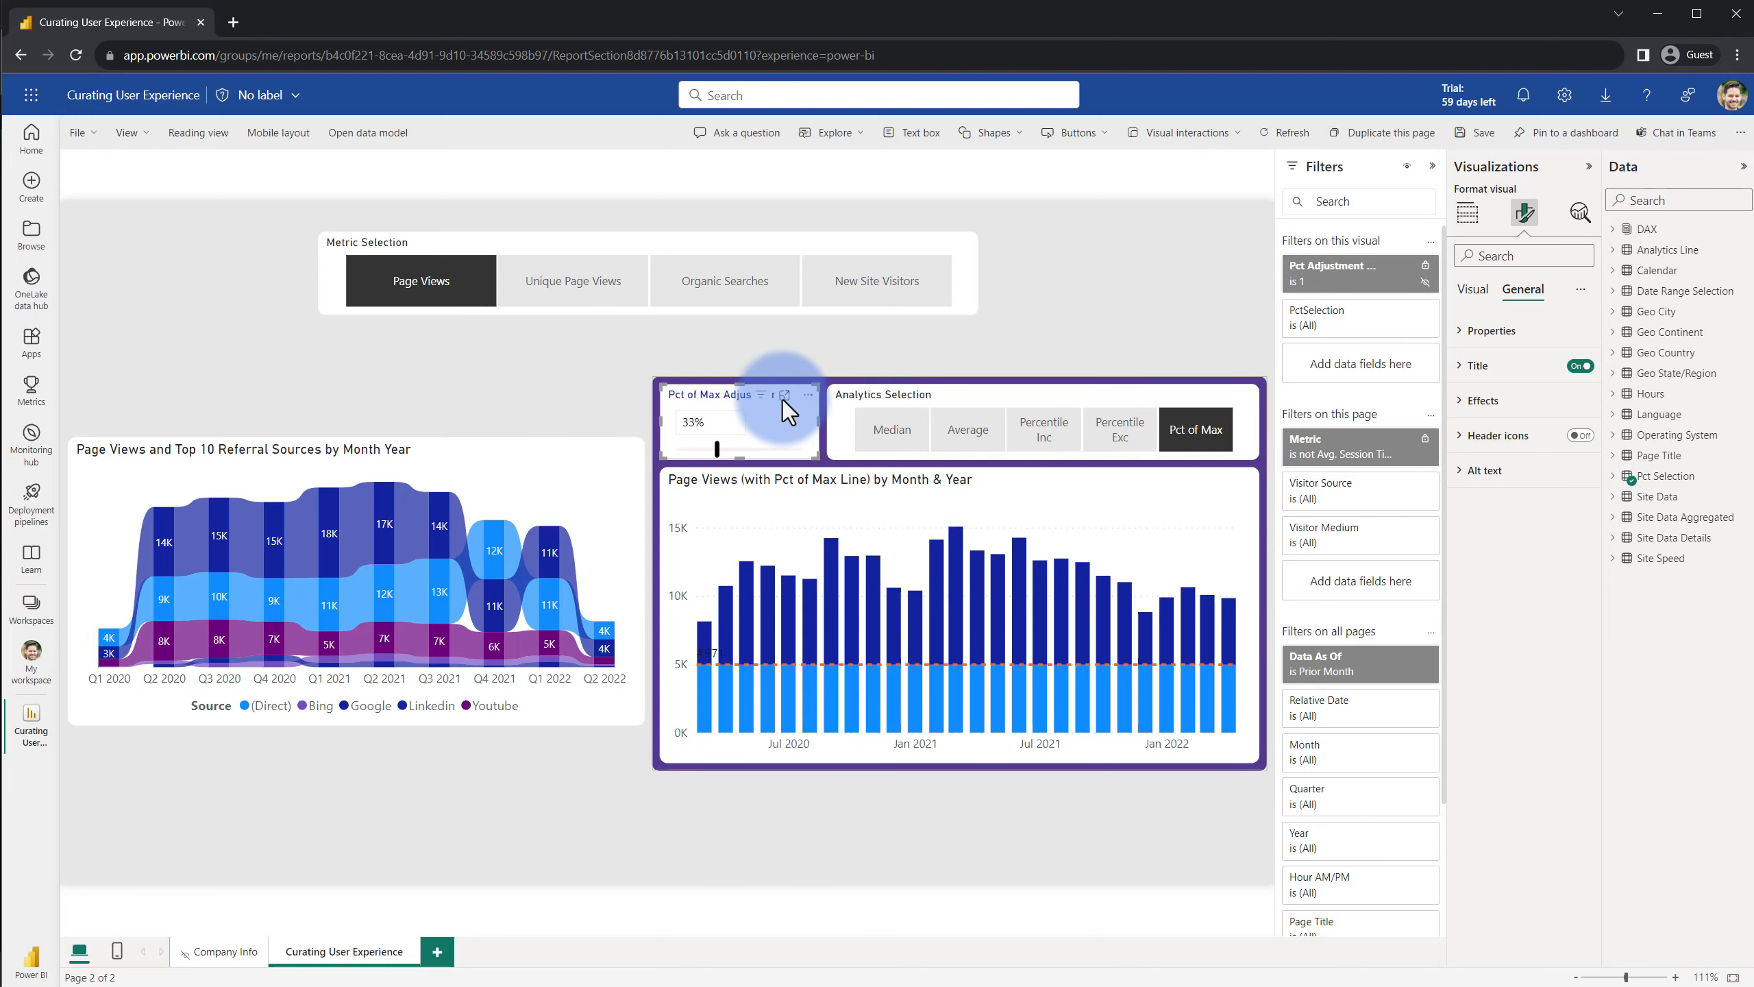
pyautogui.moveTo(785, 399)
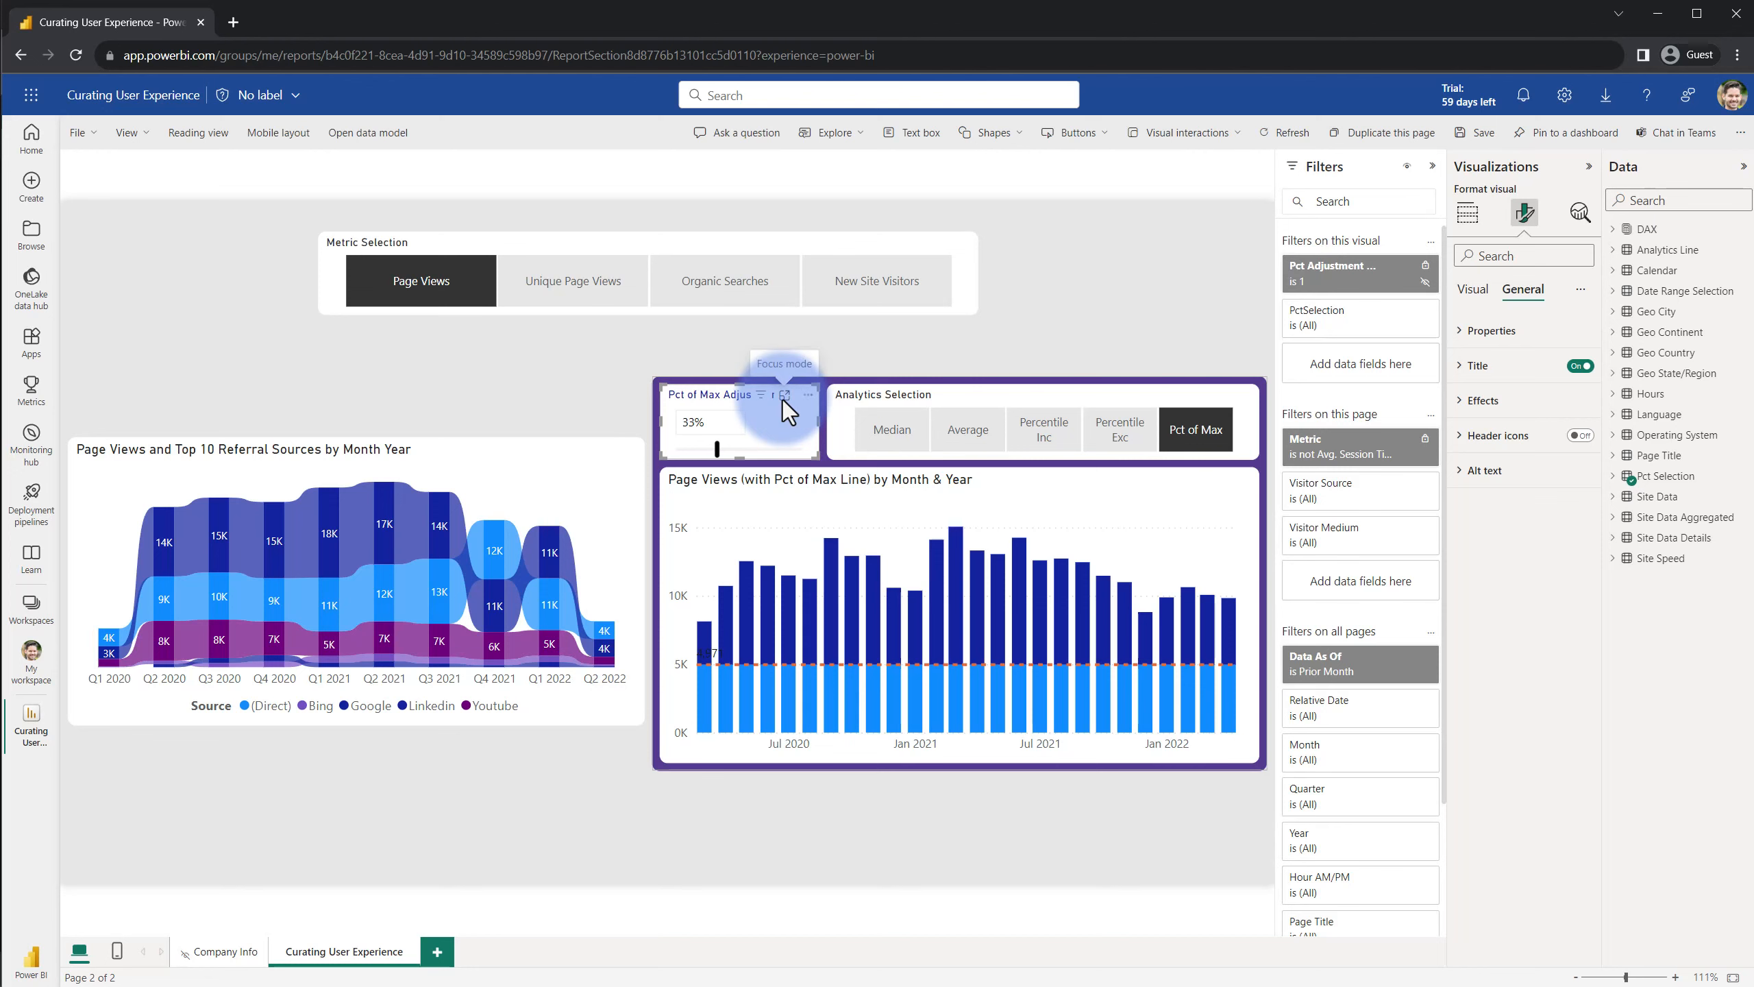
pyautogui.moveTo(198, 132)
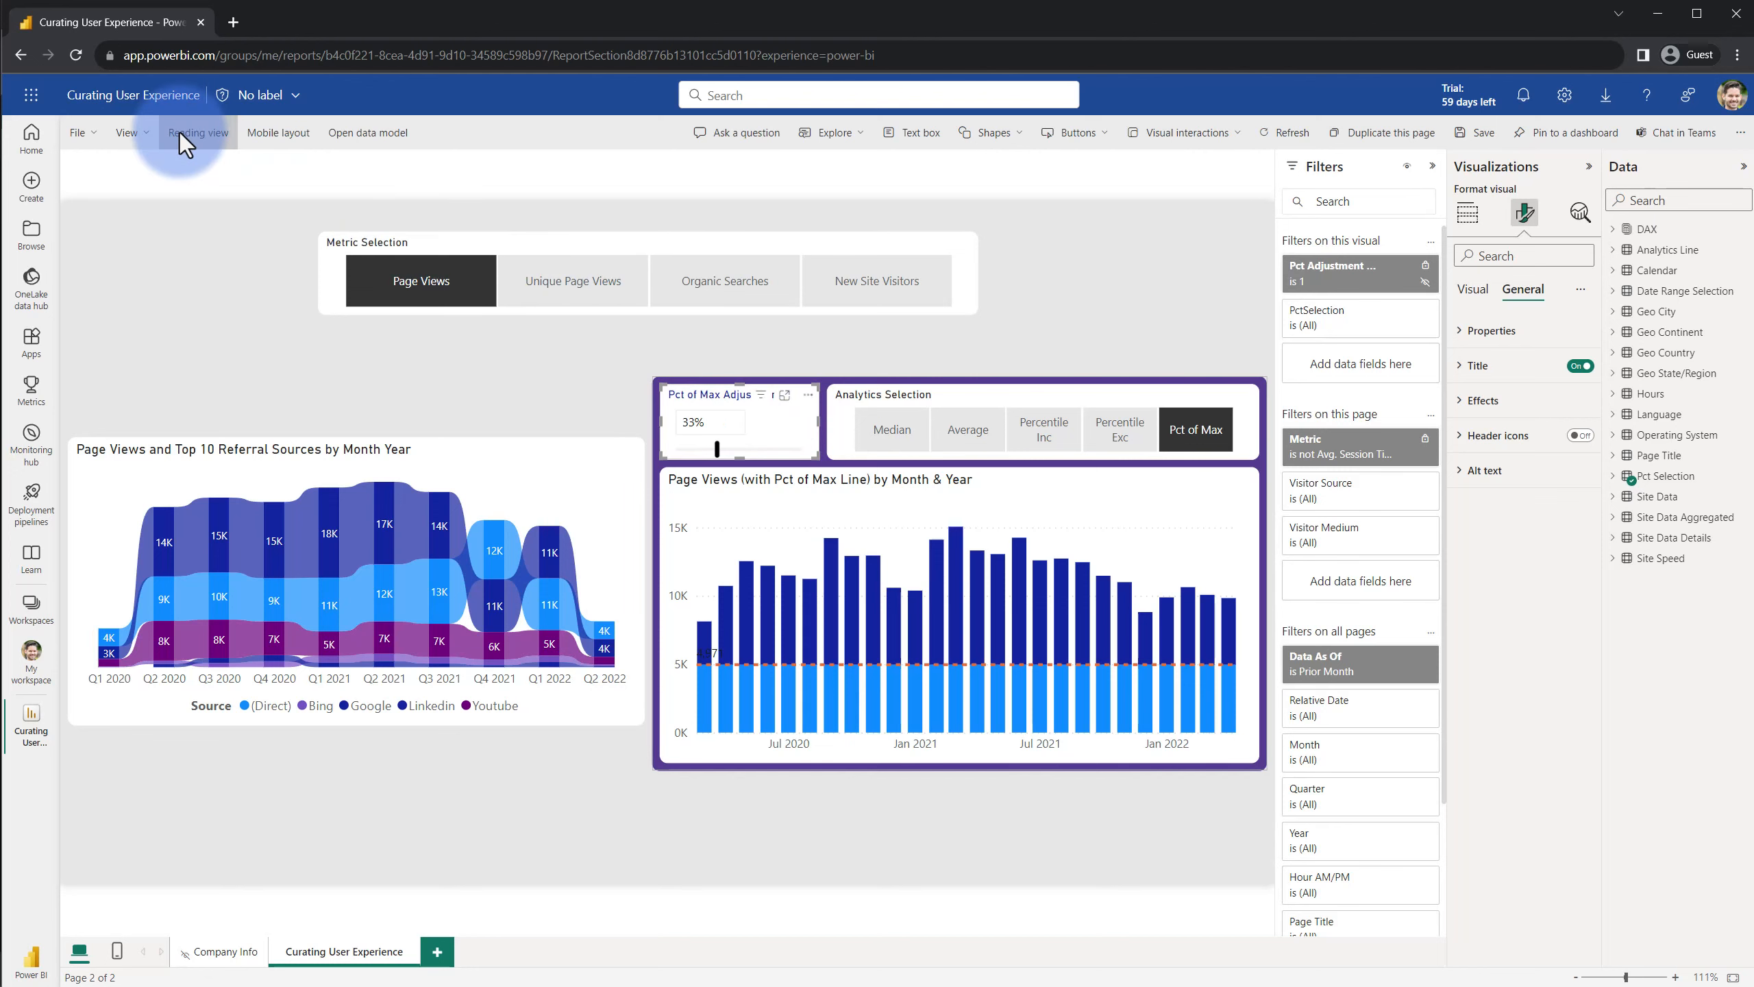
pyautogui.click(197, 132)
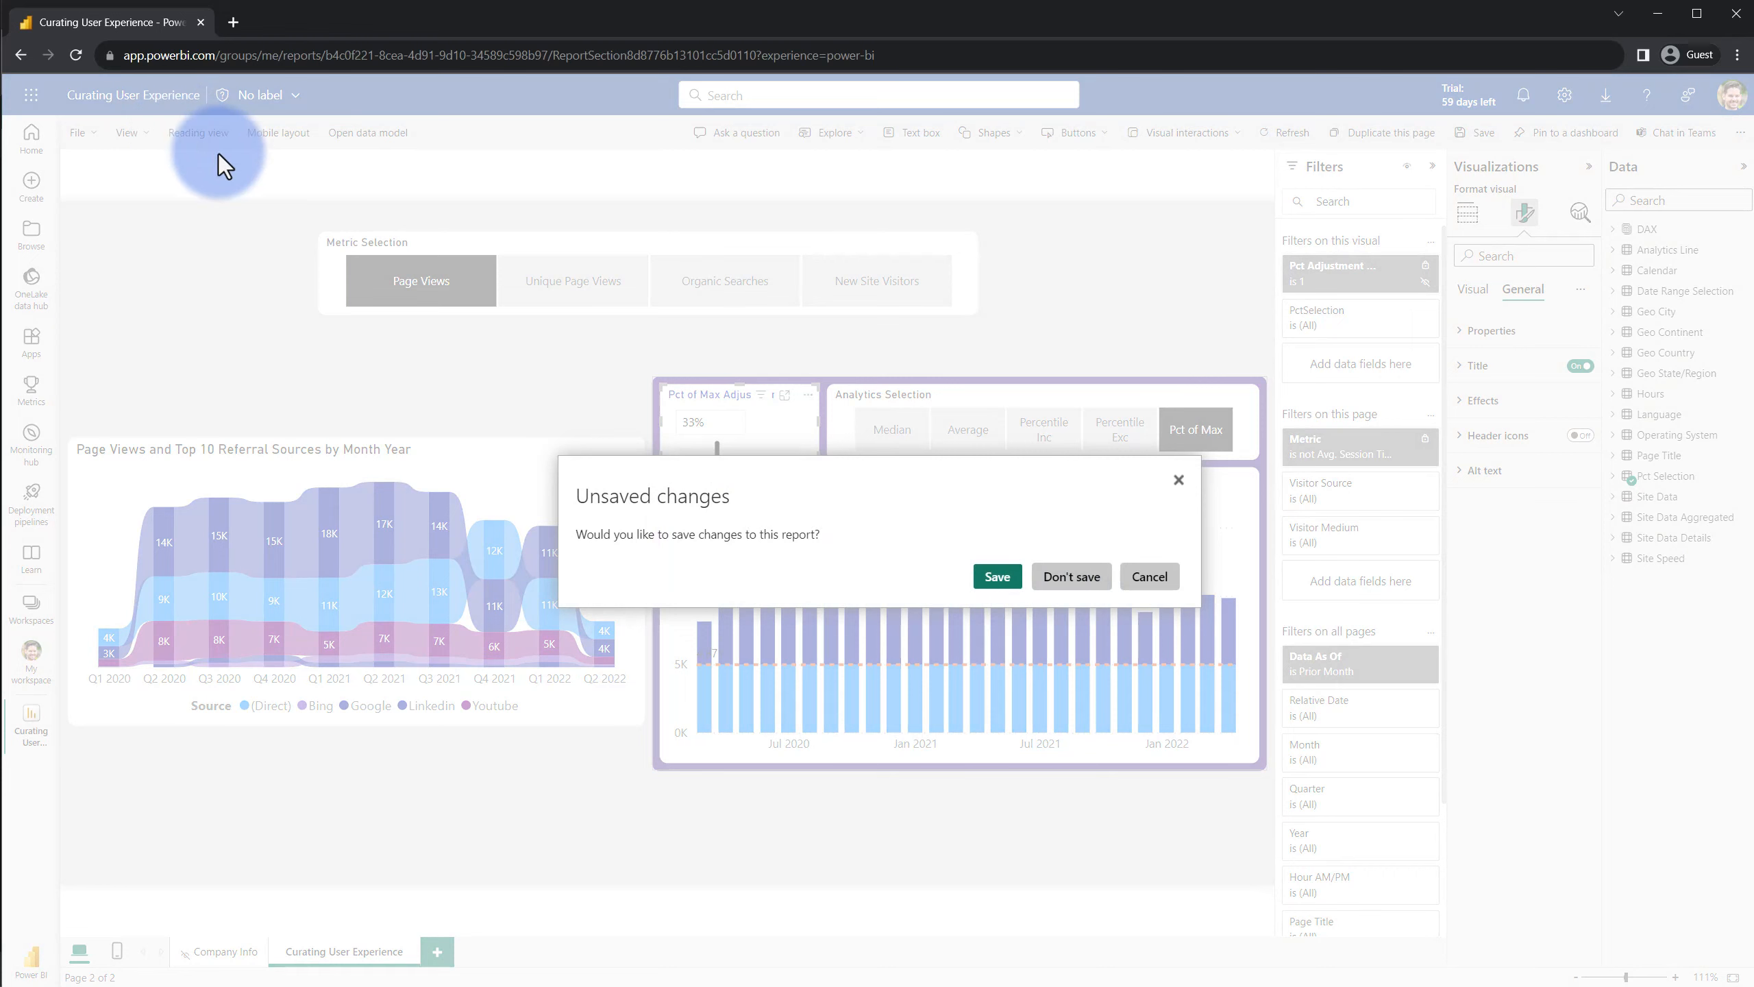
# Answer the save prompt, review reading view, then reopen the report for editing
pyautogui.click(1068, 575)
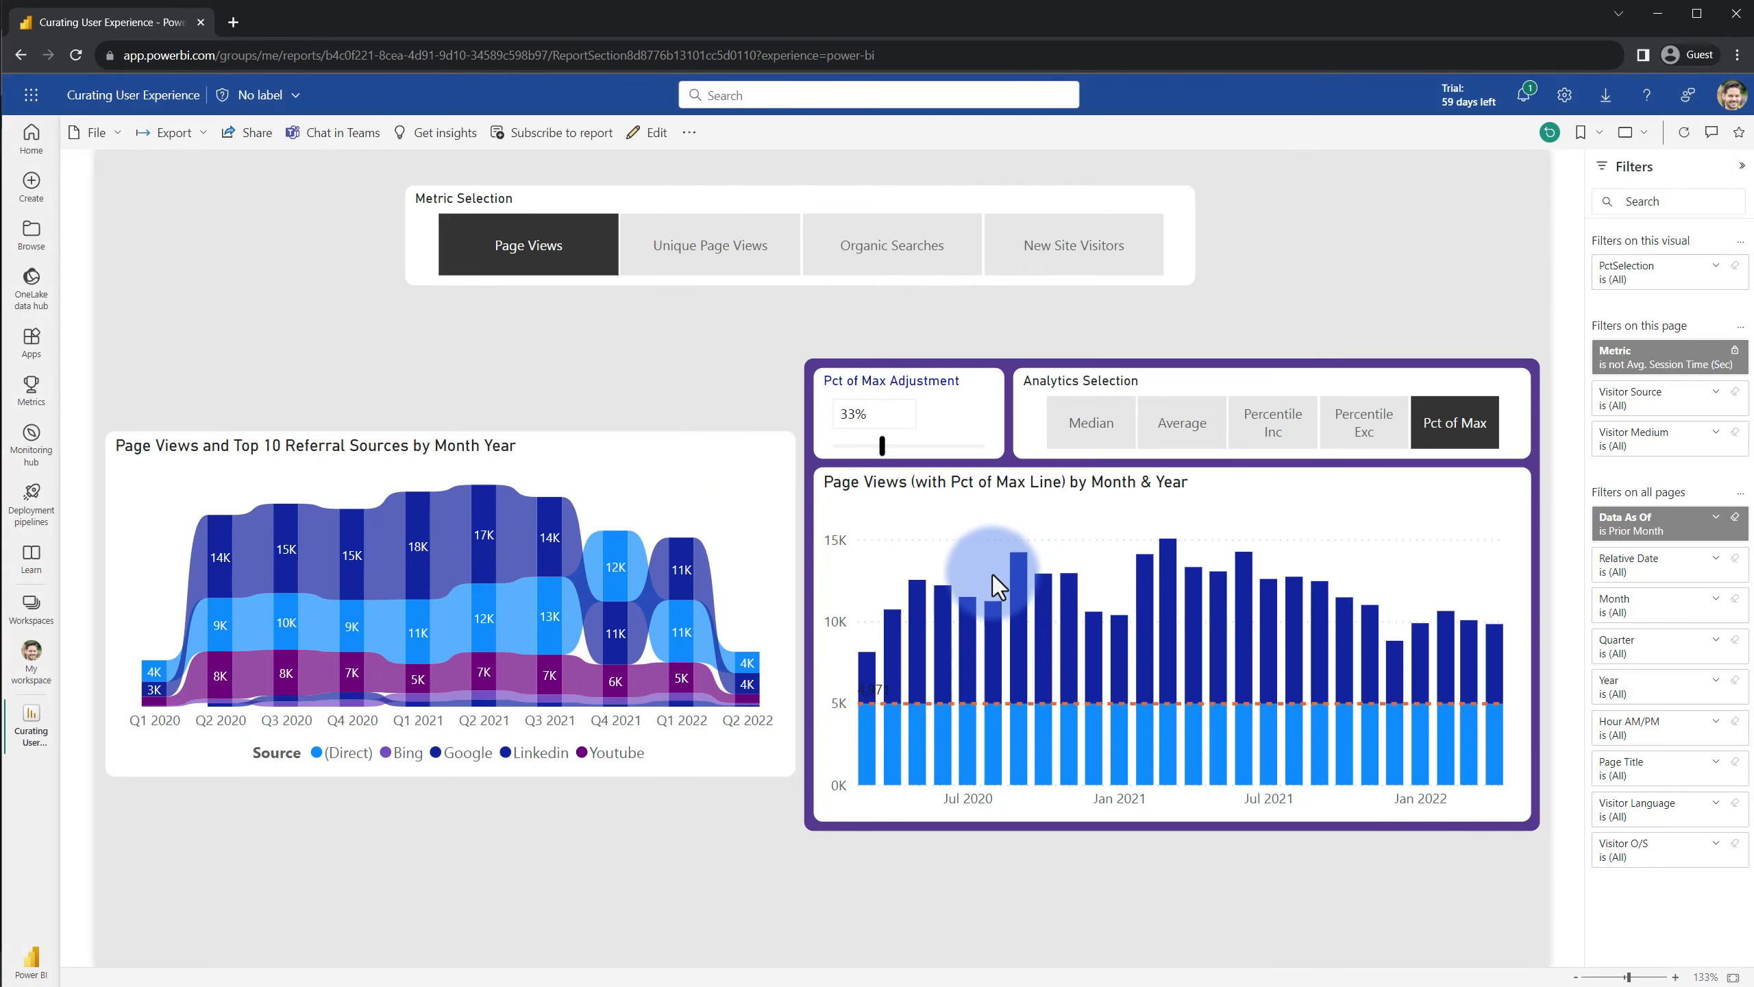
pyautogui.moveTo(862, 395)
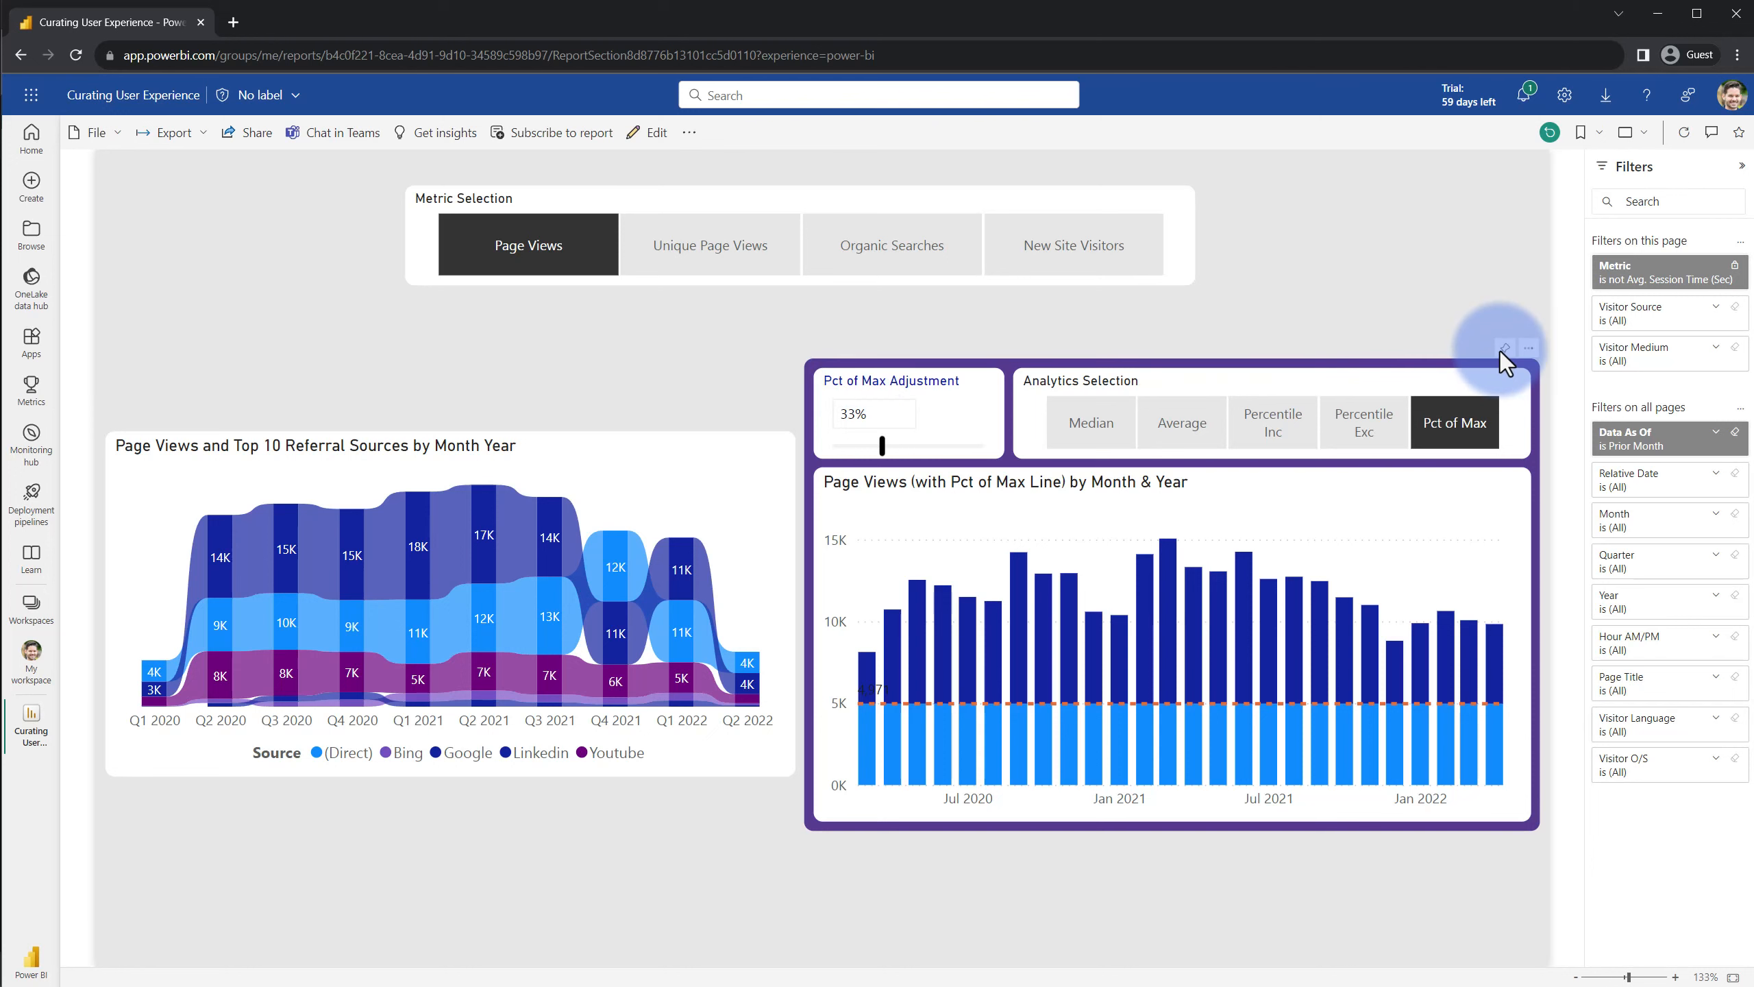
pyautogui.moveTo(1528, 346)
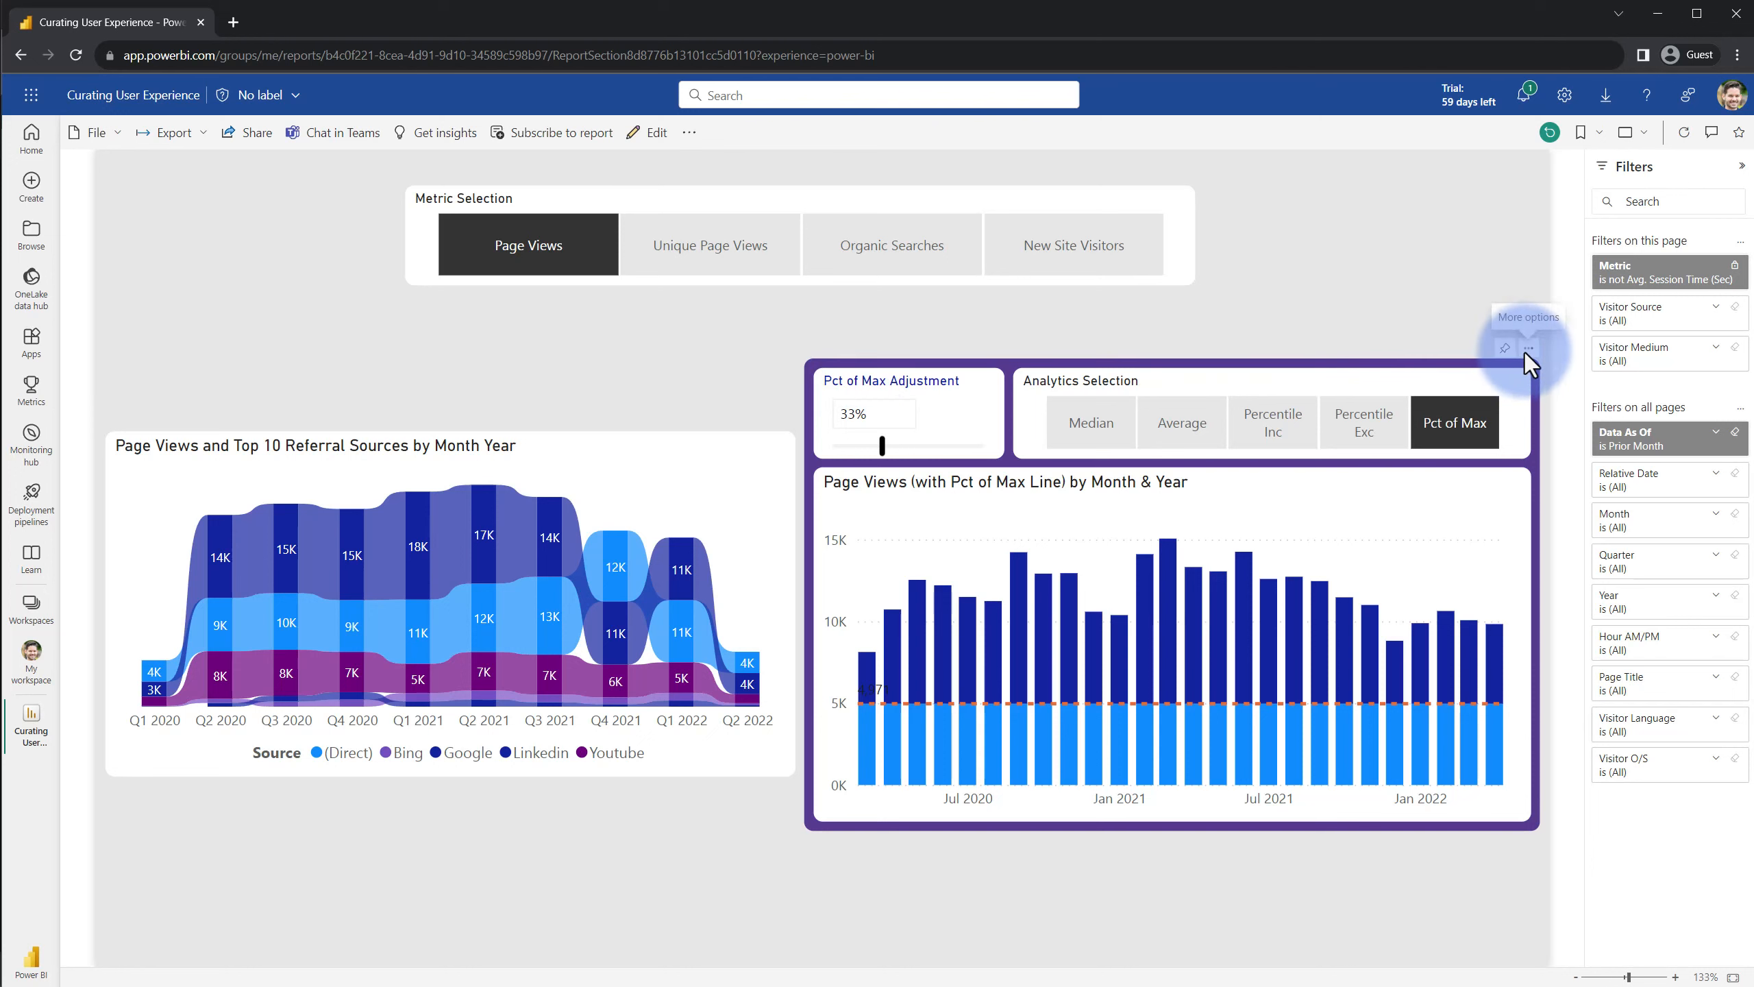
pyautogui.click(1528, 348)
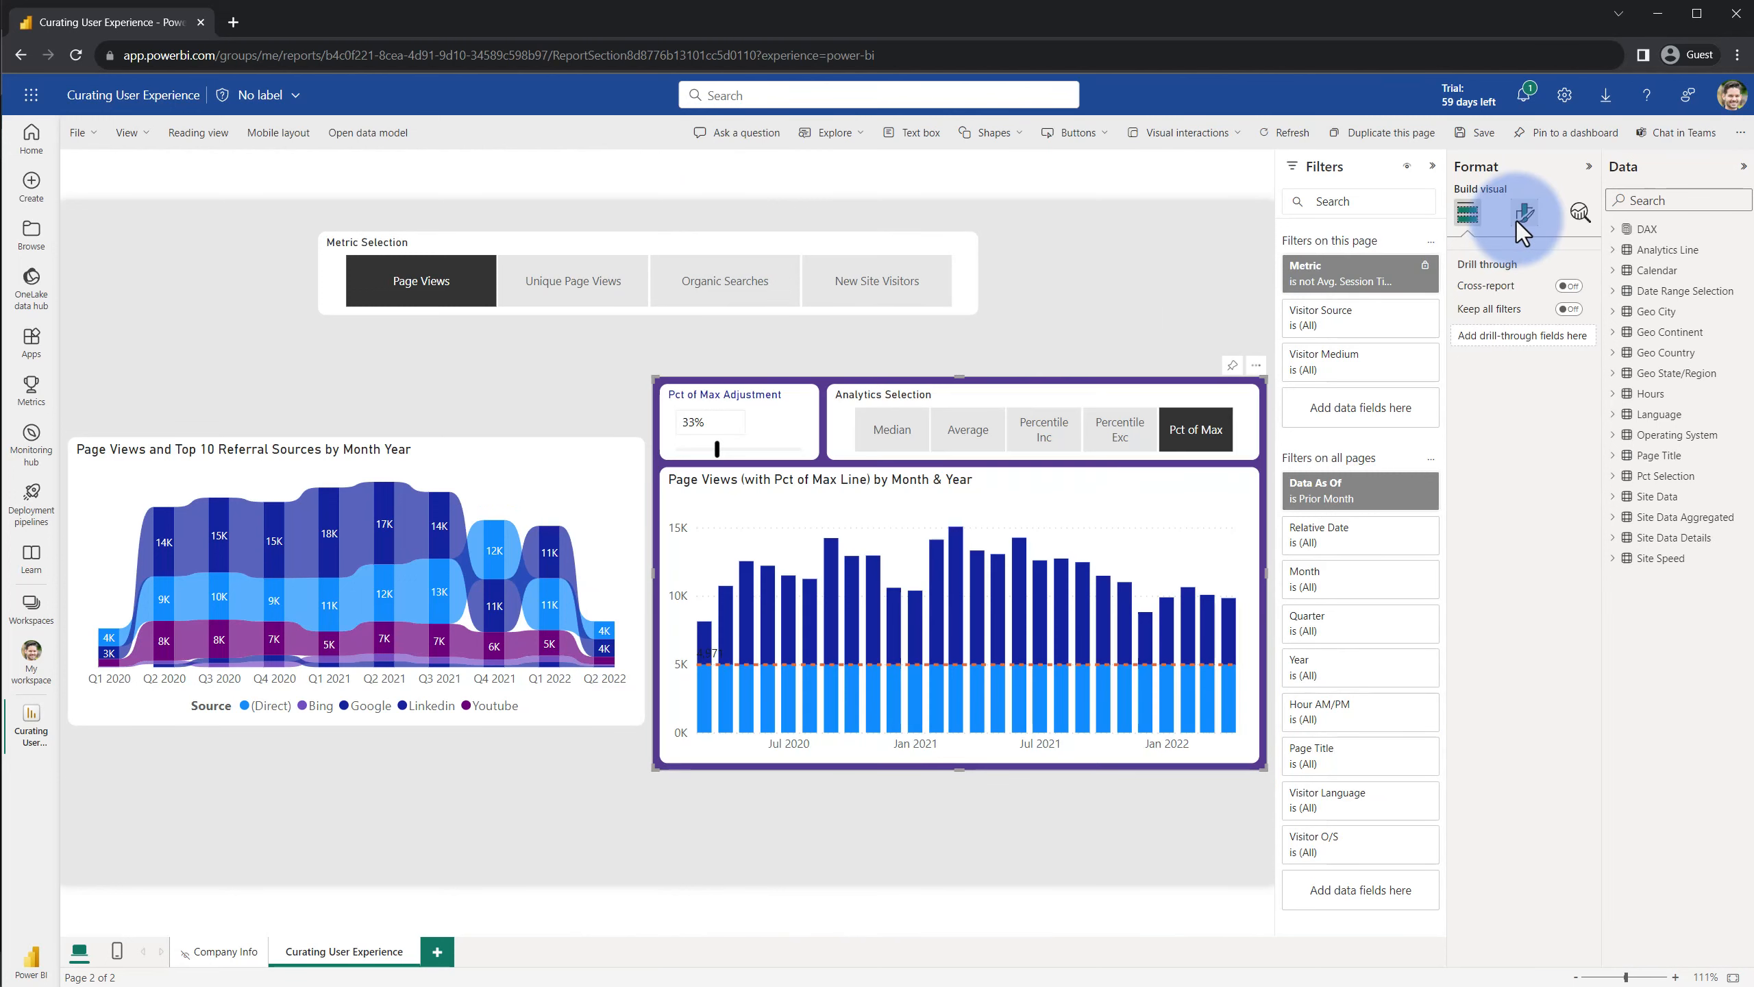
# Inspect the group's size and position properties, then answer the save prompt back to reading view
pyautogui.click(1524, 212)
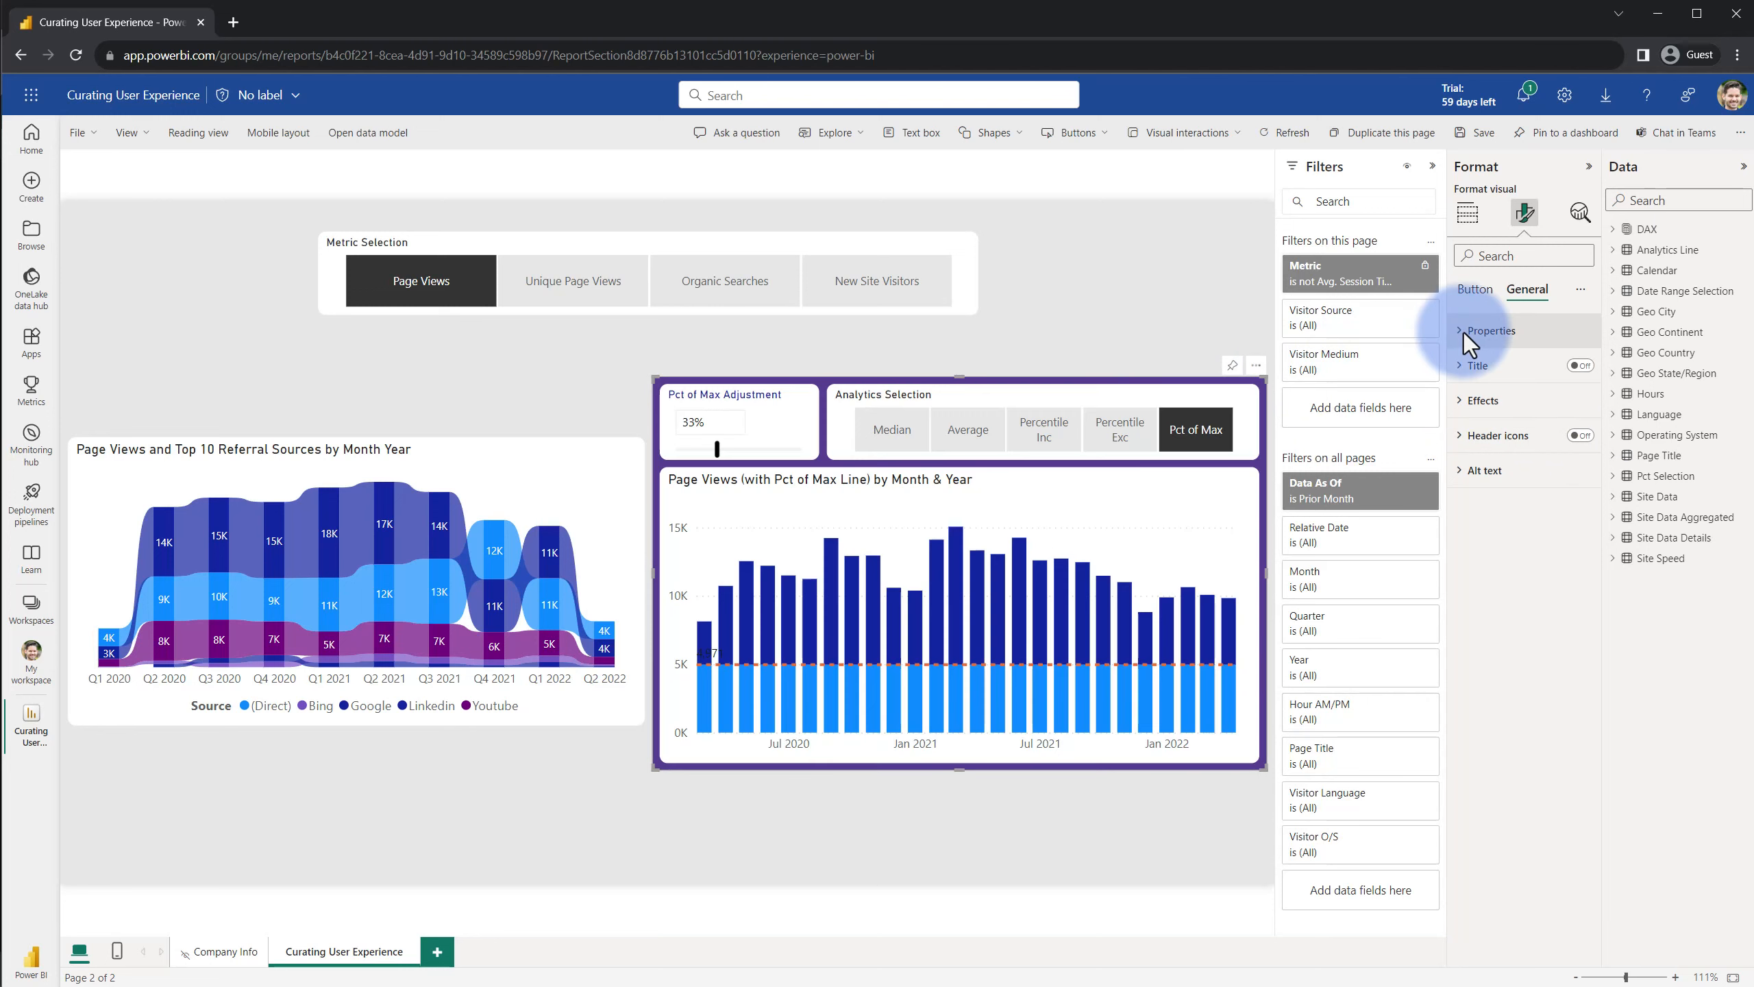
pyautogui.click(1491, 331)
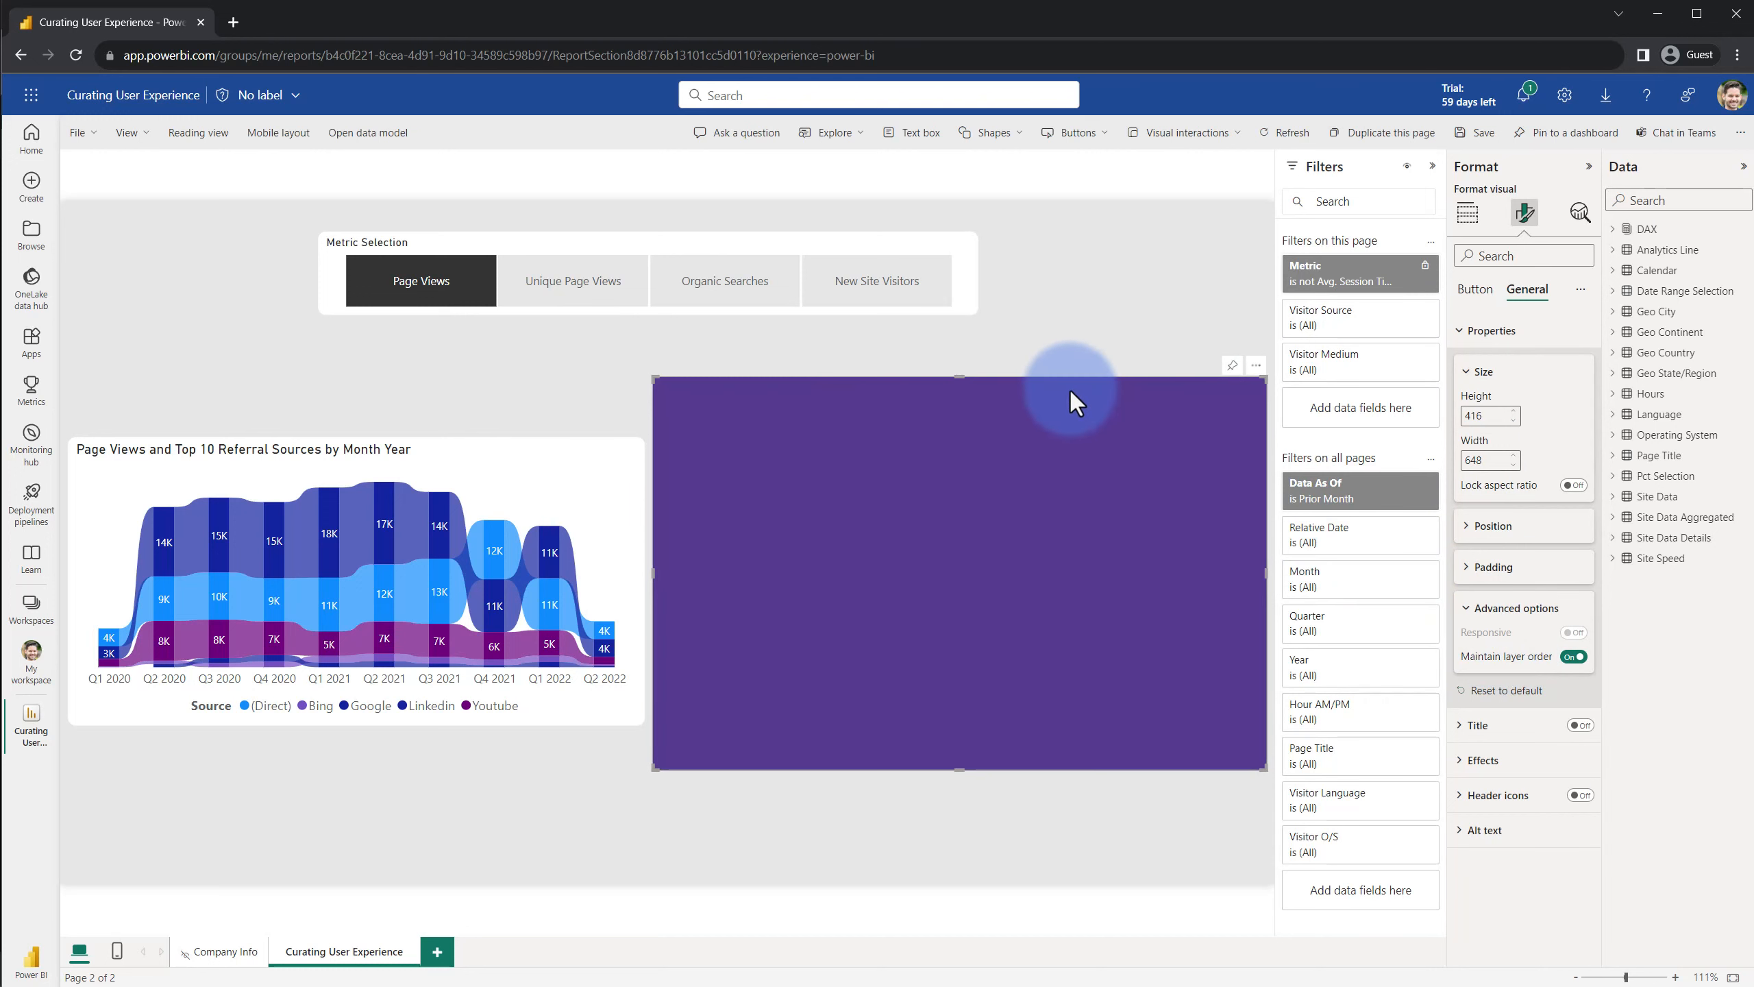
pyautogui.moveTo(1069, 399)
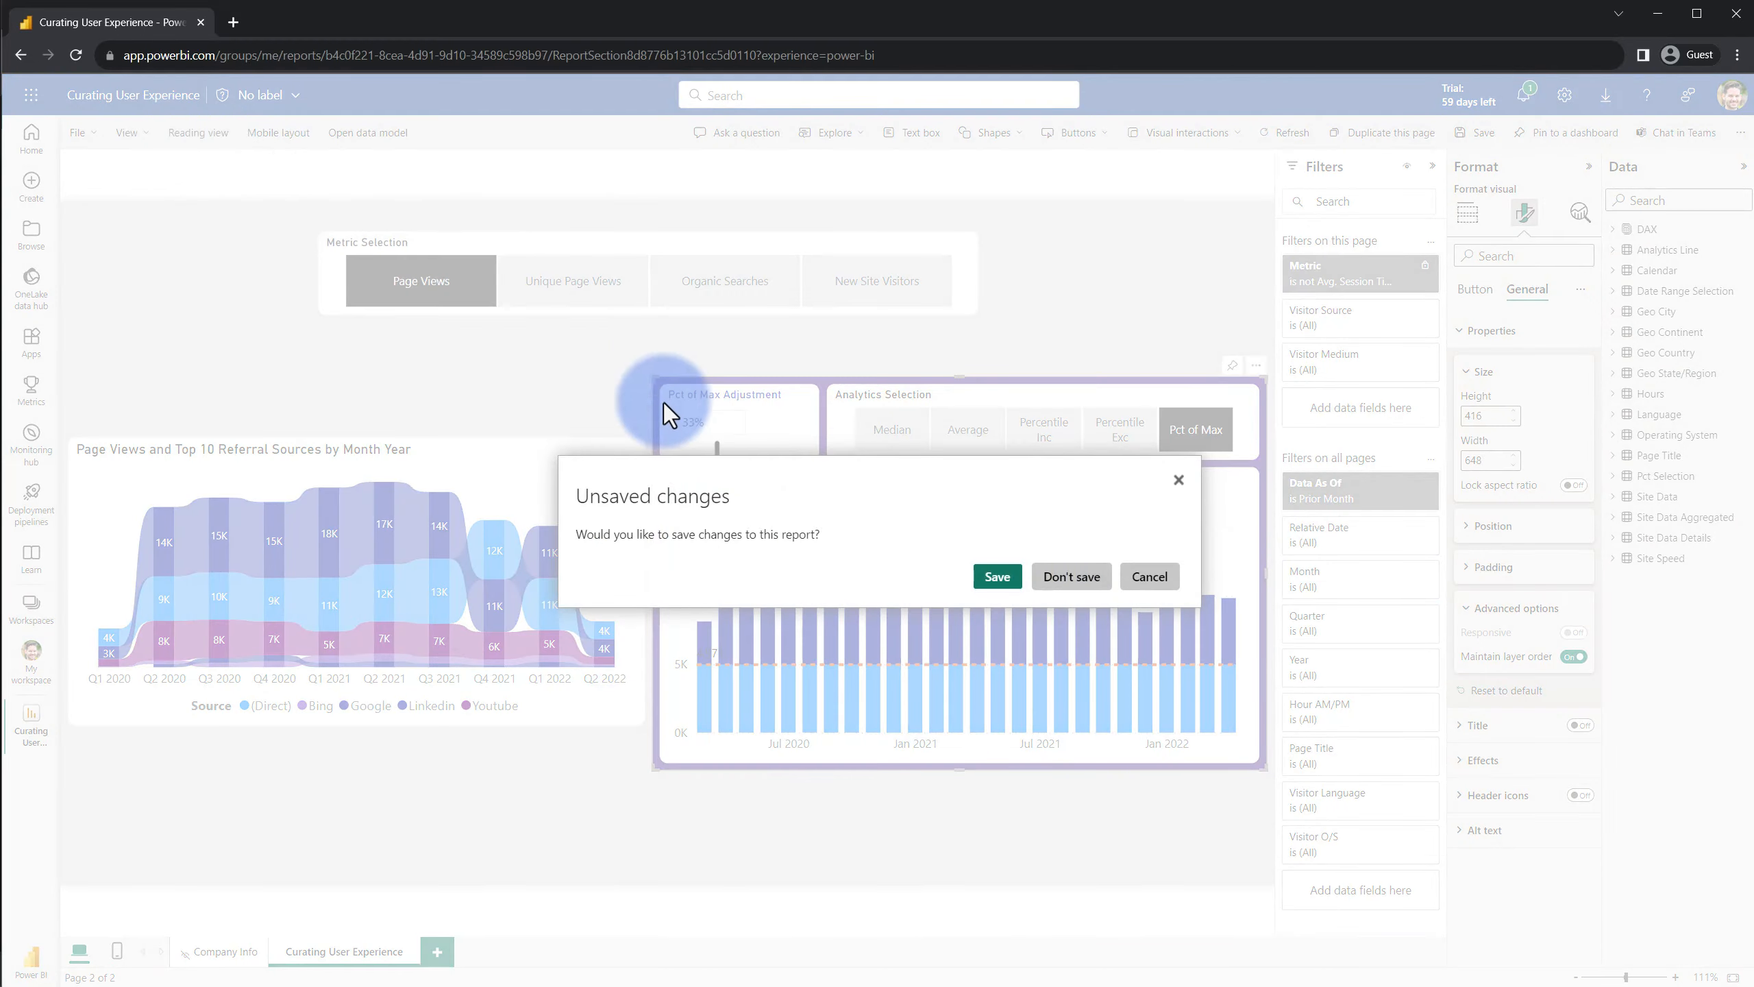
pyautogui.click(994, 575)
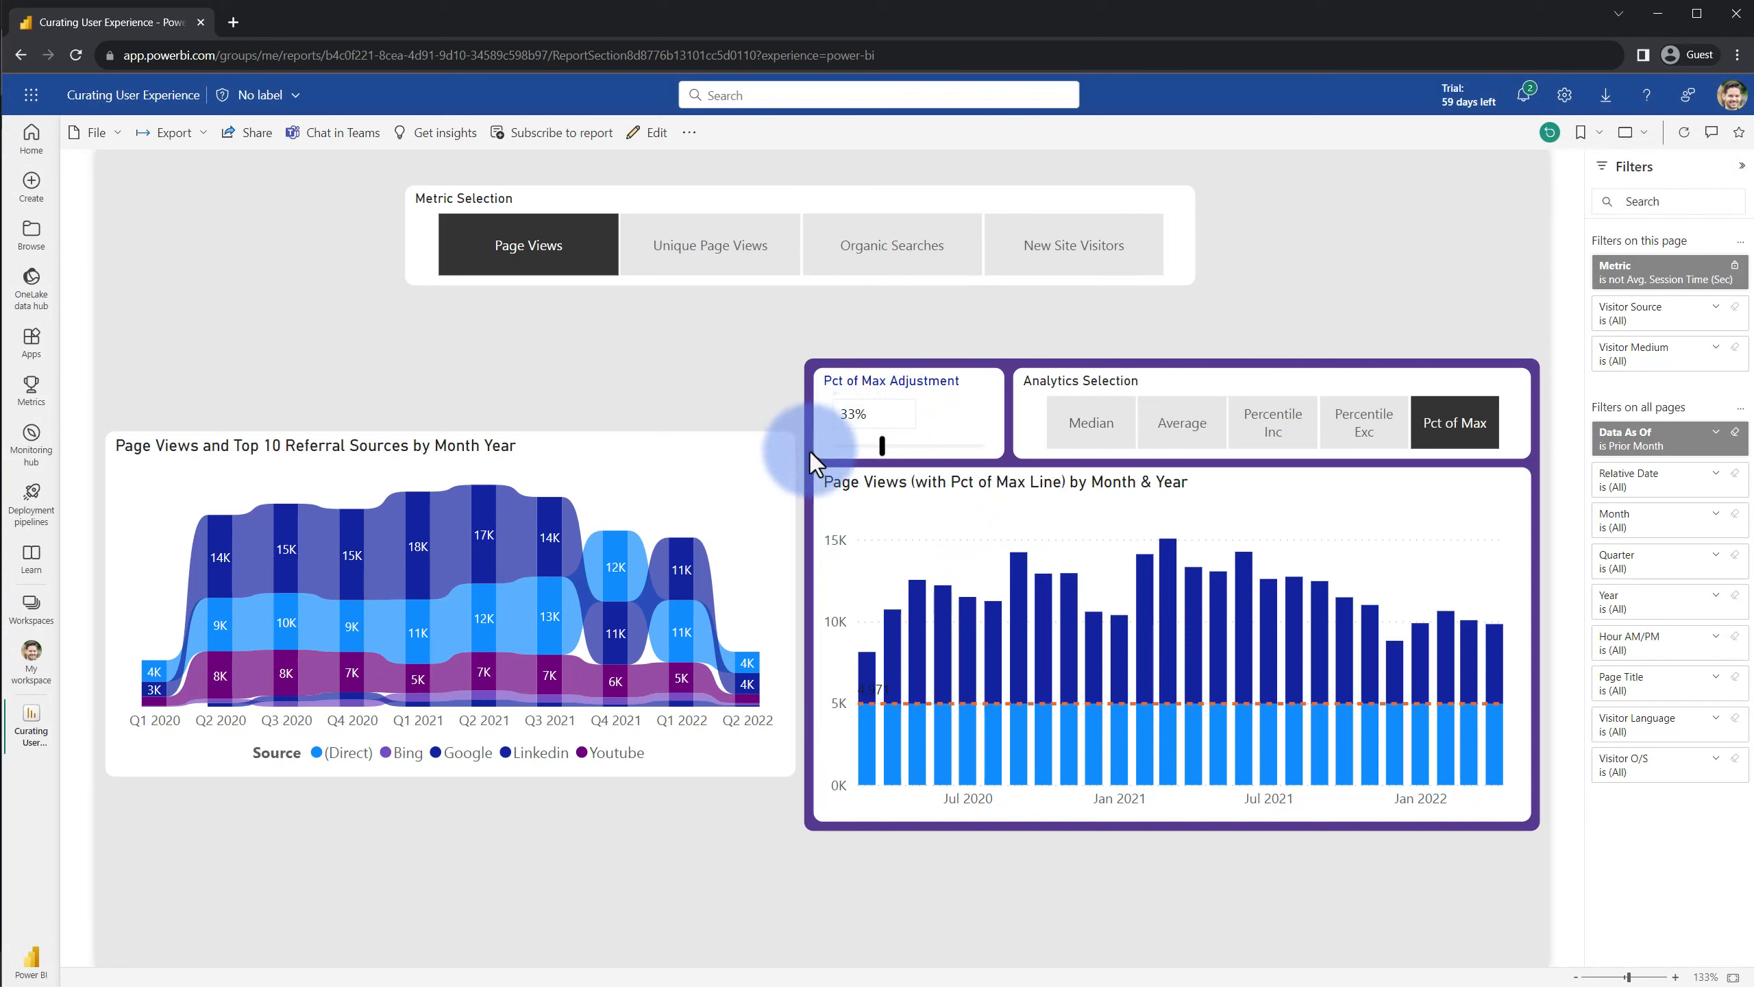
pyautogui.moveTo(548, 454)
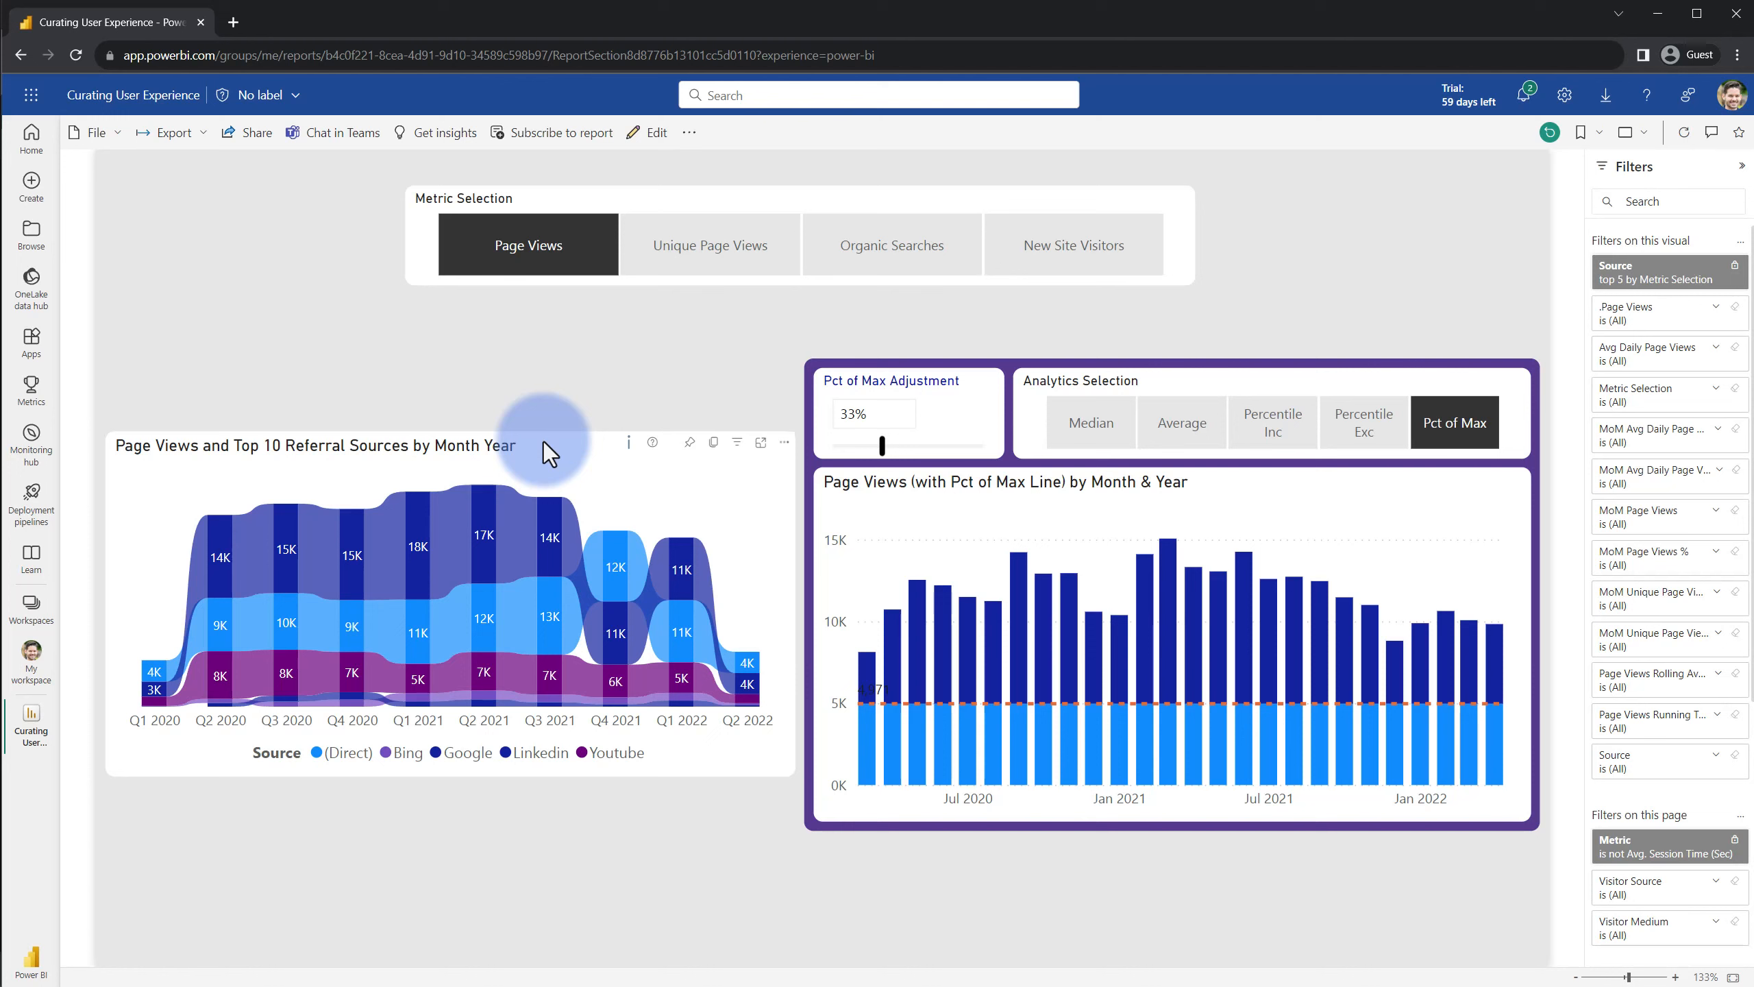
pyautogui.moveTo(682, 436)
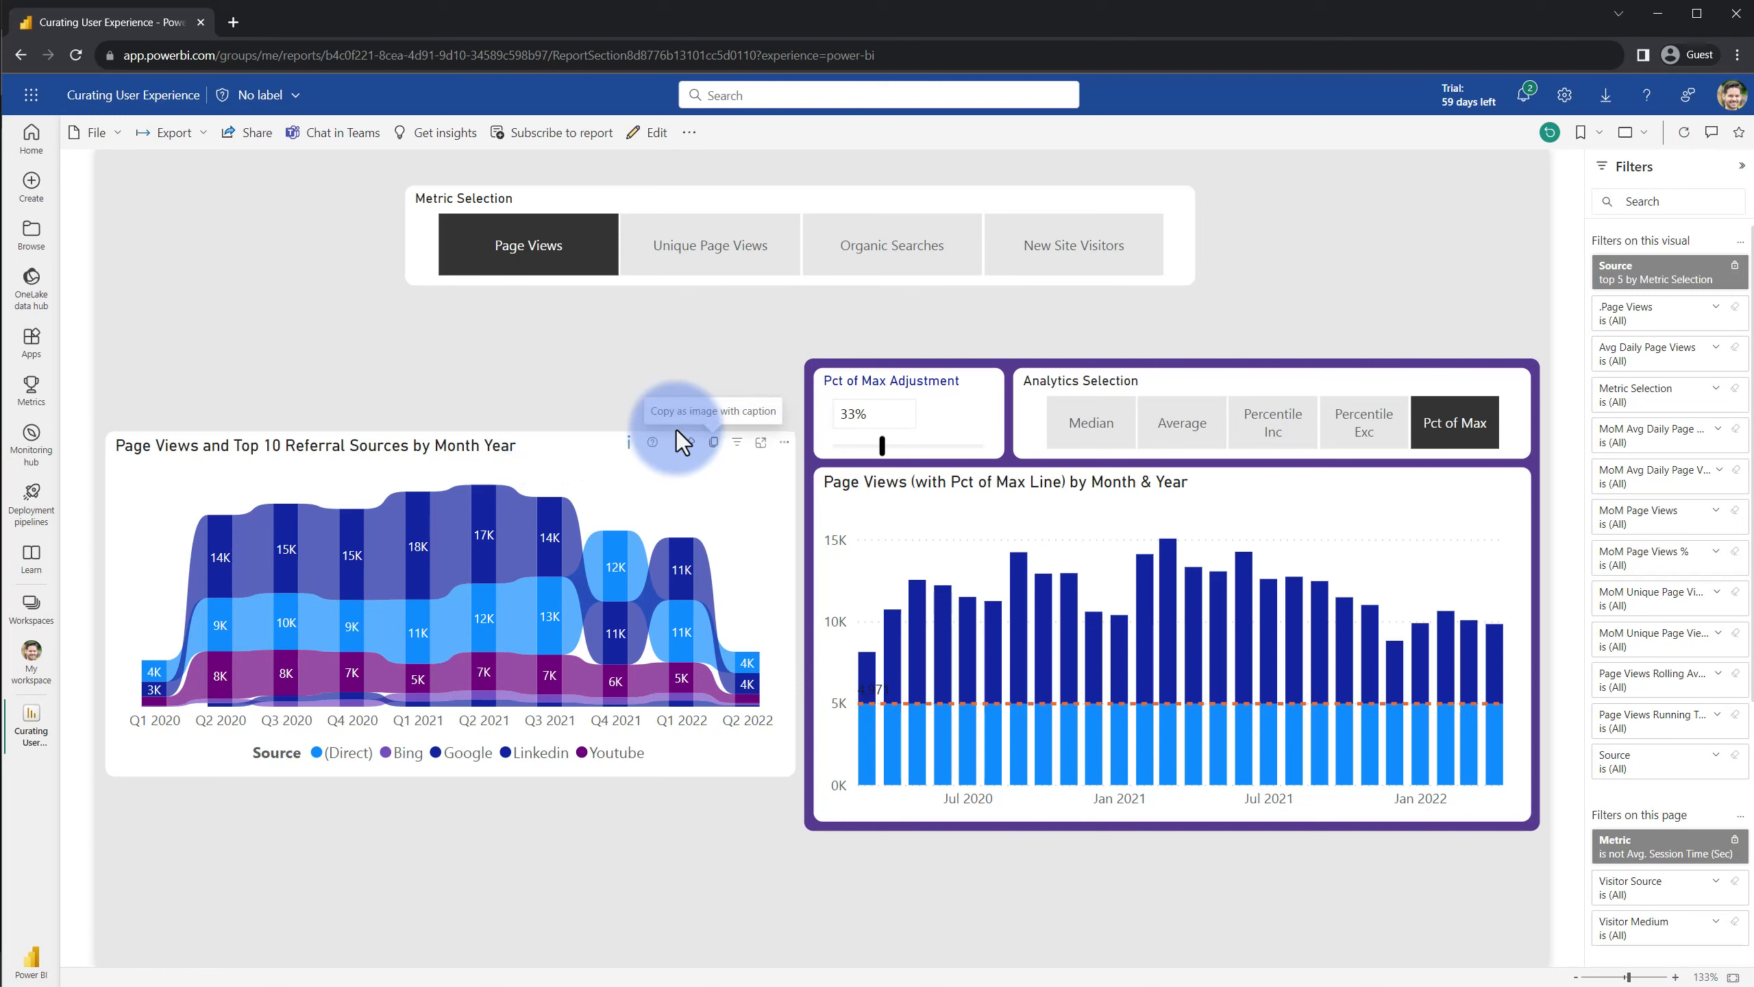
pyautogui.moveTo(762, 447)
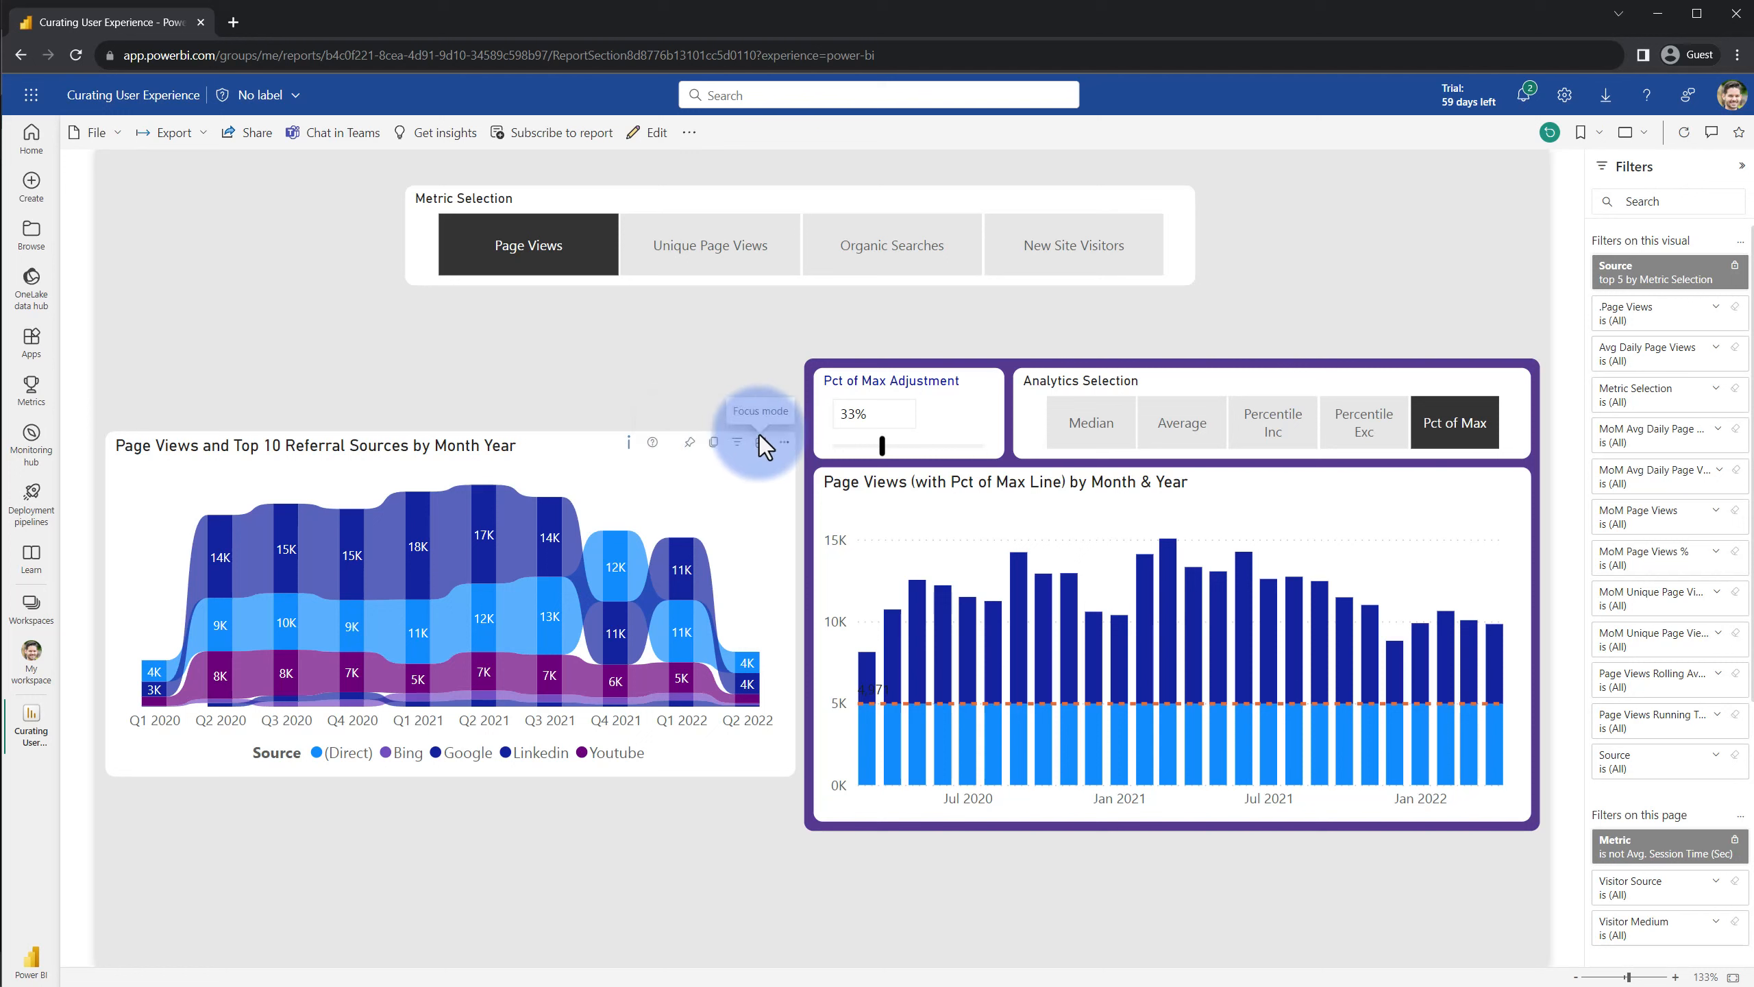
# Hide the Pin header icon on the referral sources chart via Format visual > Header icons
pyautogui.click(784, 442)
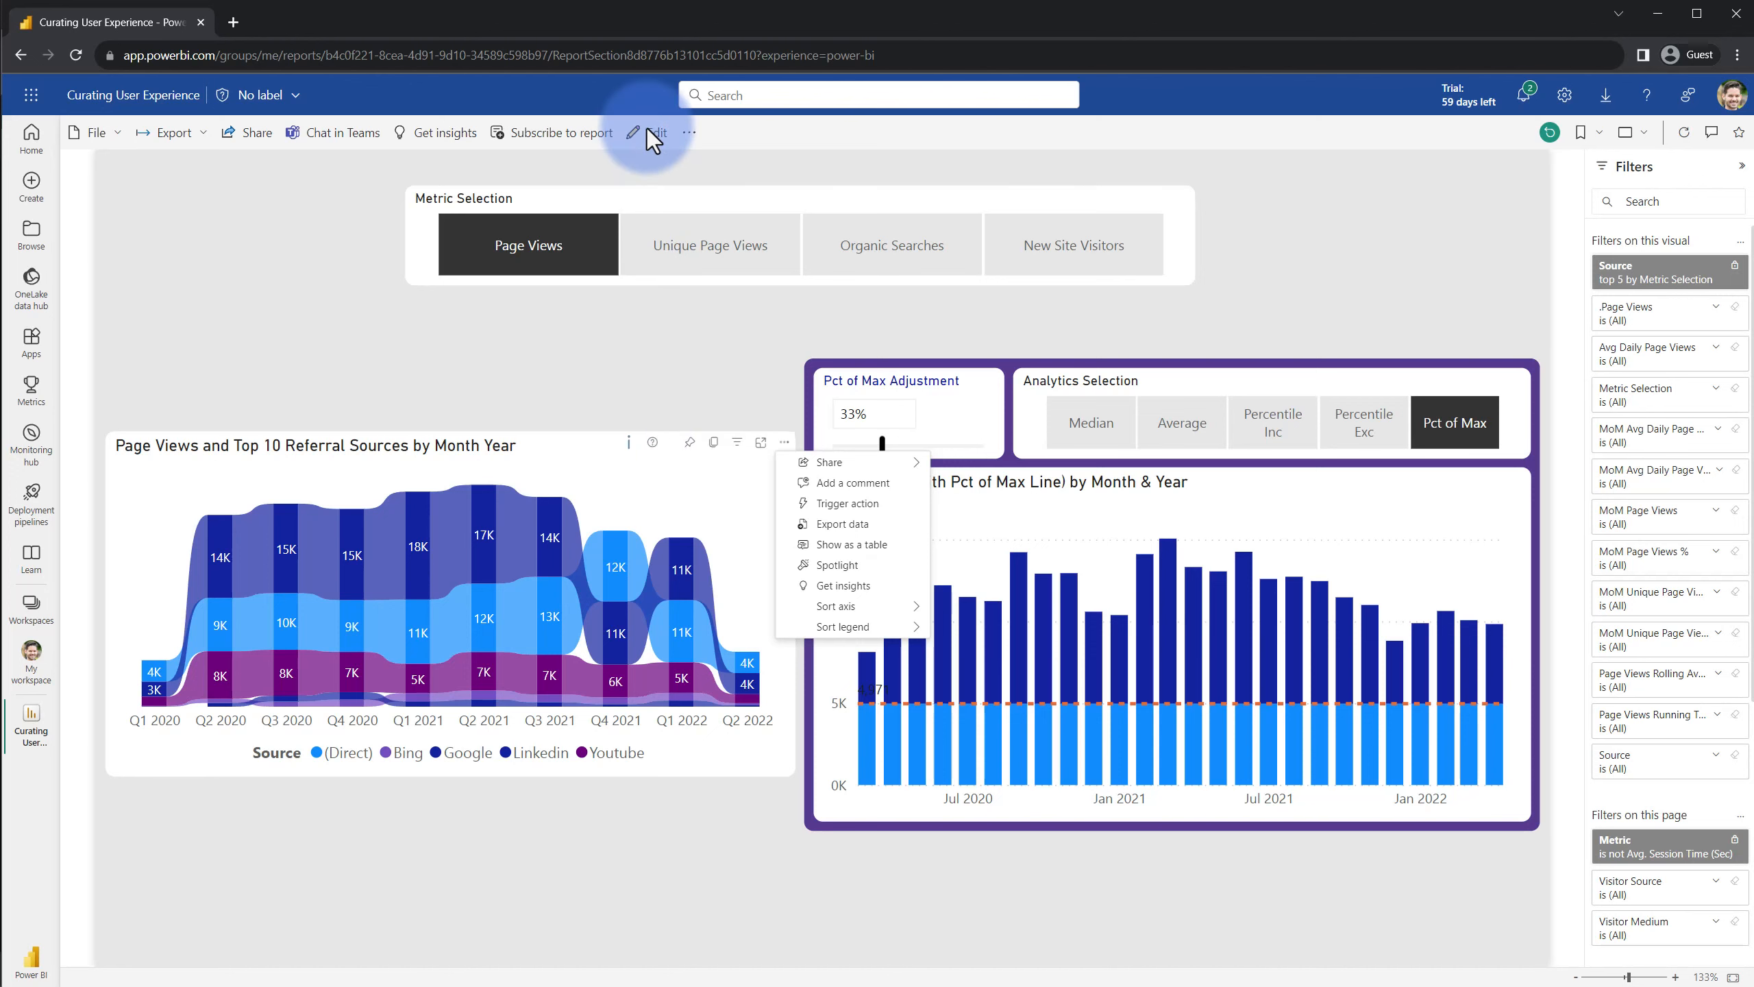
pyautogui.click(655, 132)
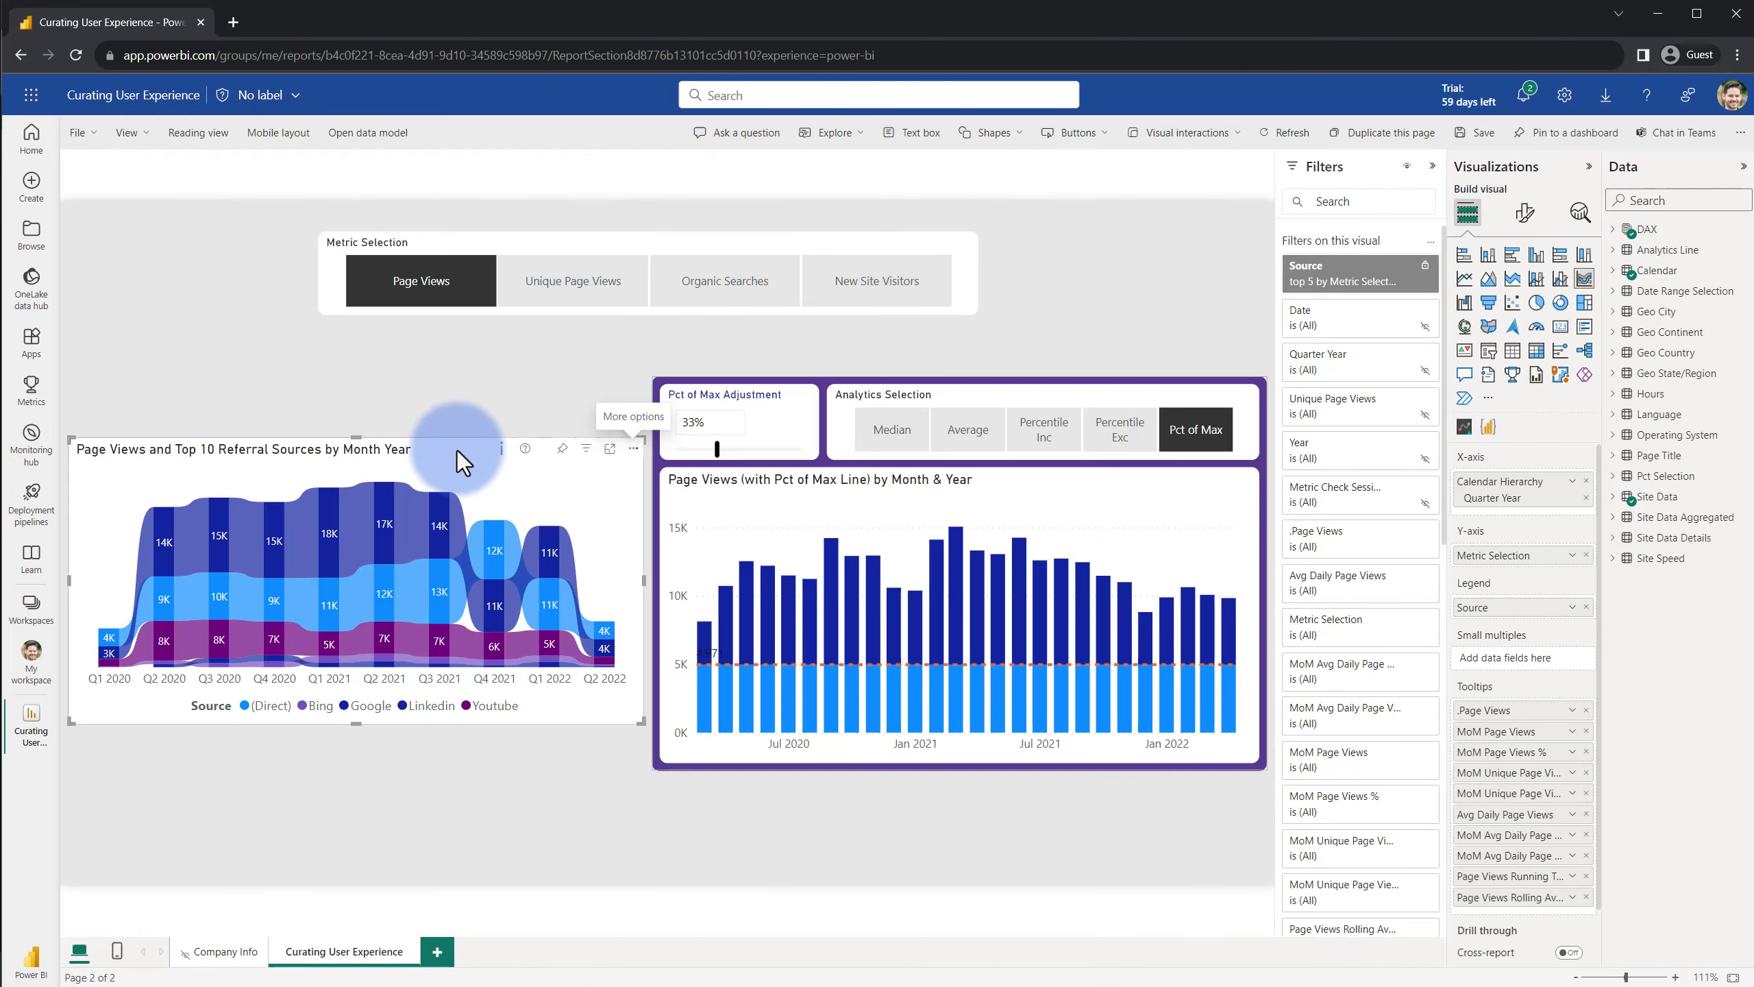
pyautogui.moveTo(1143, 307)
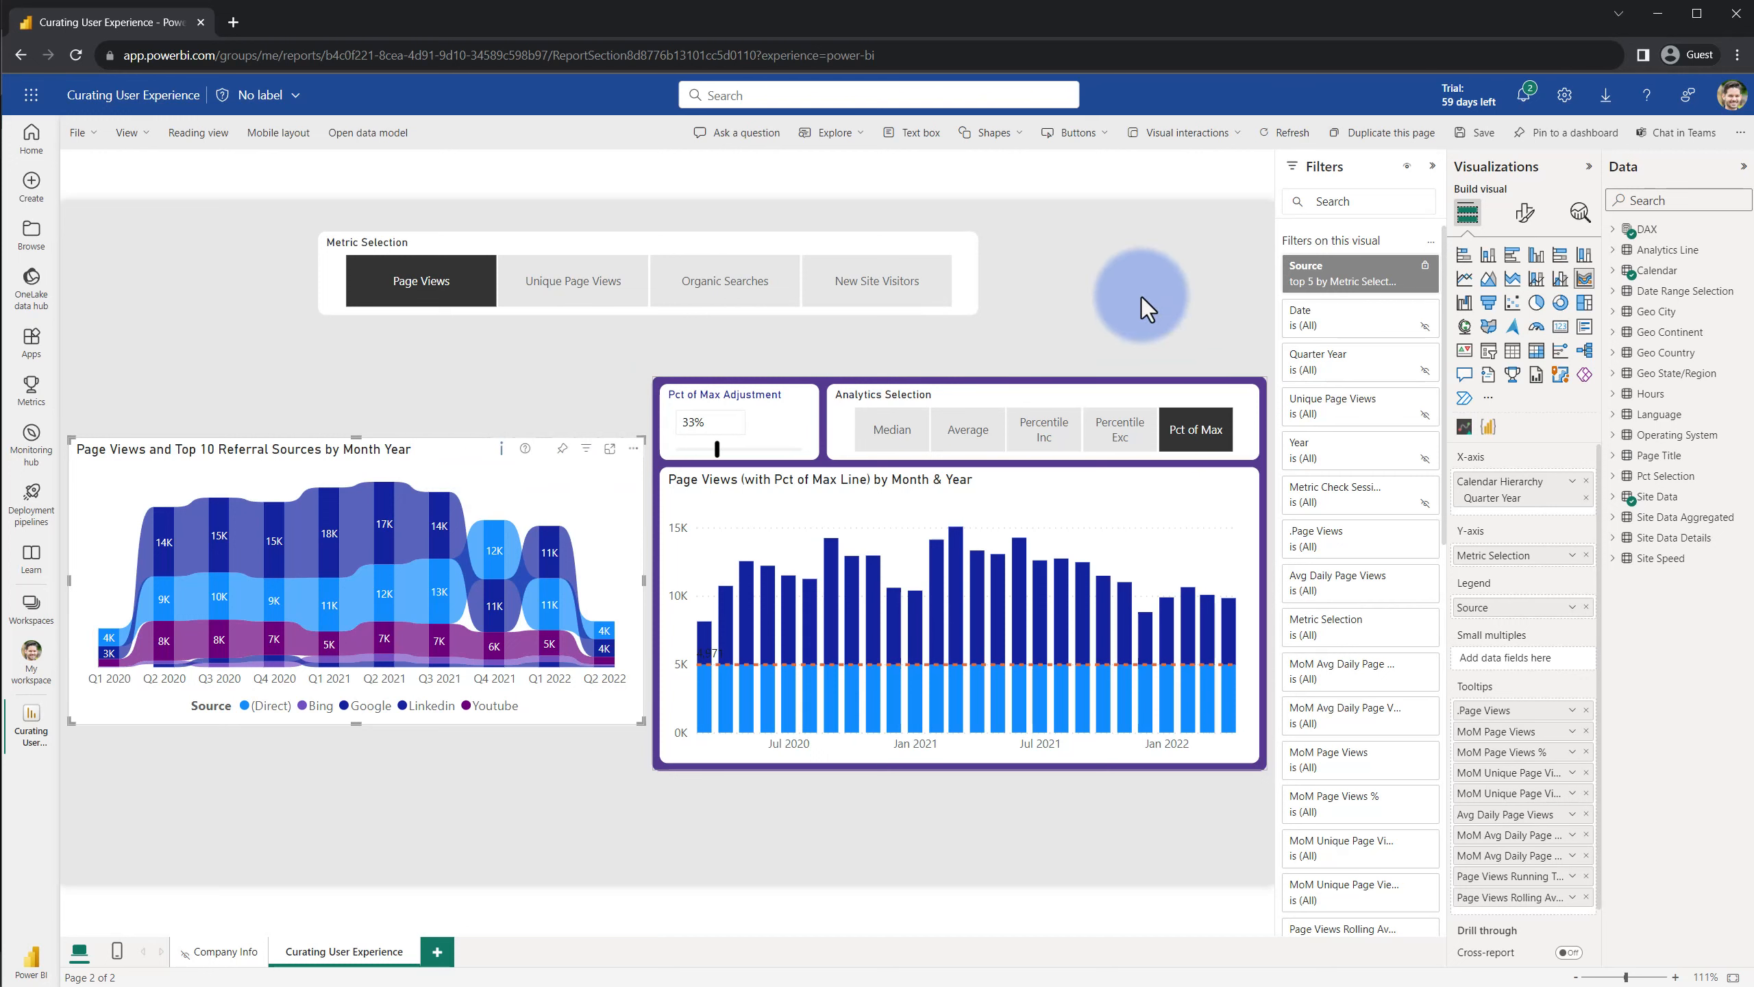
pyautogui.click(1524, 212)
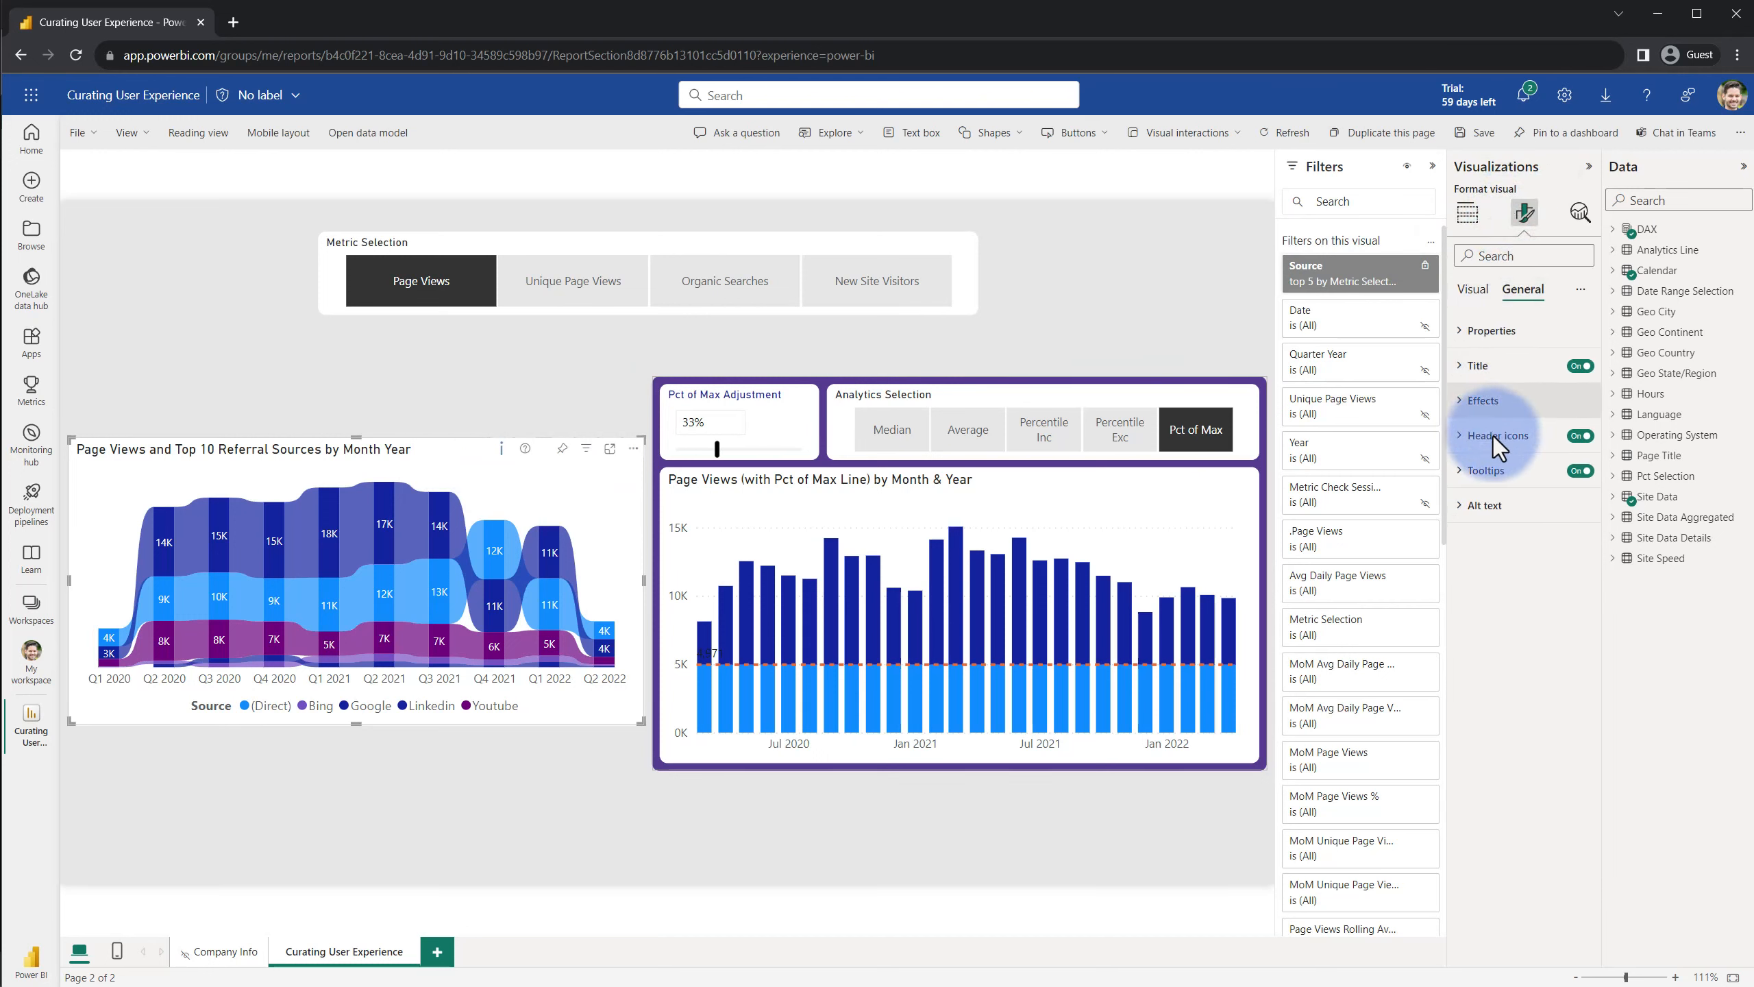
pyautogui.click(1495, 436)
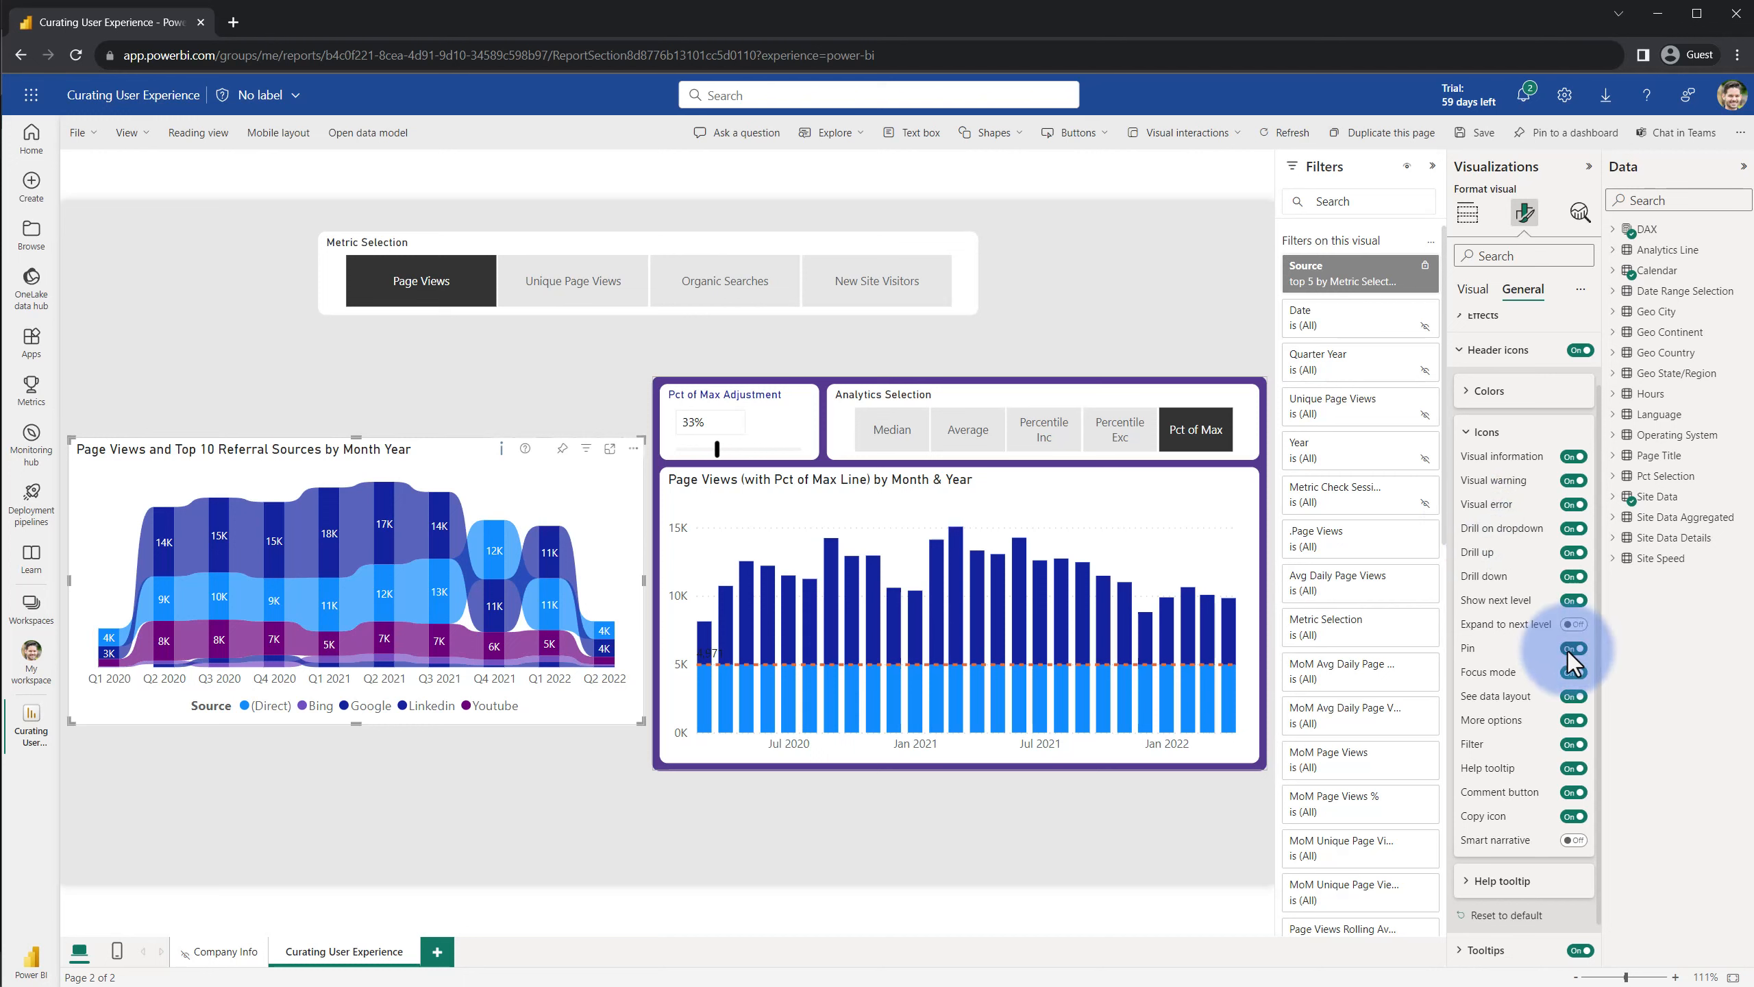
pyautogui.click(1573, 649)
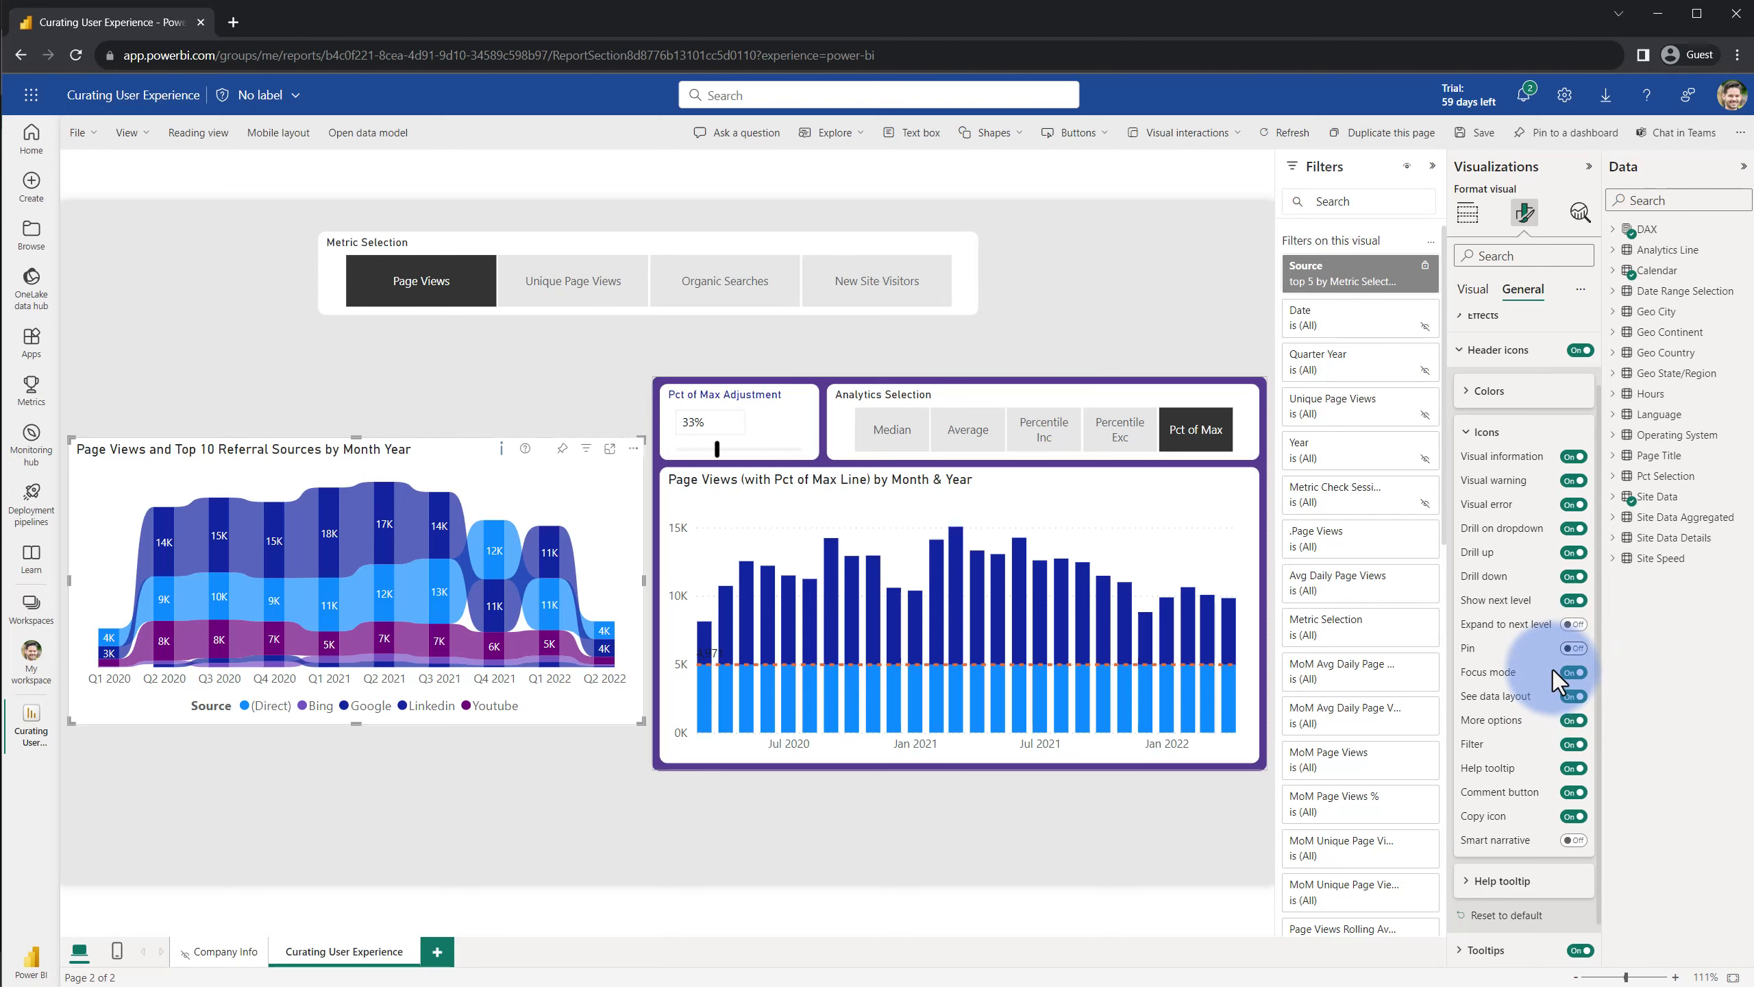
# Return to reading view and answer the unsaved-changes prompt
pyautogui.click(197, 132)
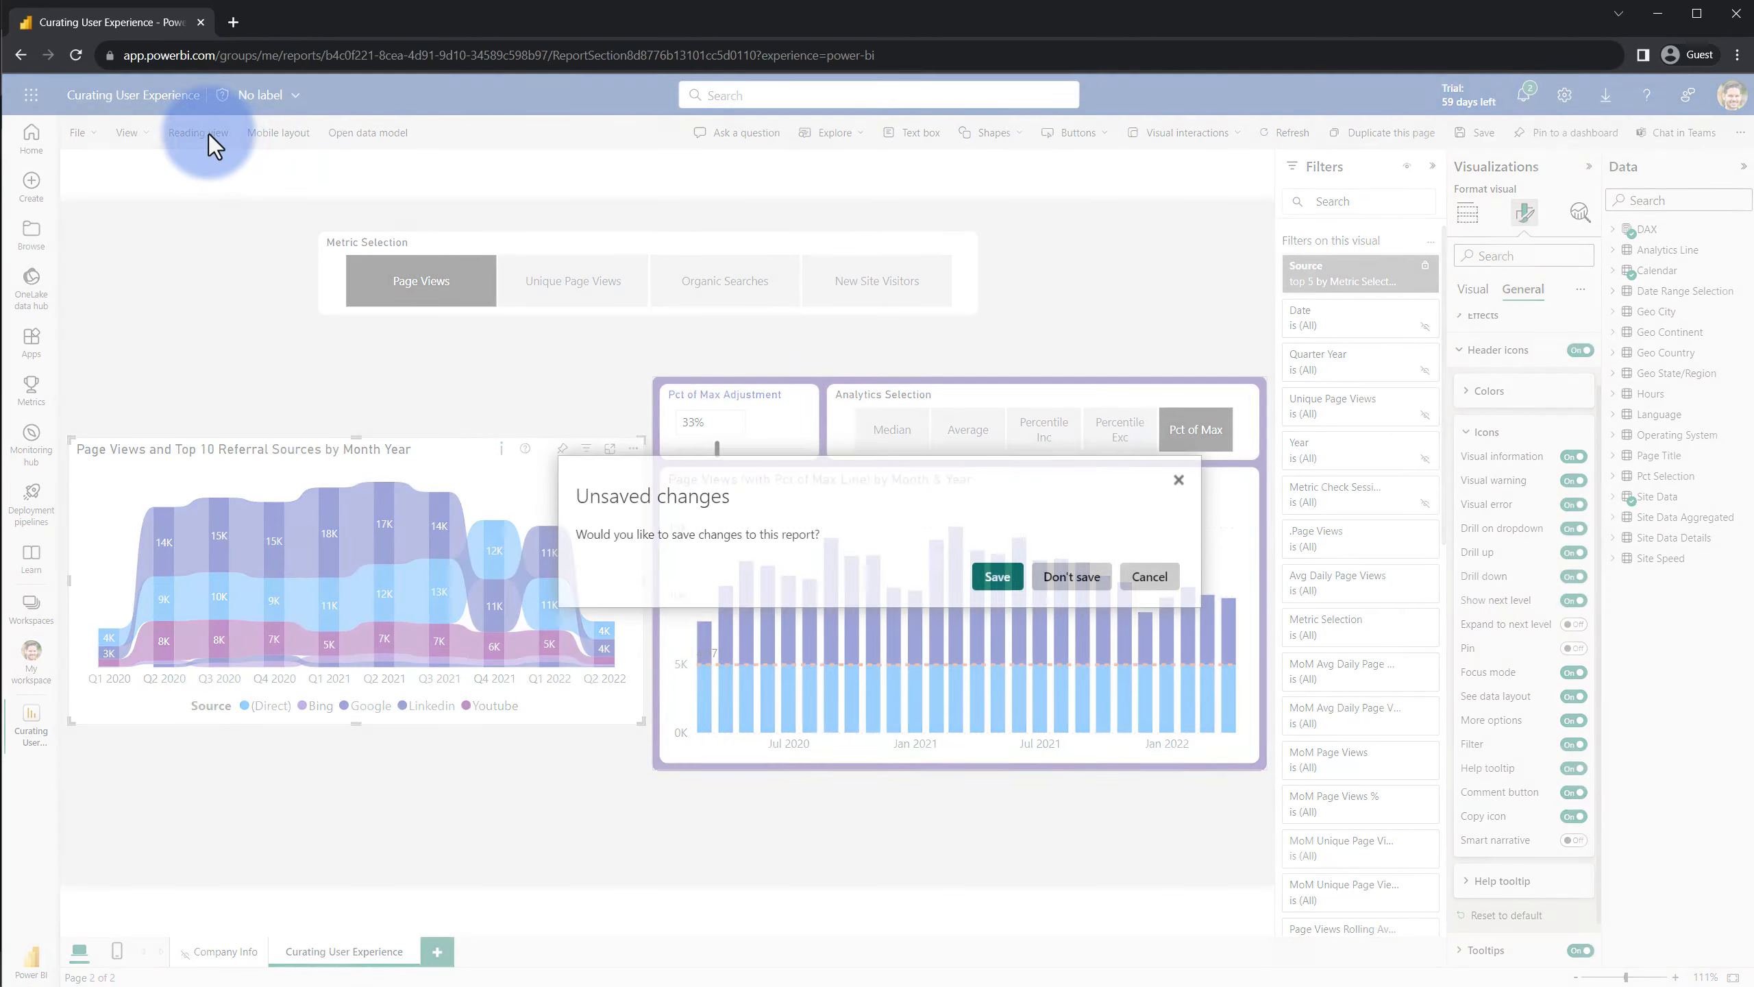
pyautogui.click(996, 576)
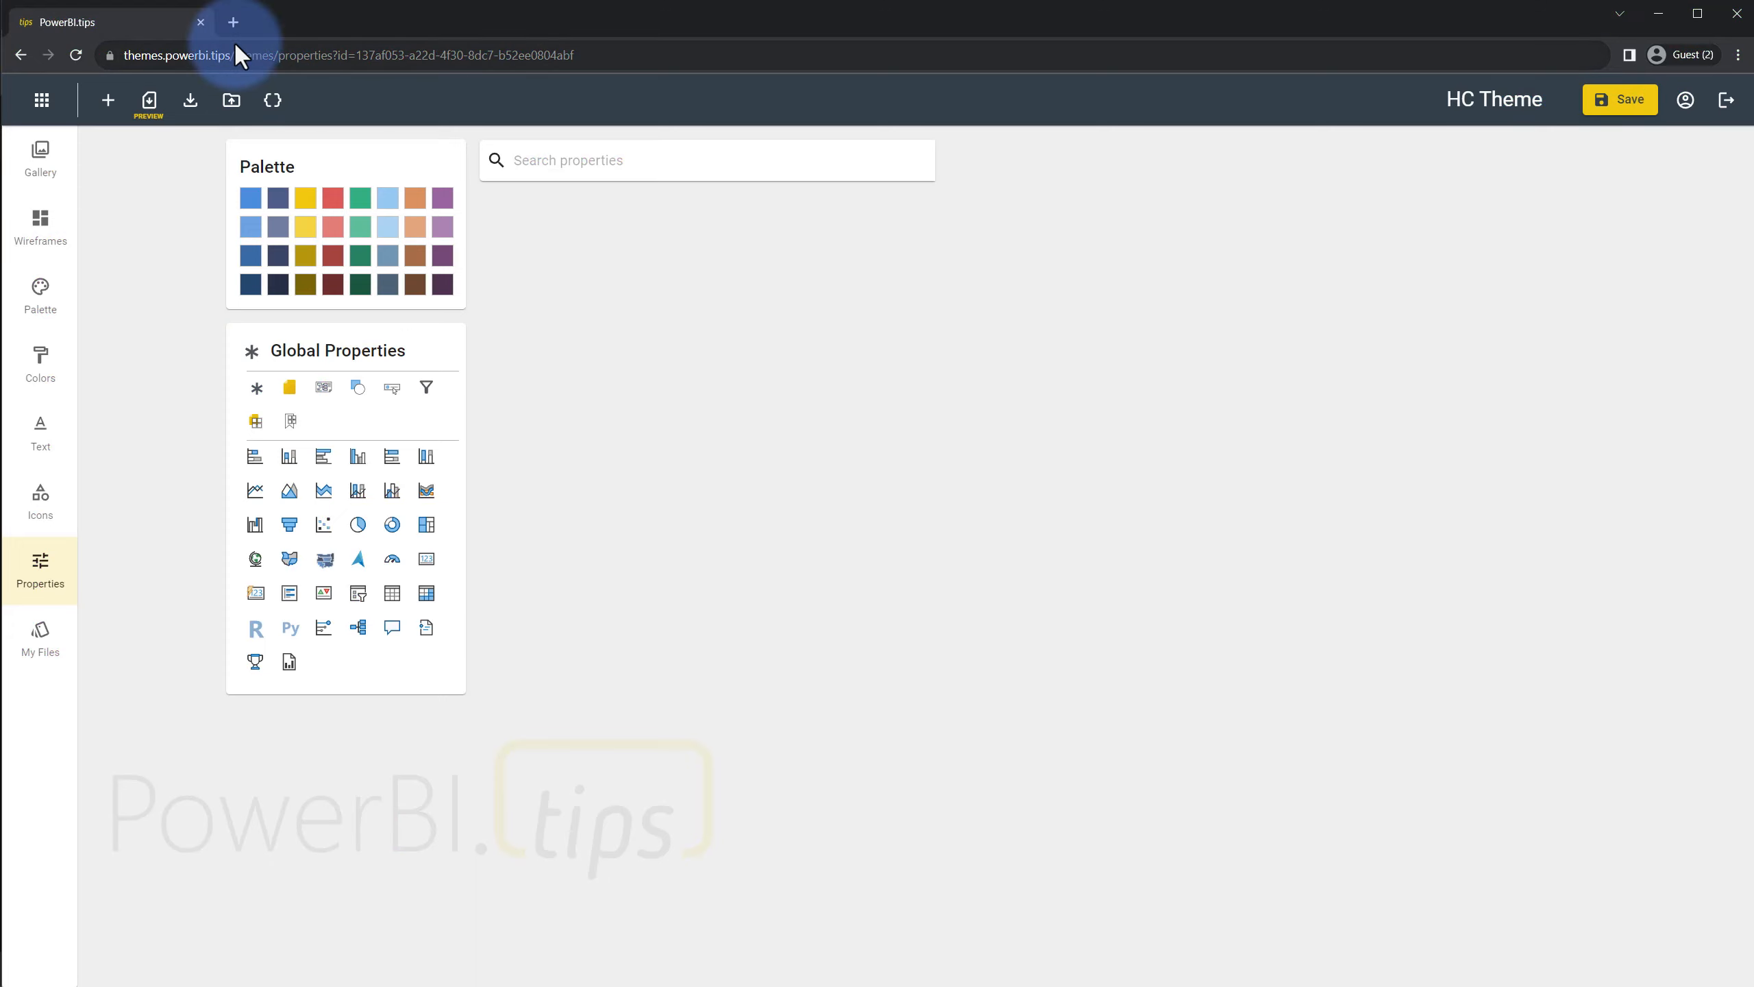
pyautogui.moveTo(40, 570)
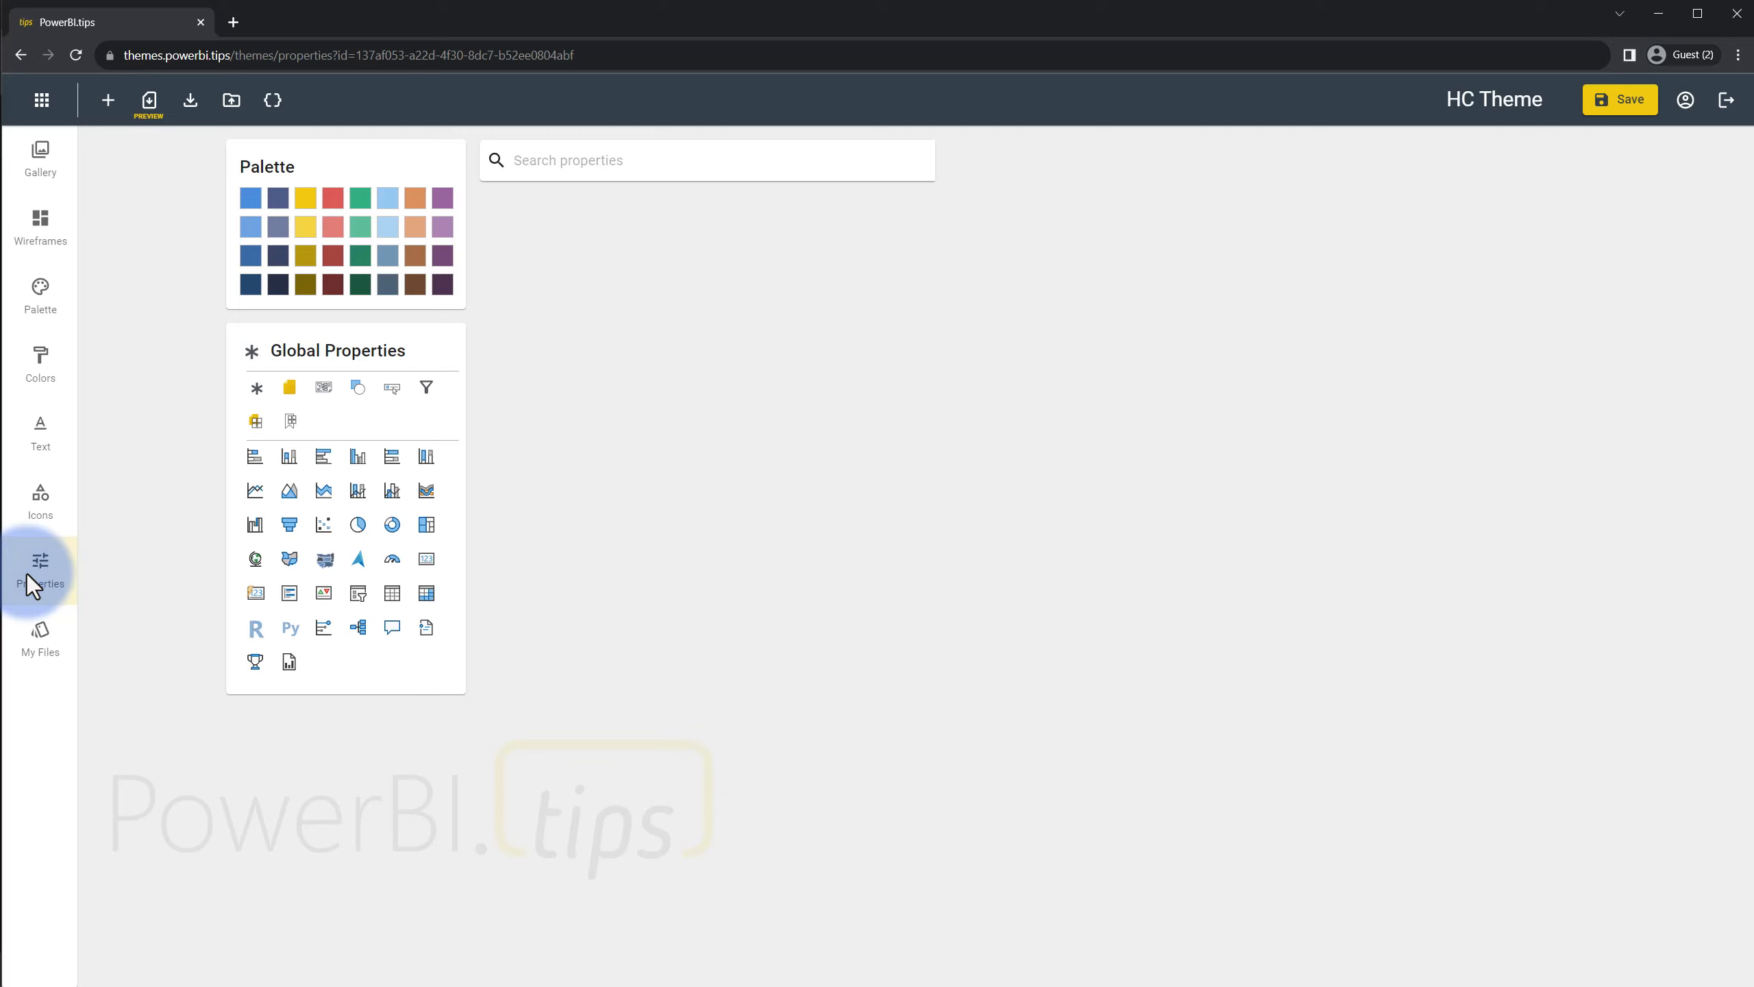
# In Global Properties > Visual header of the HC Theme, switch the Pin icon toggle
pyautogui.click(40, 223)
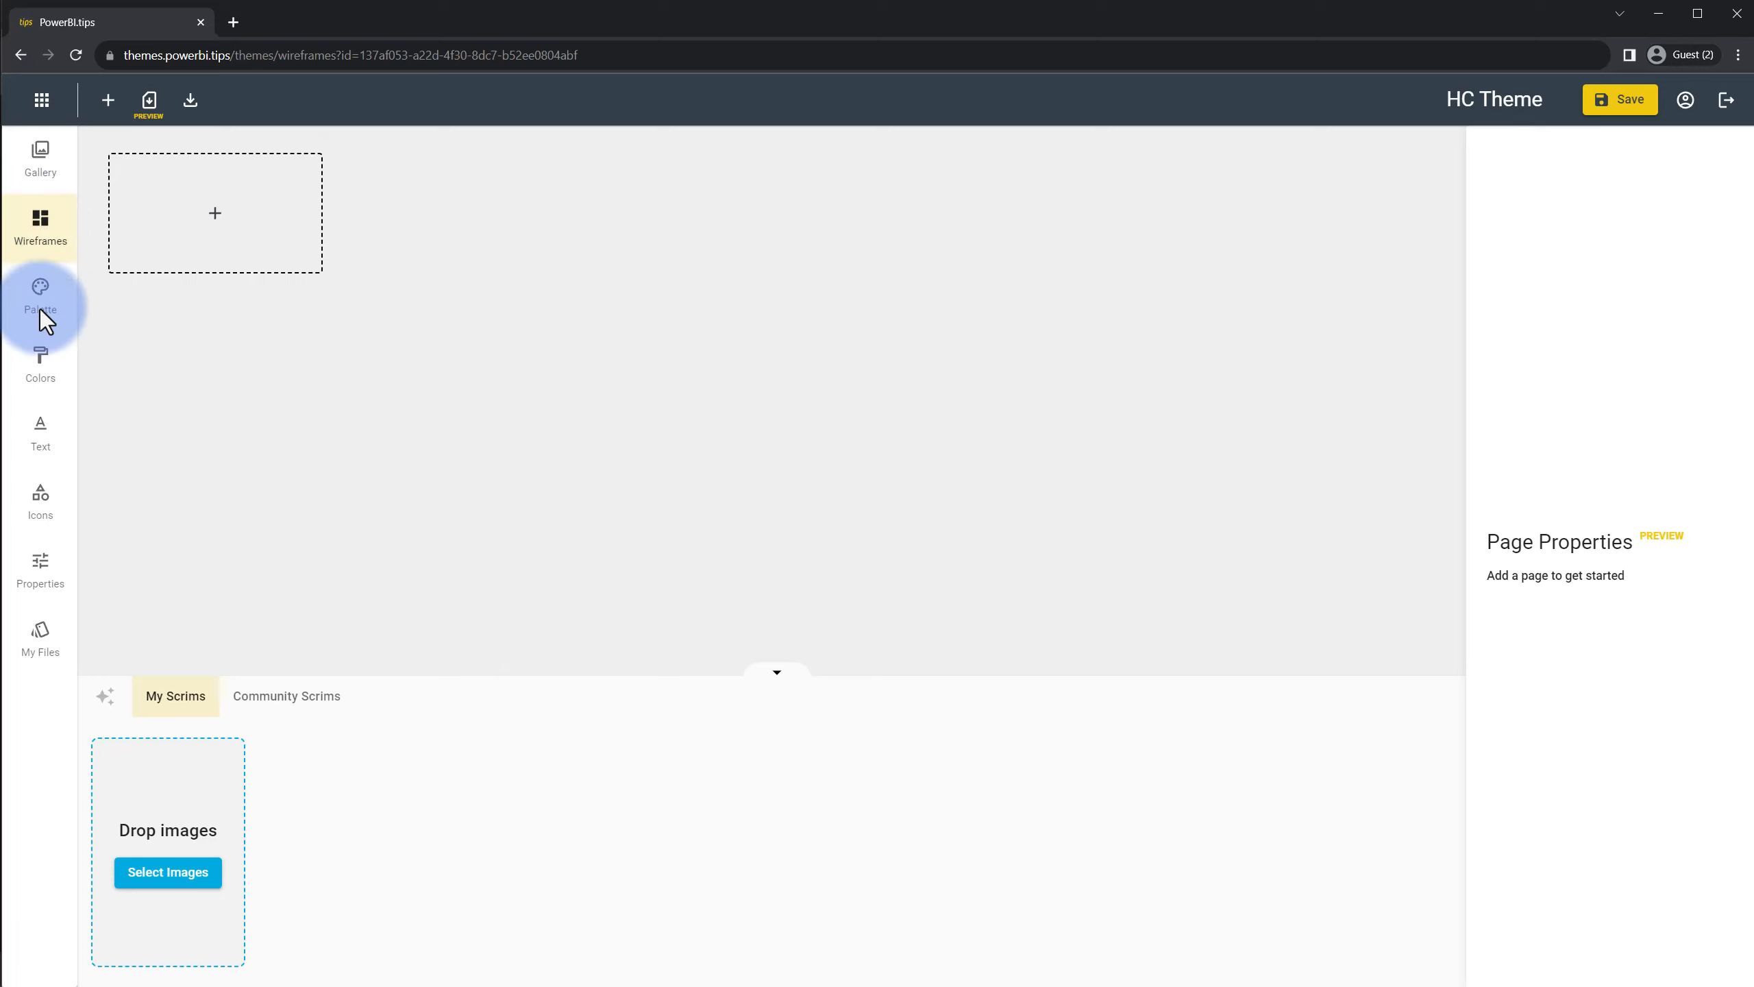
pyautogui.click(39, 570)
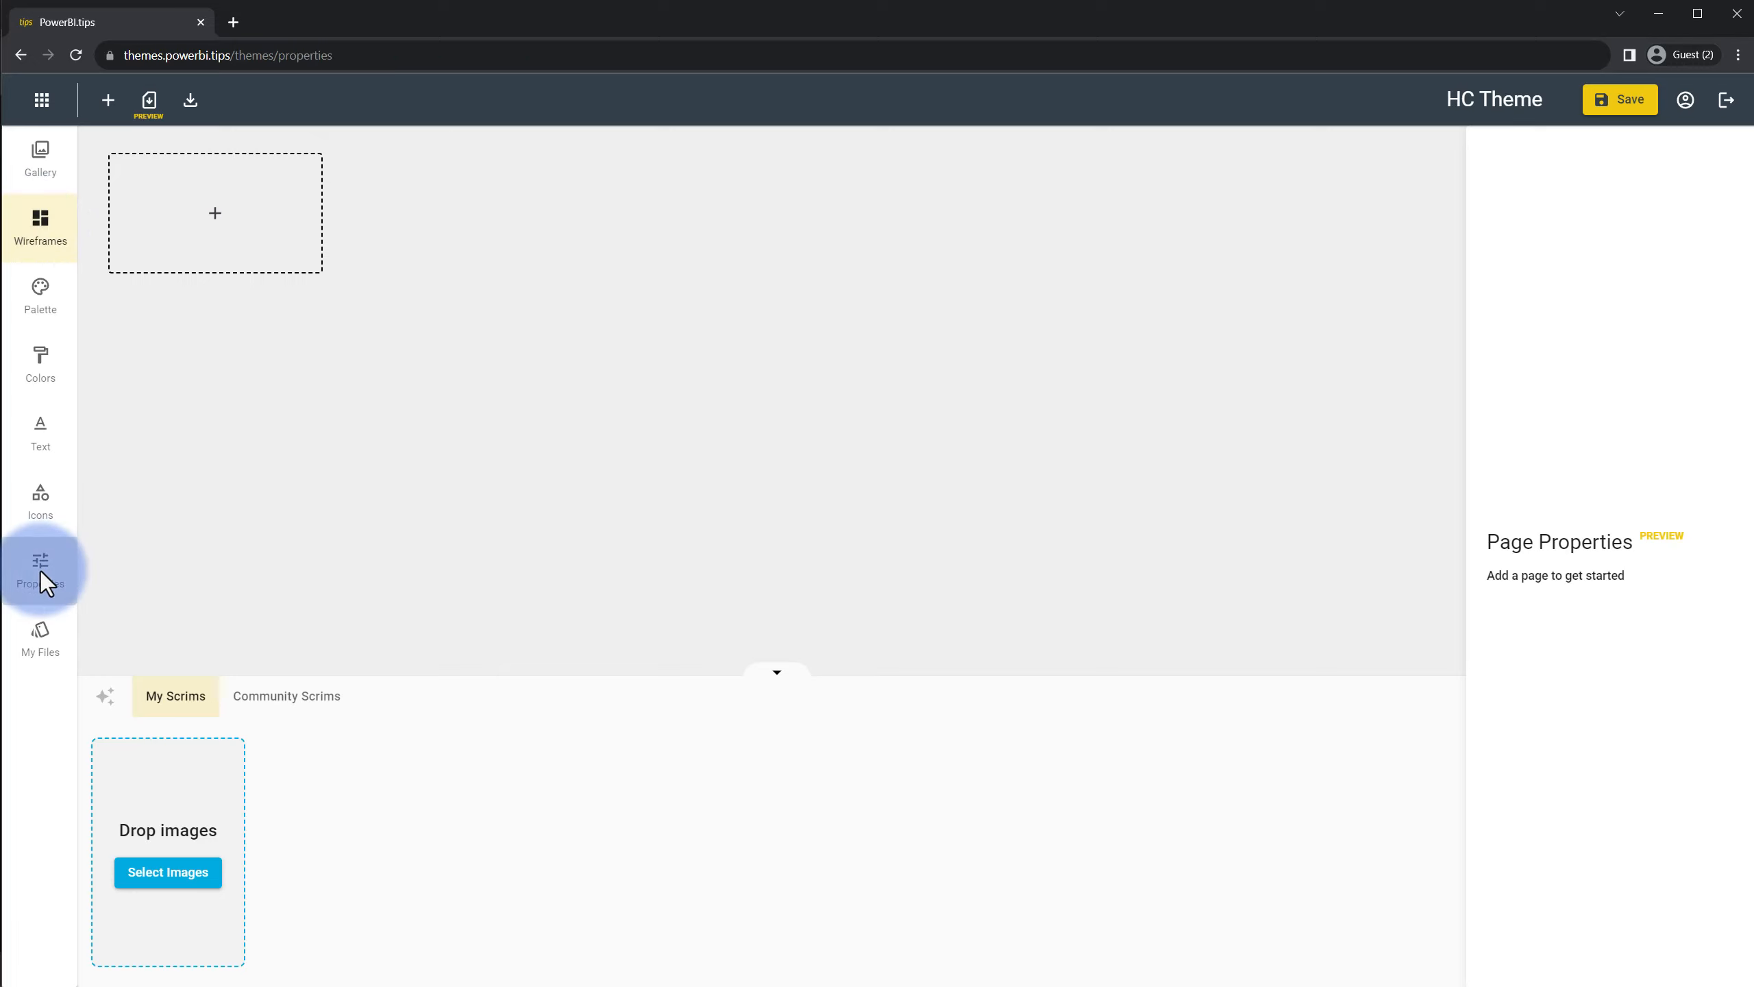
pyautogui.click(40, 570)
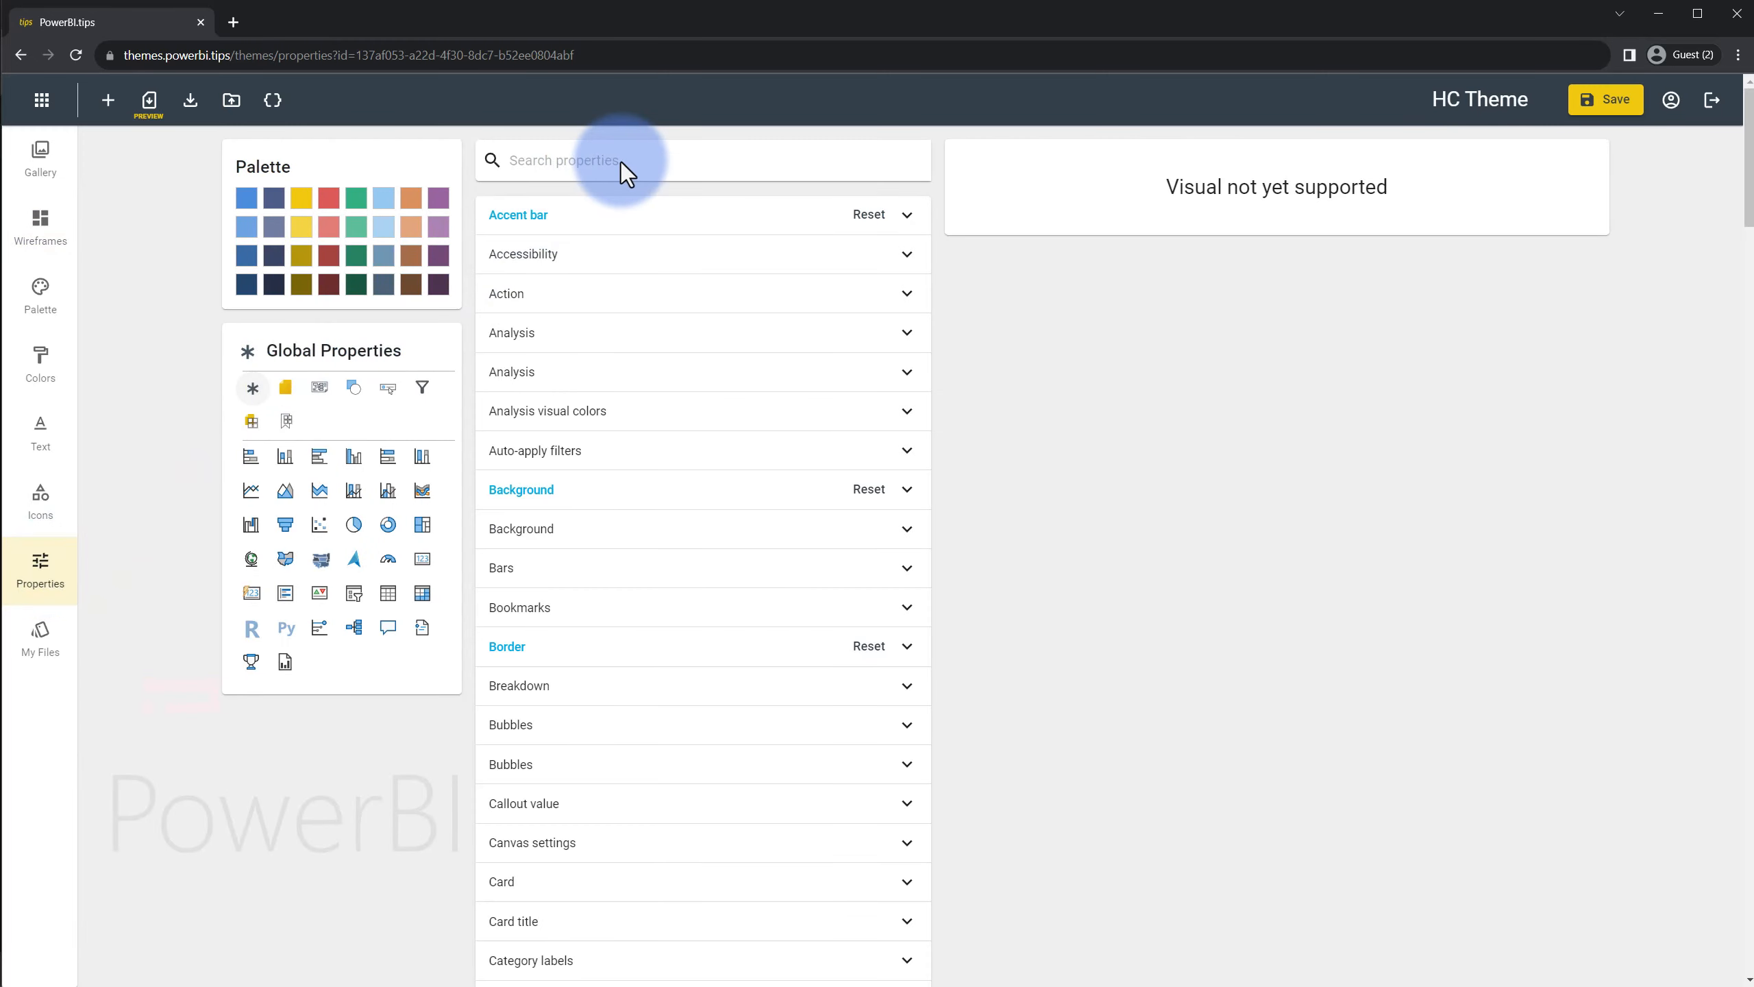
pyautogui.scroll(-3)
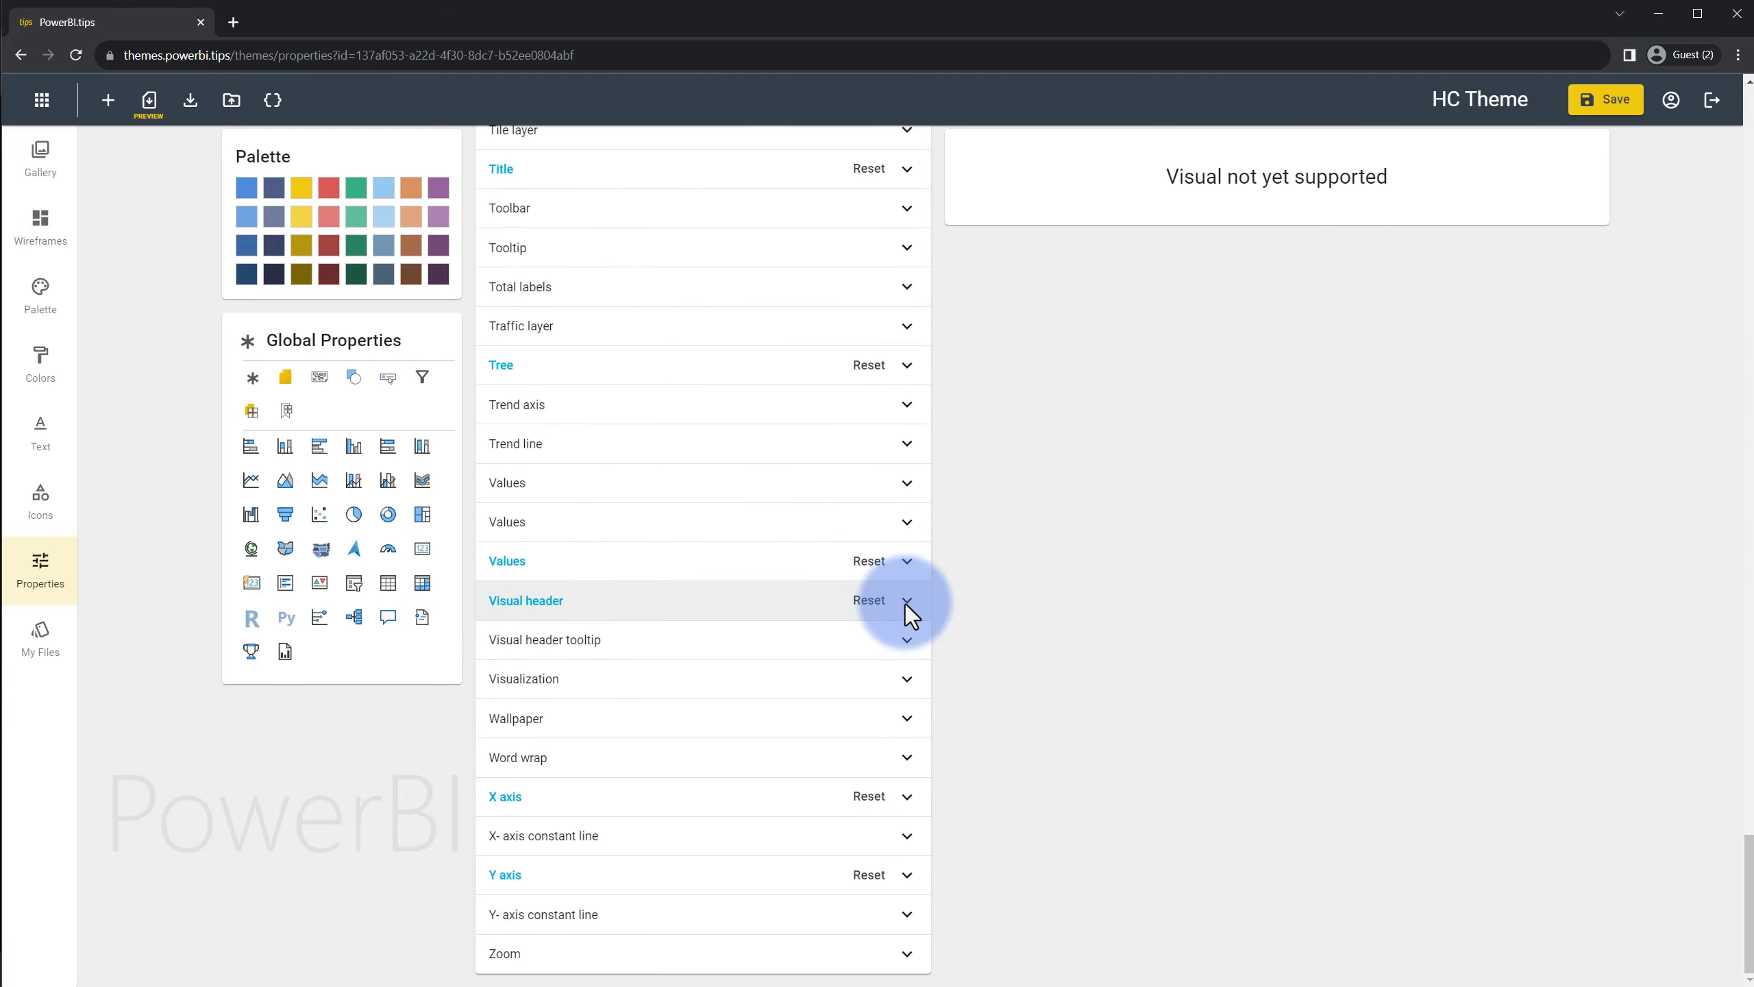
pyautogui.click(907, 600)
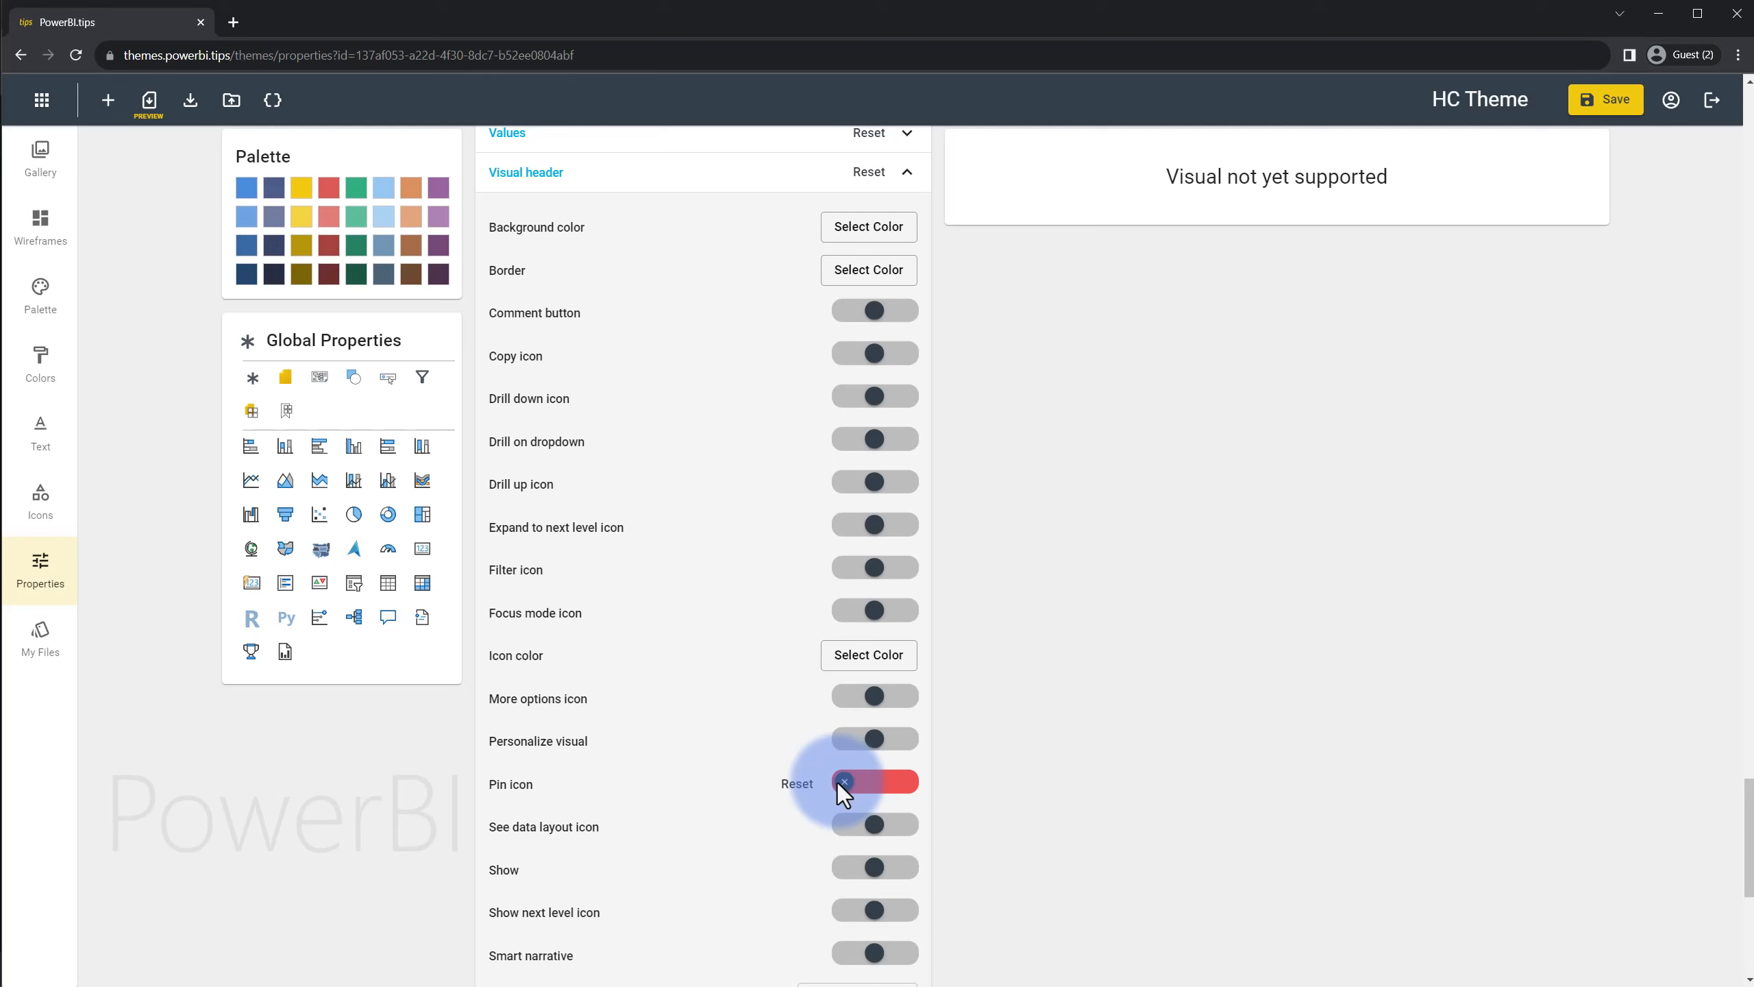
pyautogui.click(285, 447)
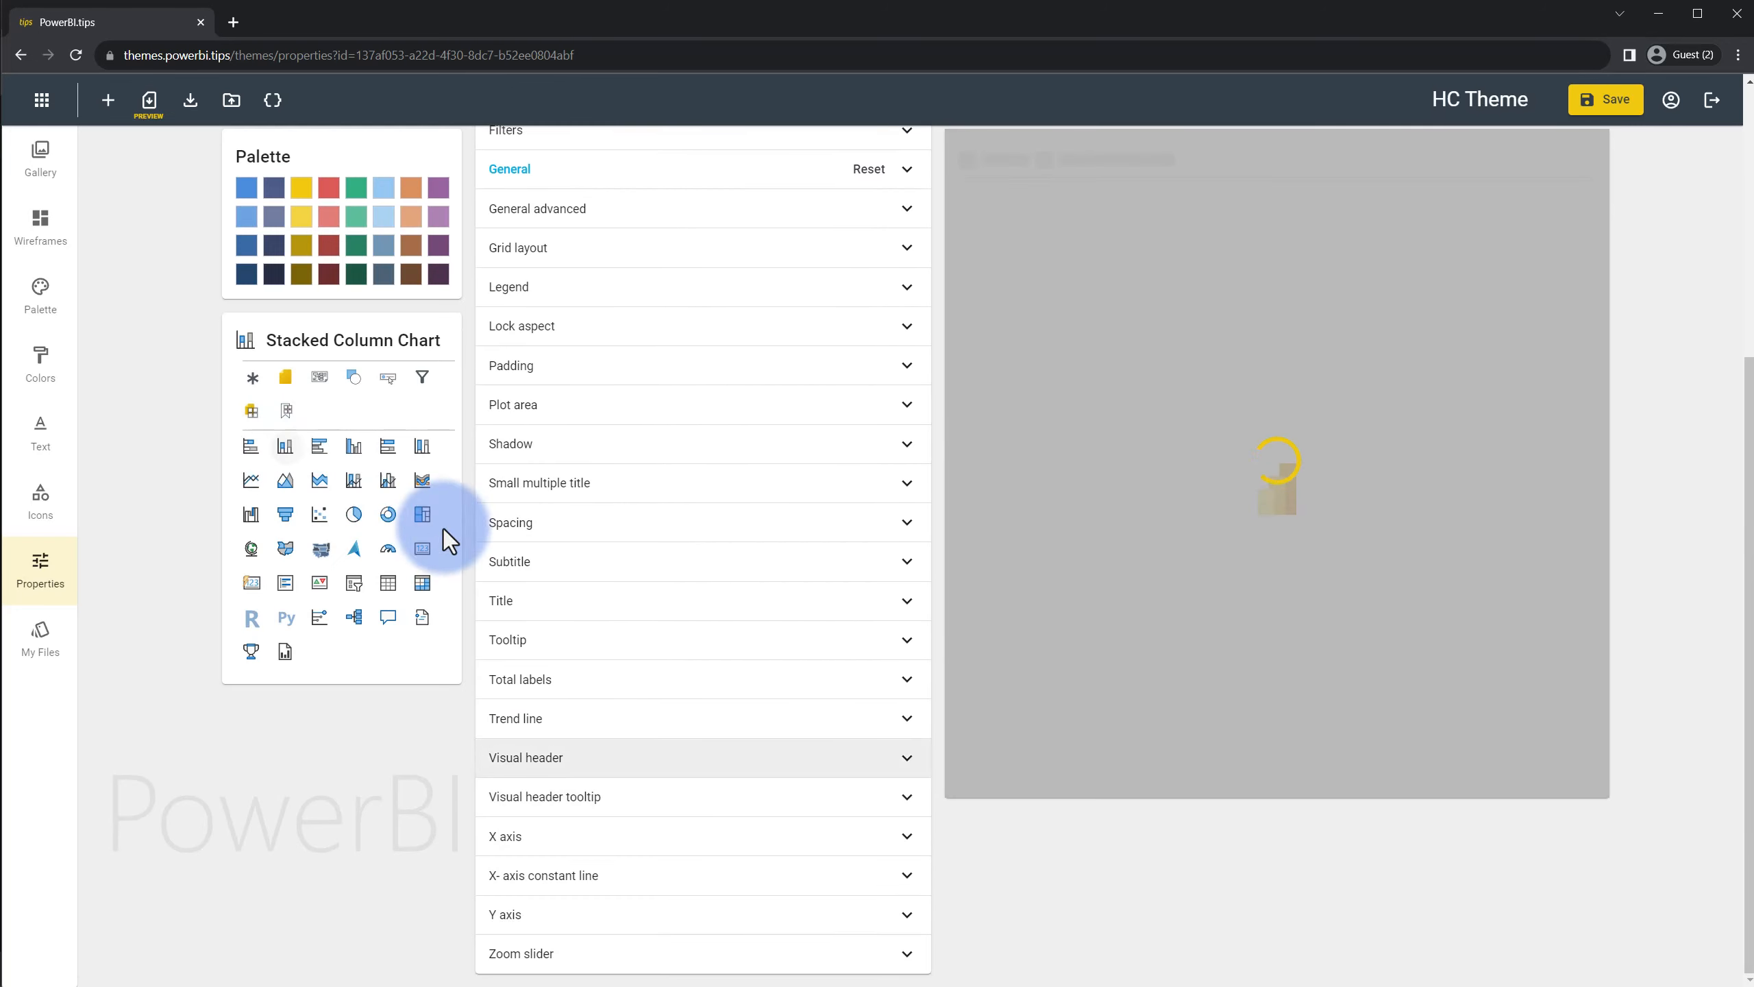
# Check the Stacked Column Chart's visual header settings, then move to the Slicer properties
pyautogui.click(908, 758)
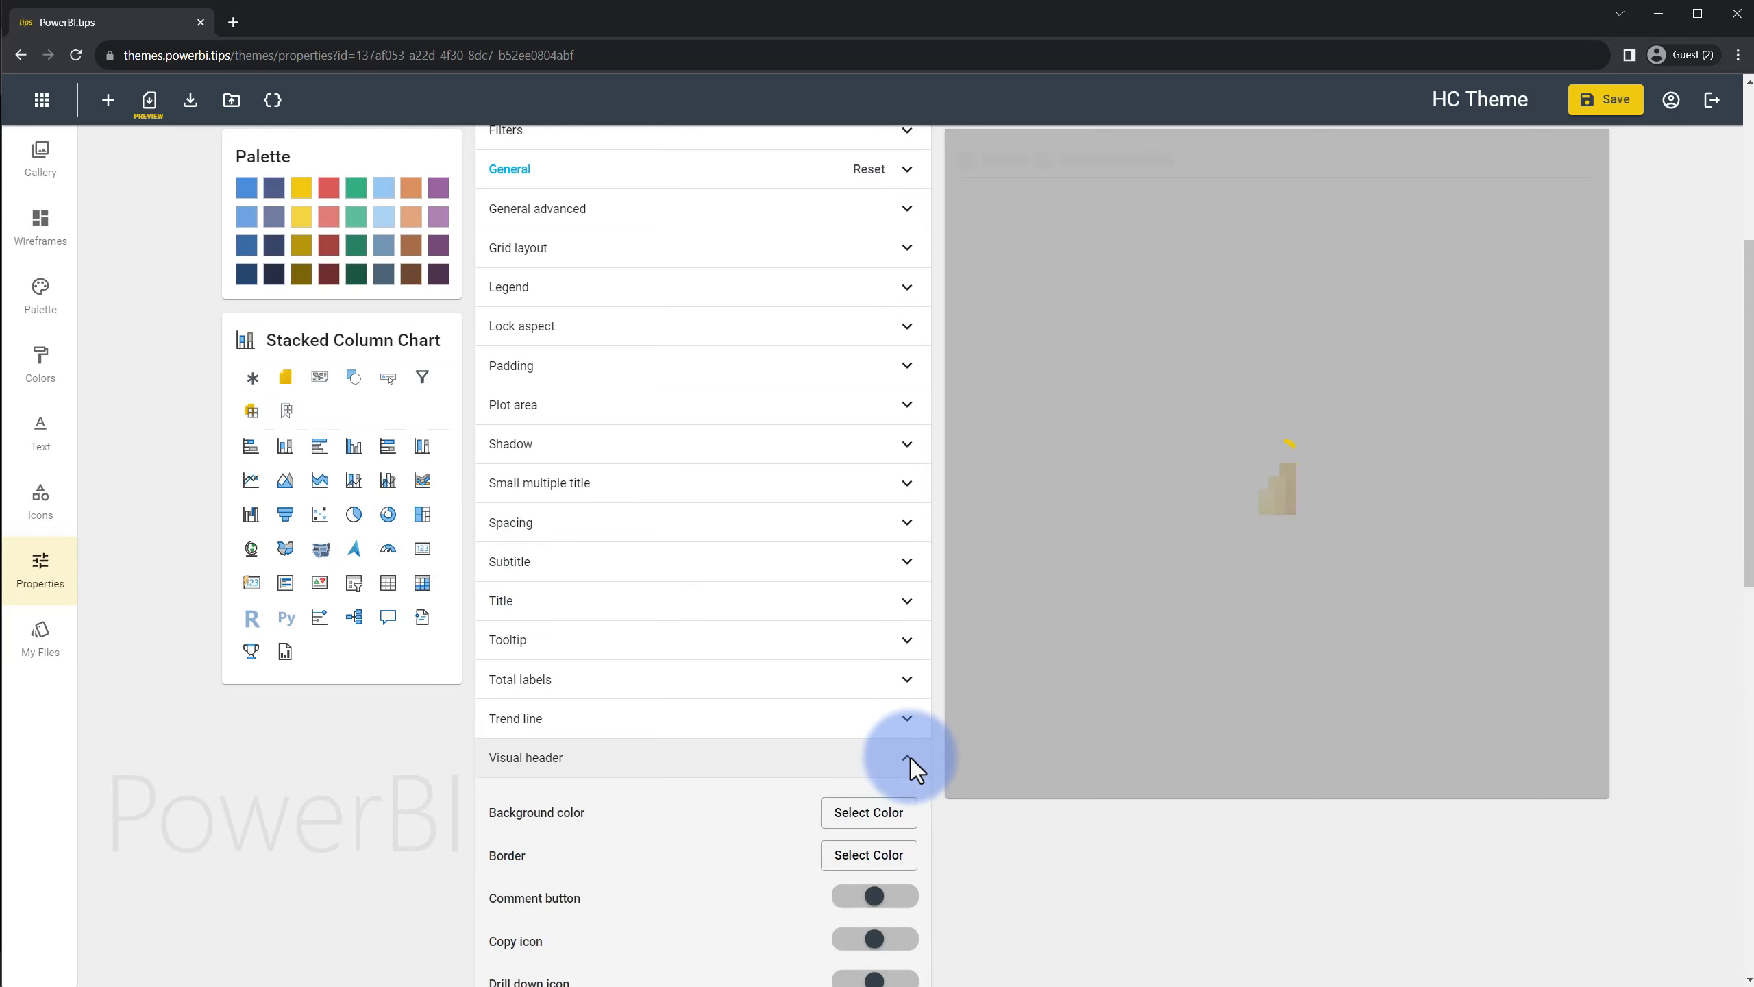
pyautogui.click(910, 758)
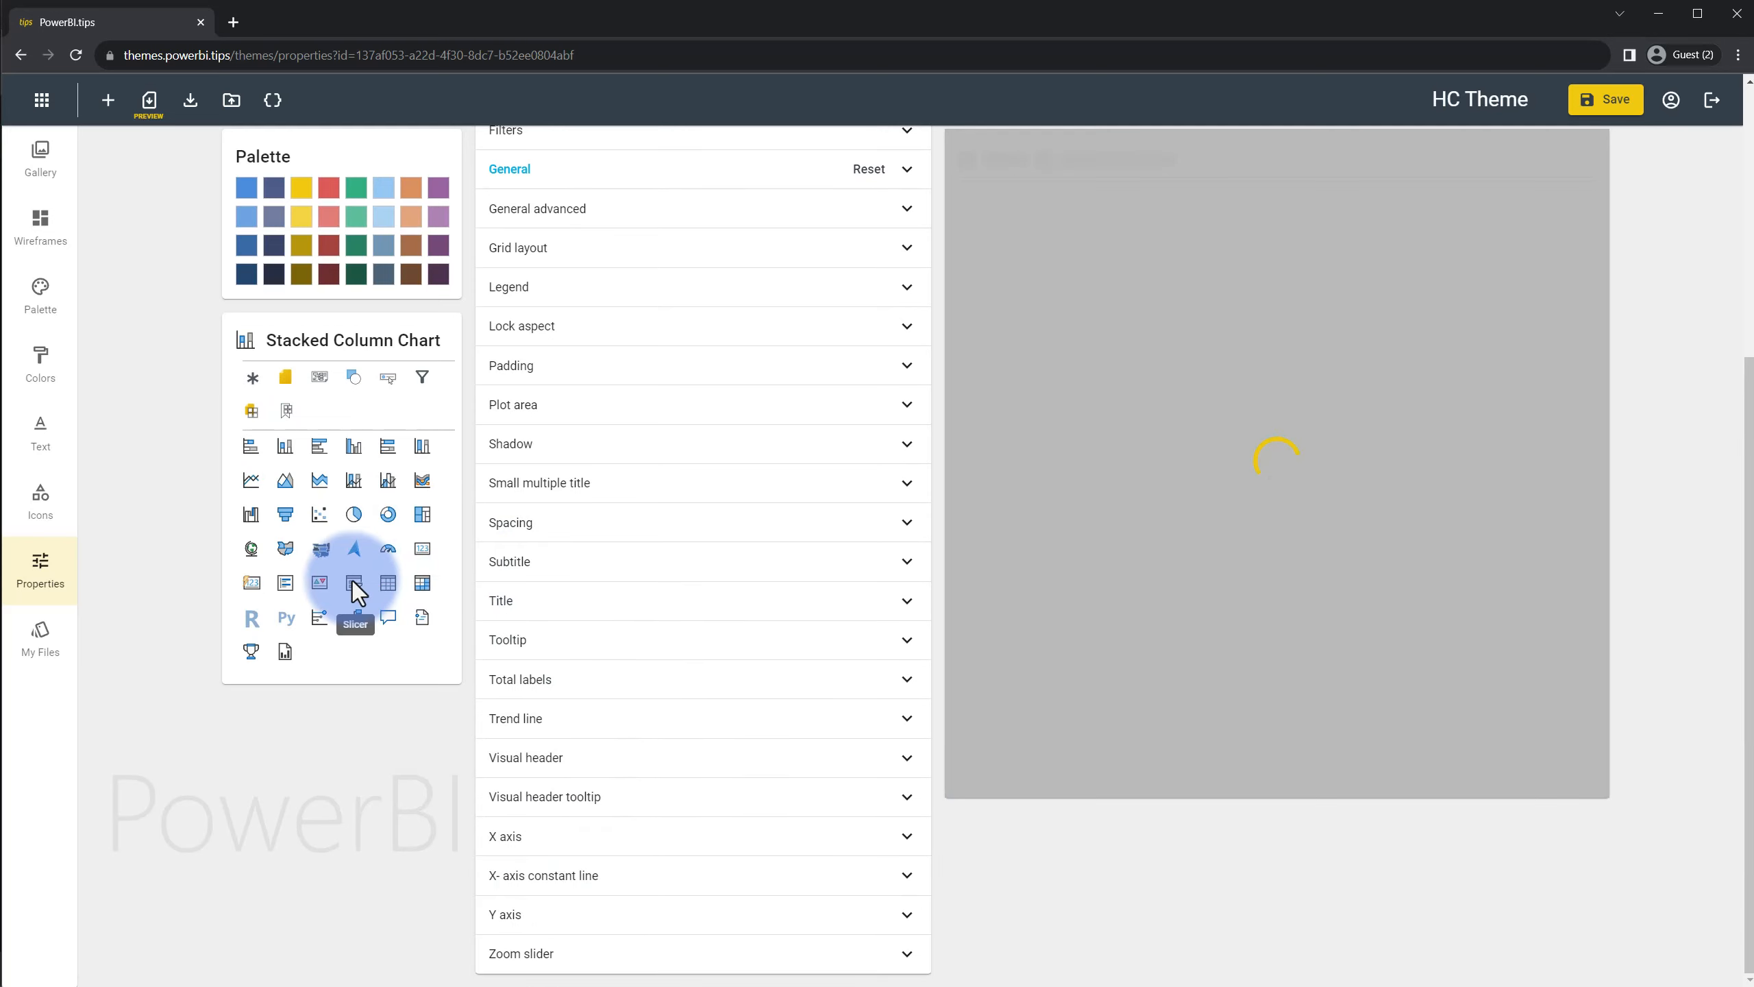
pyautogui.click(354, 581)
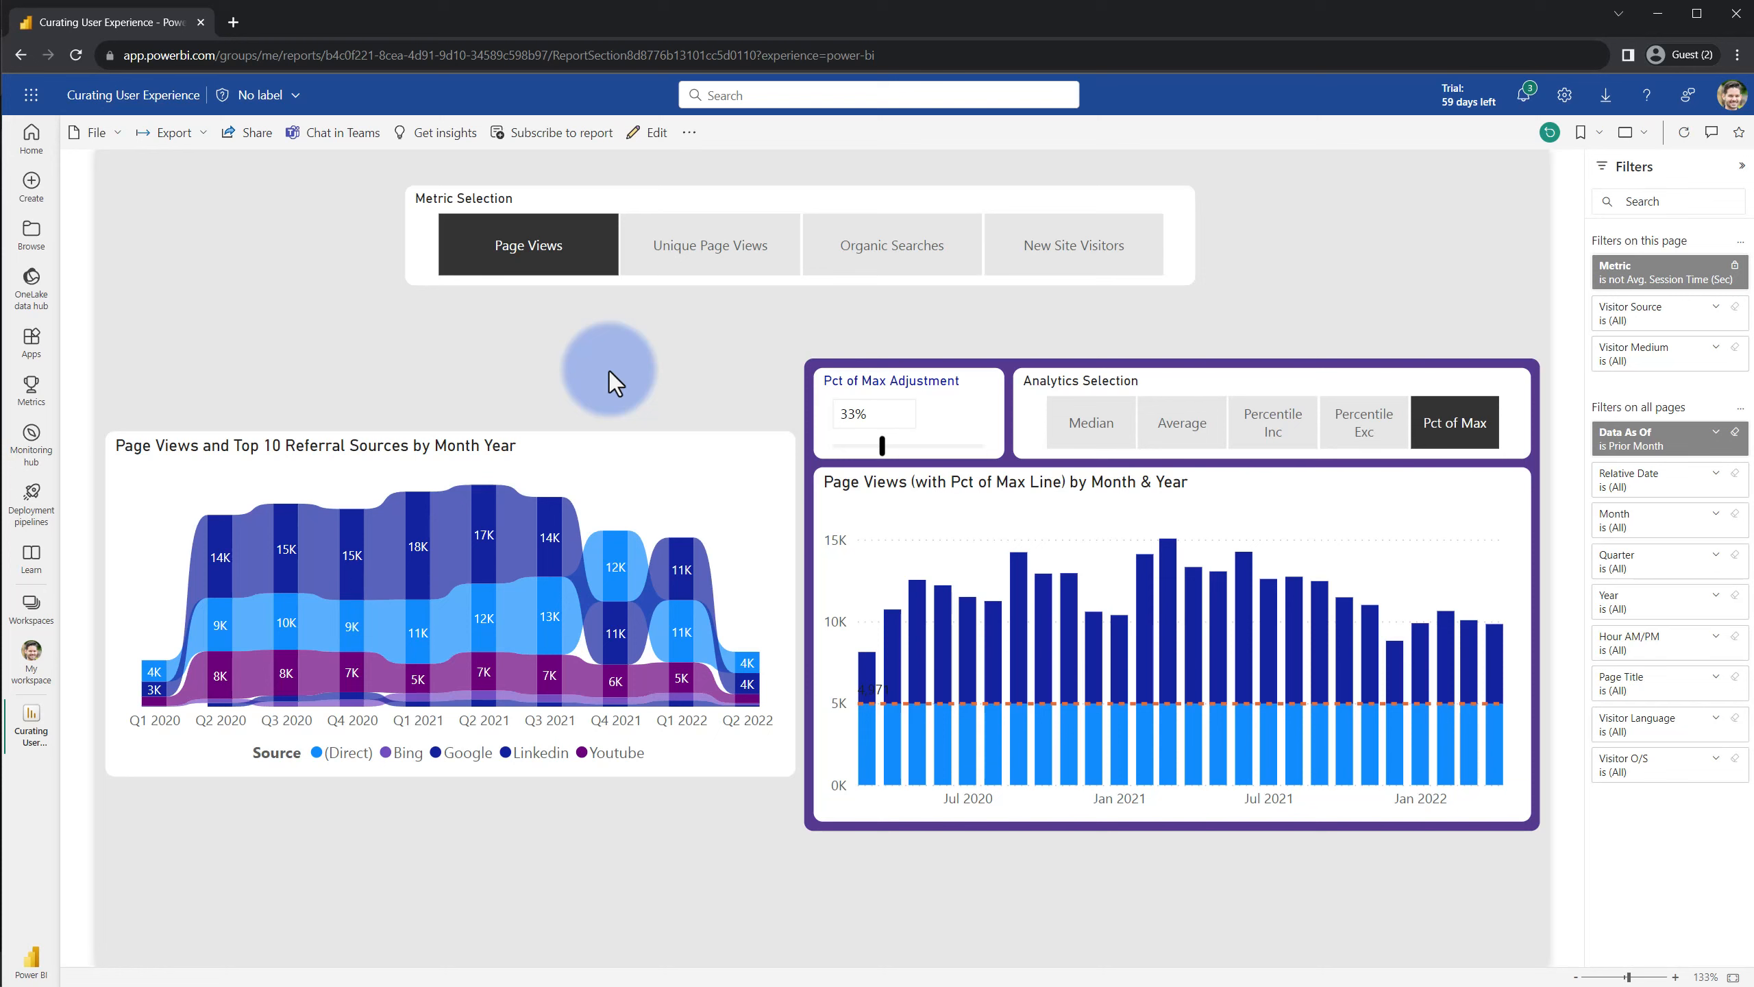
pyautogui.moveTo(922, 321)
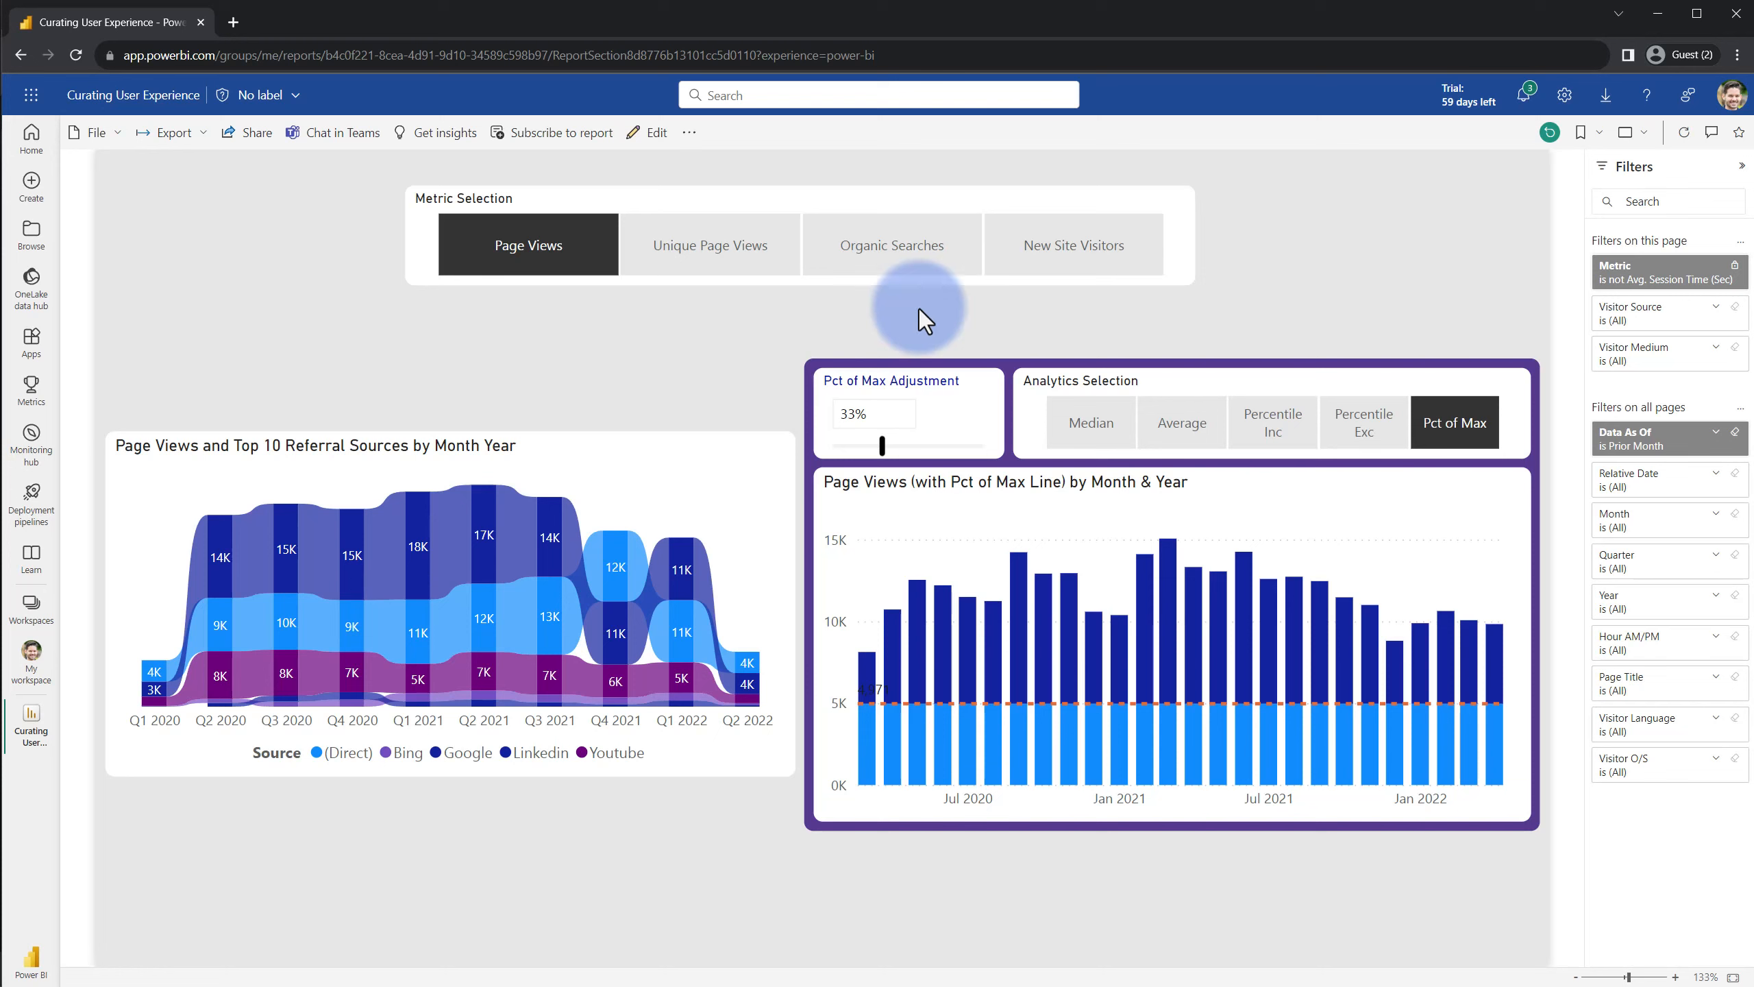
pyautogui.moveTo(1634, 167)
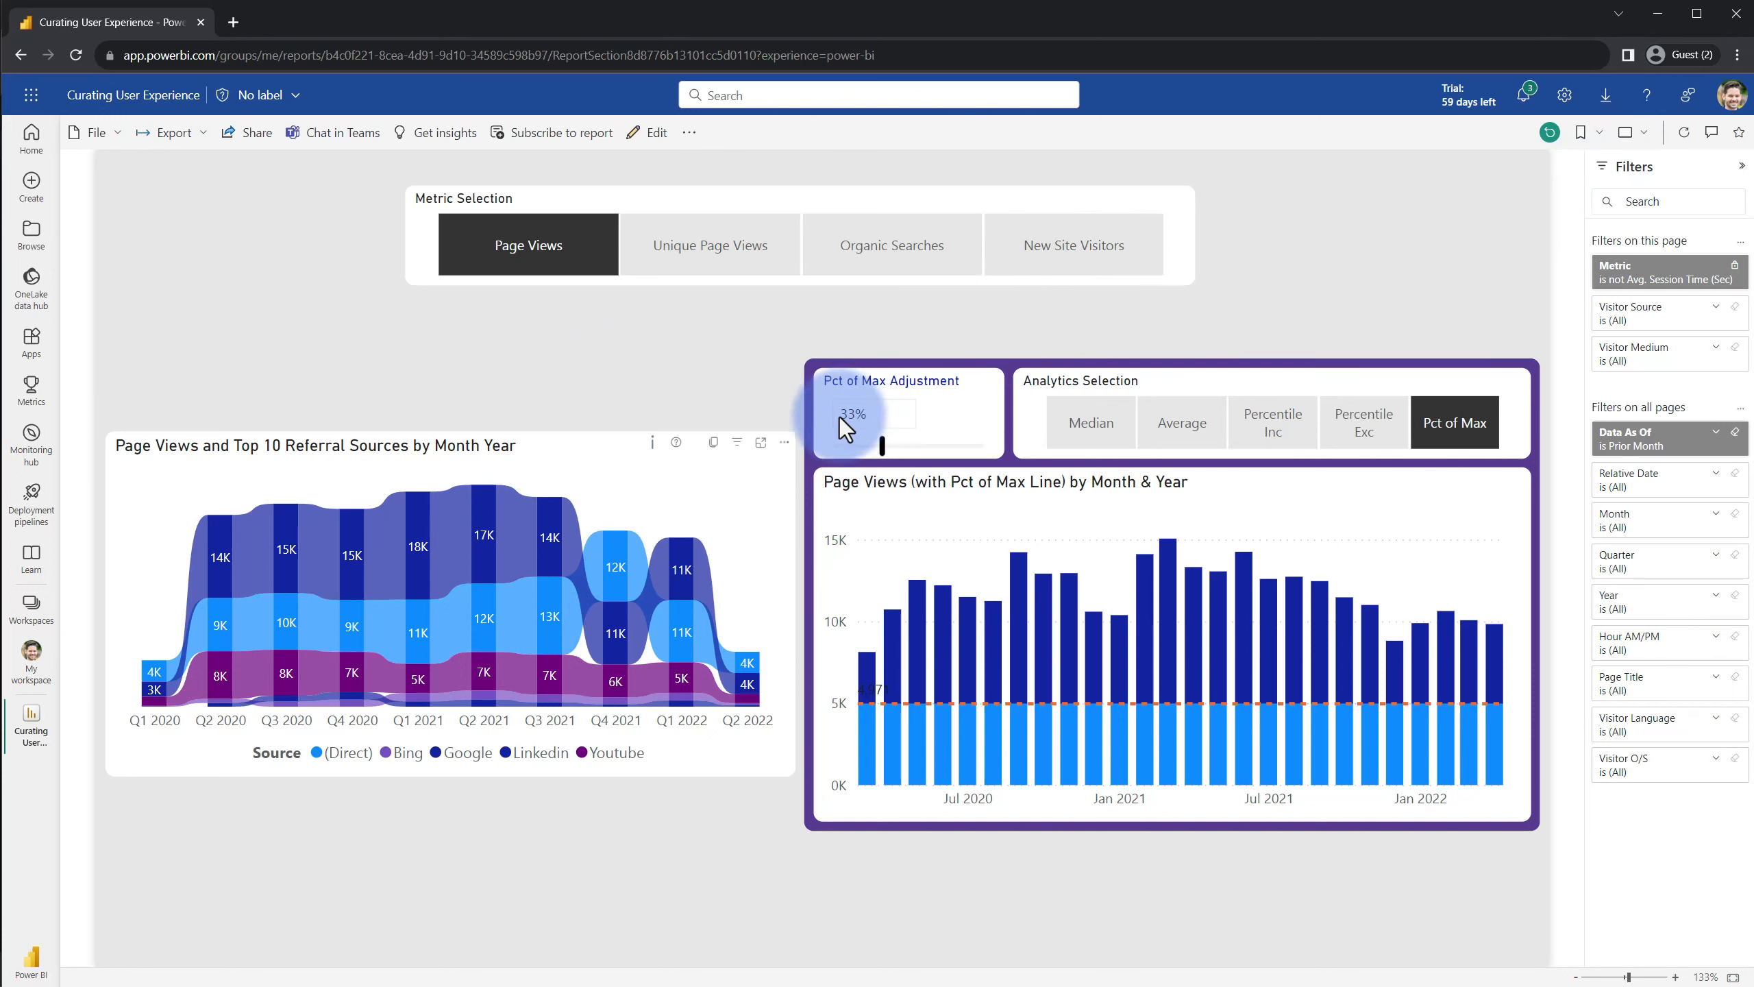
# View the filters affecting the referral sources chart, then open the report for editing
pyautogui.click(736, 441)
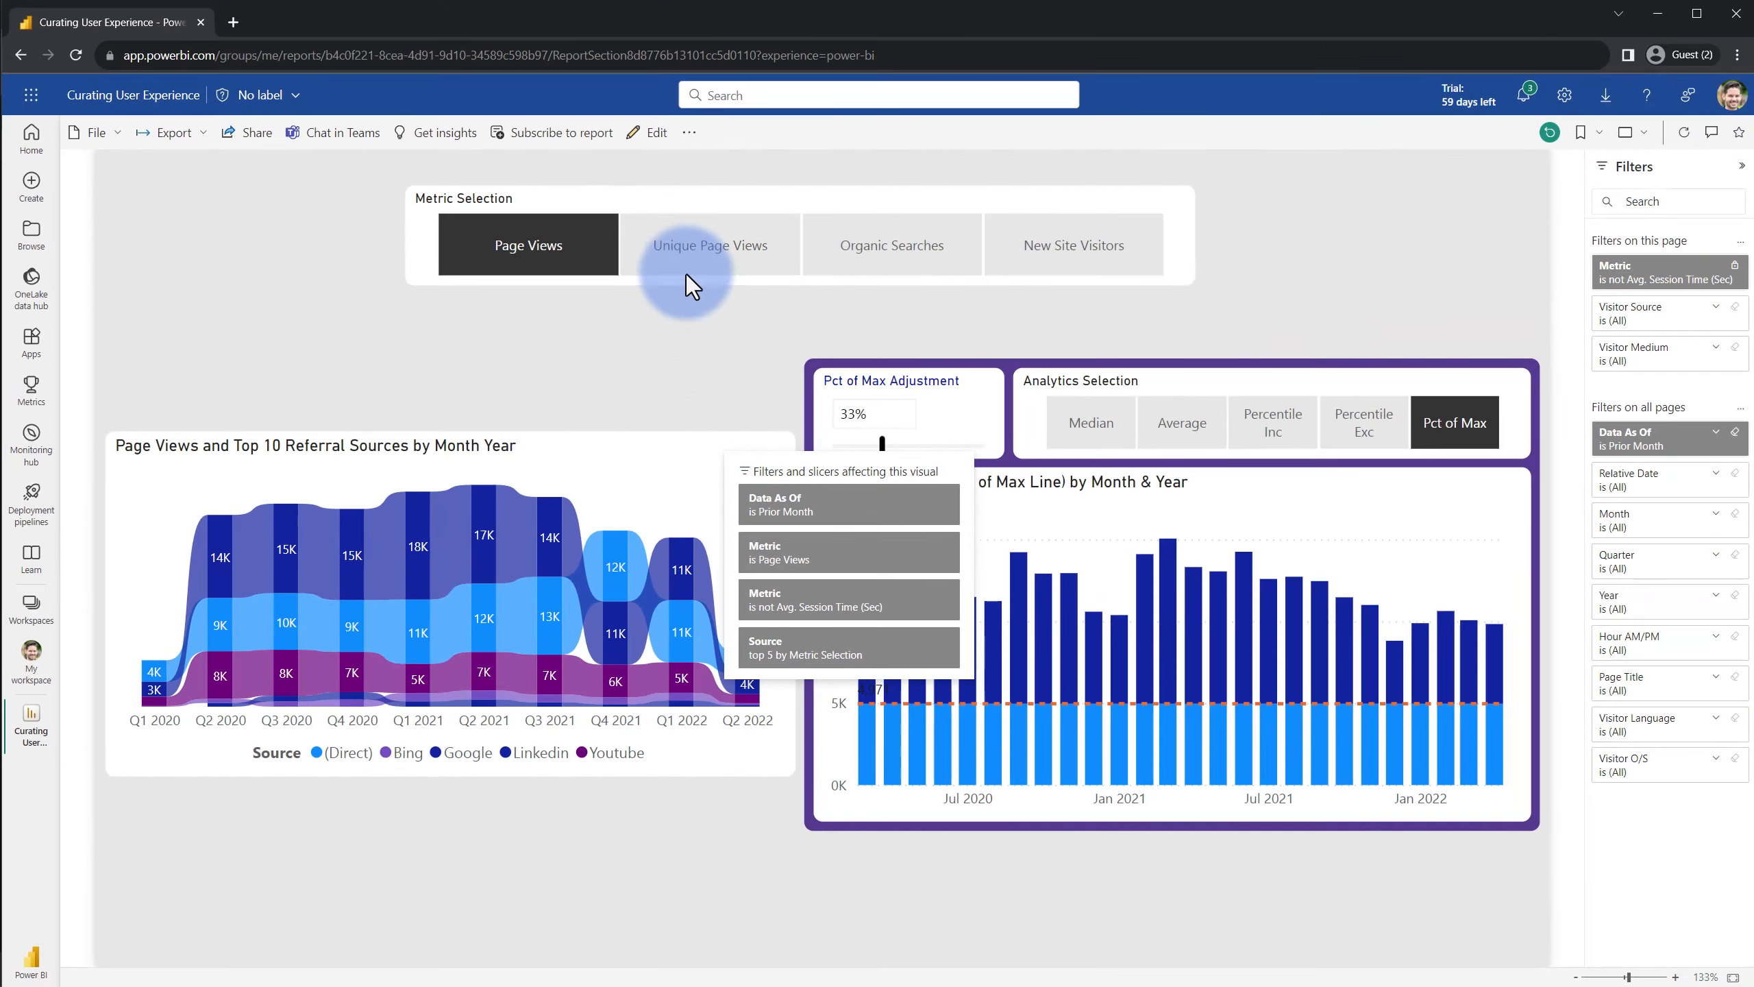
pyautogui.click(645, 131)
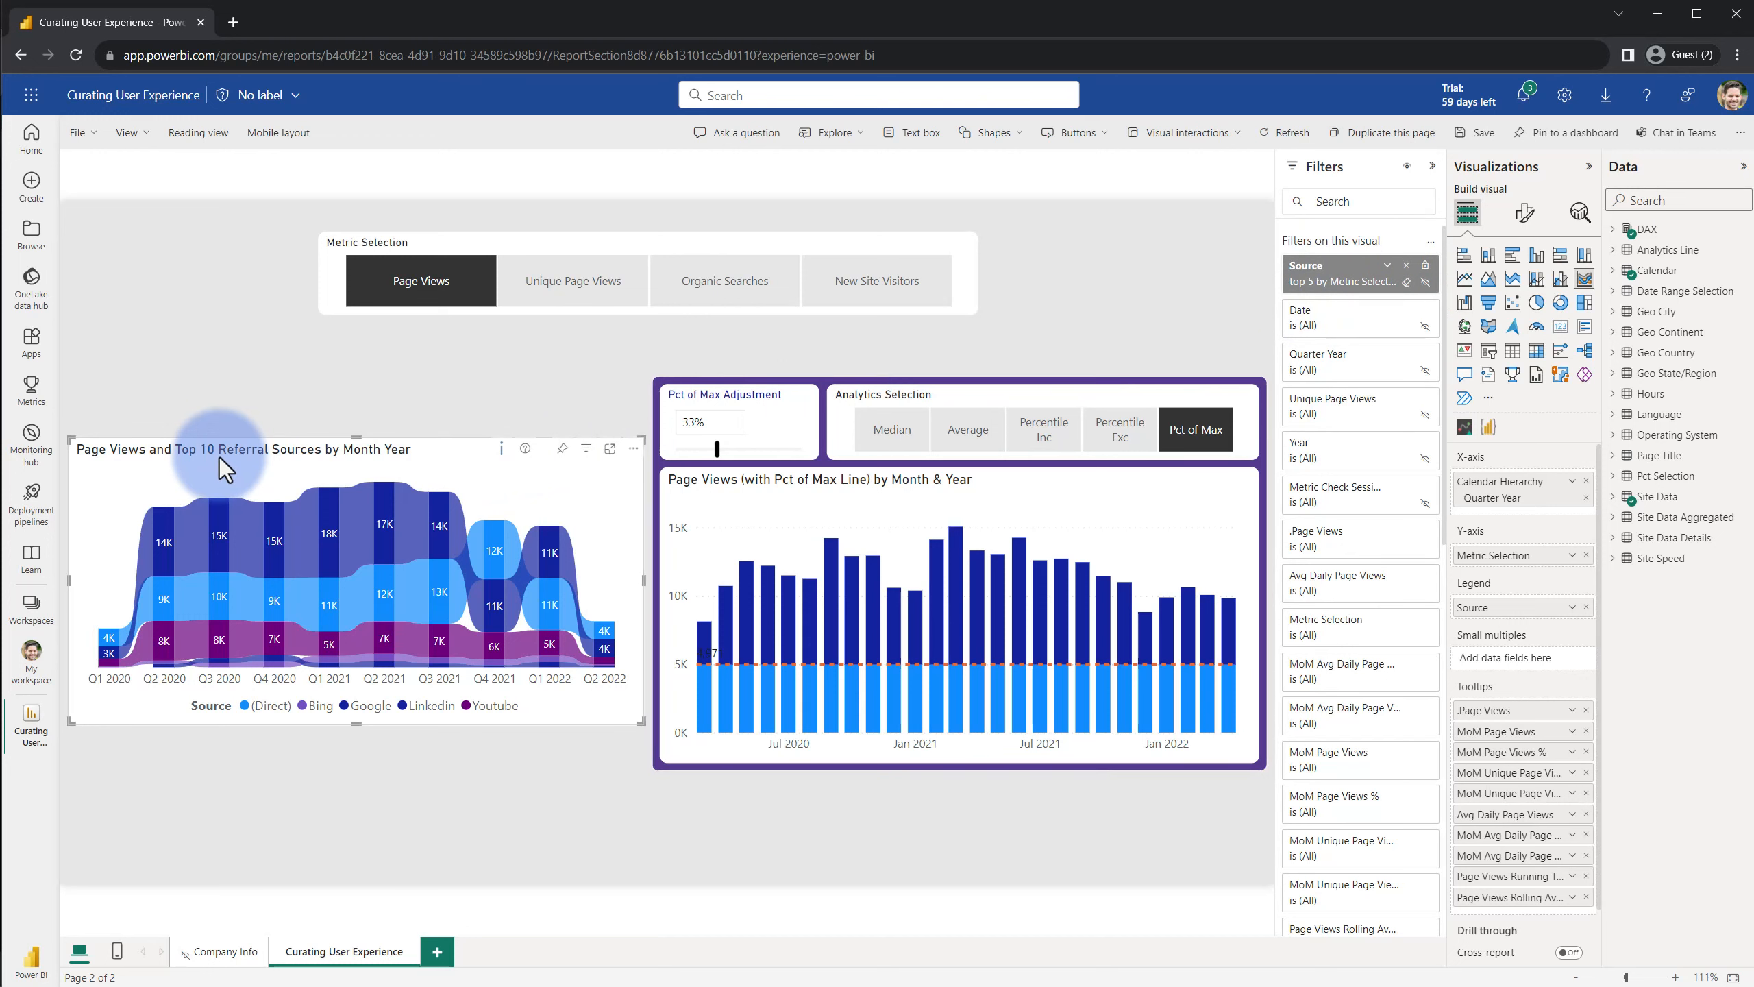
# Select the referral sources chart and bring up its title formatting settings
pyautogui.click(1524, 213)
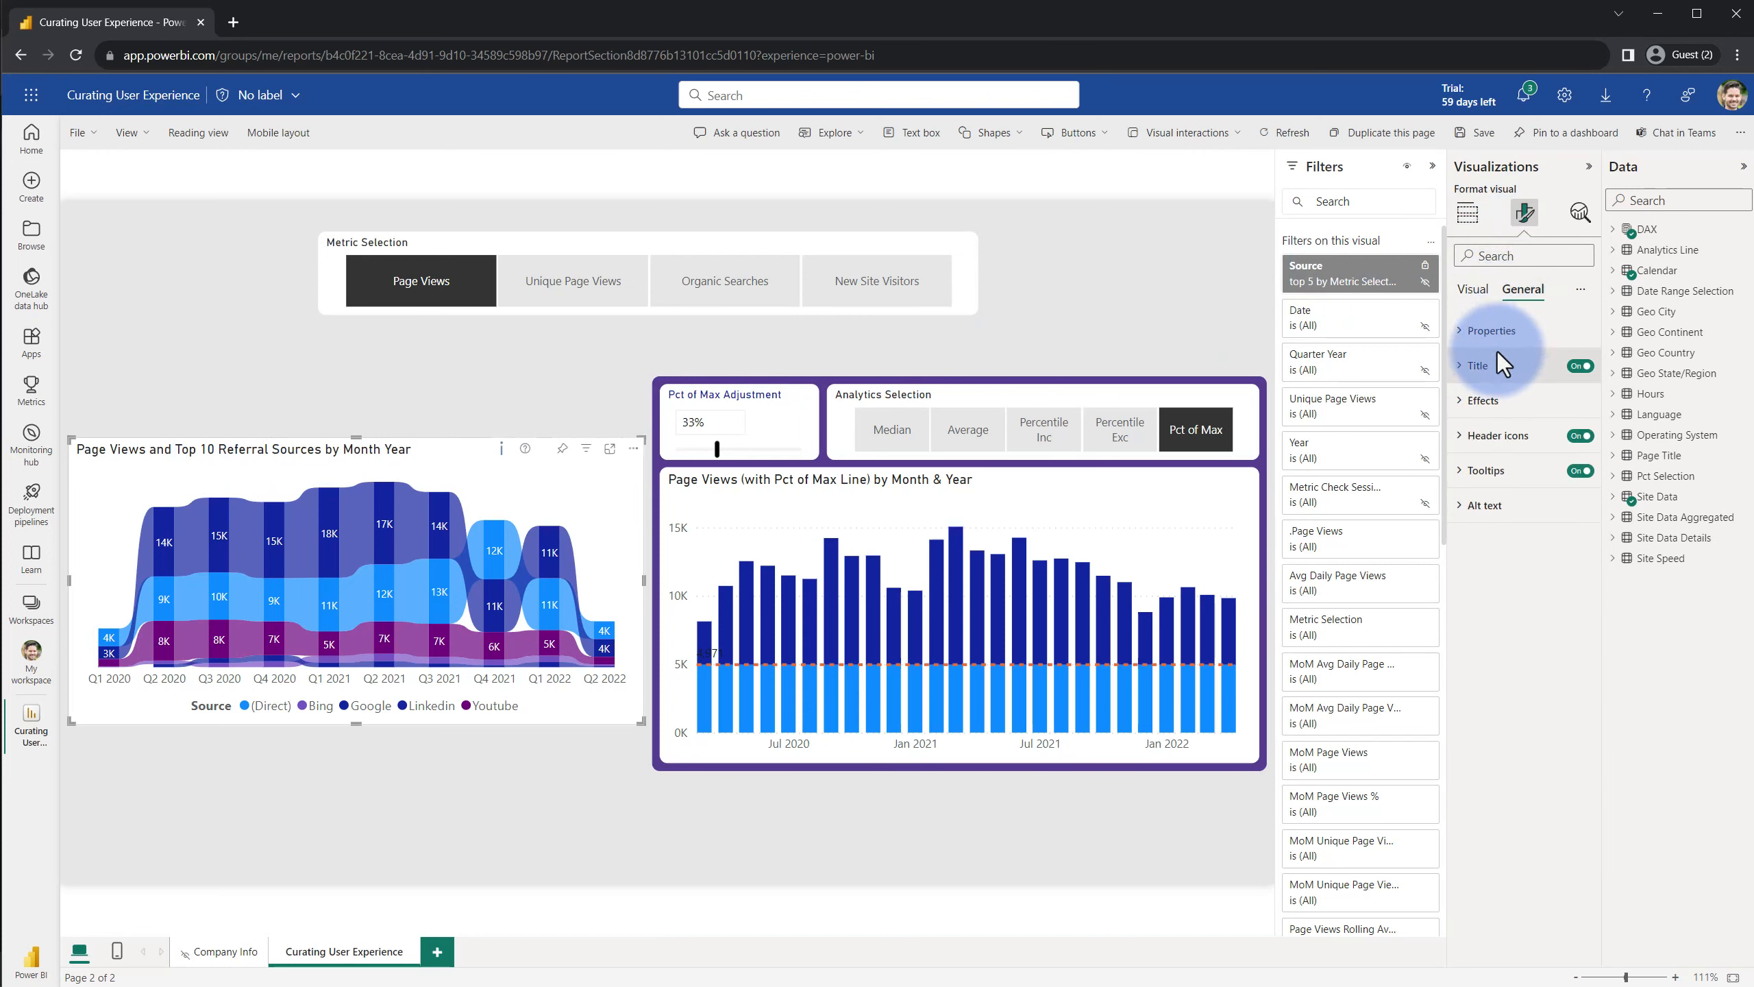
pyautogui.click(1478, 364)
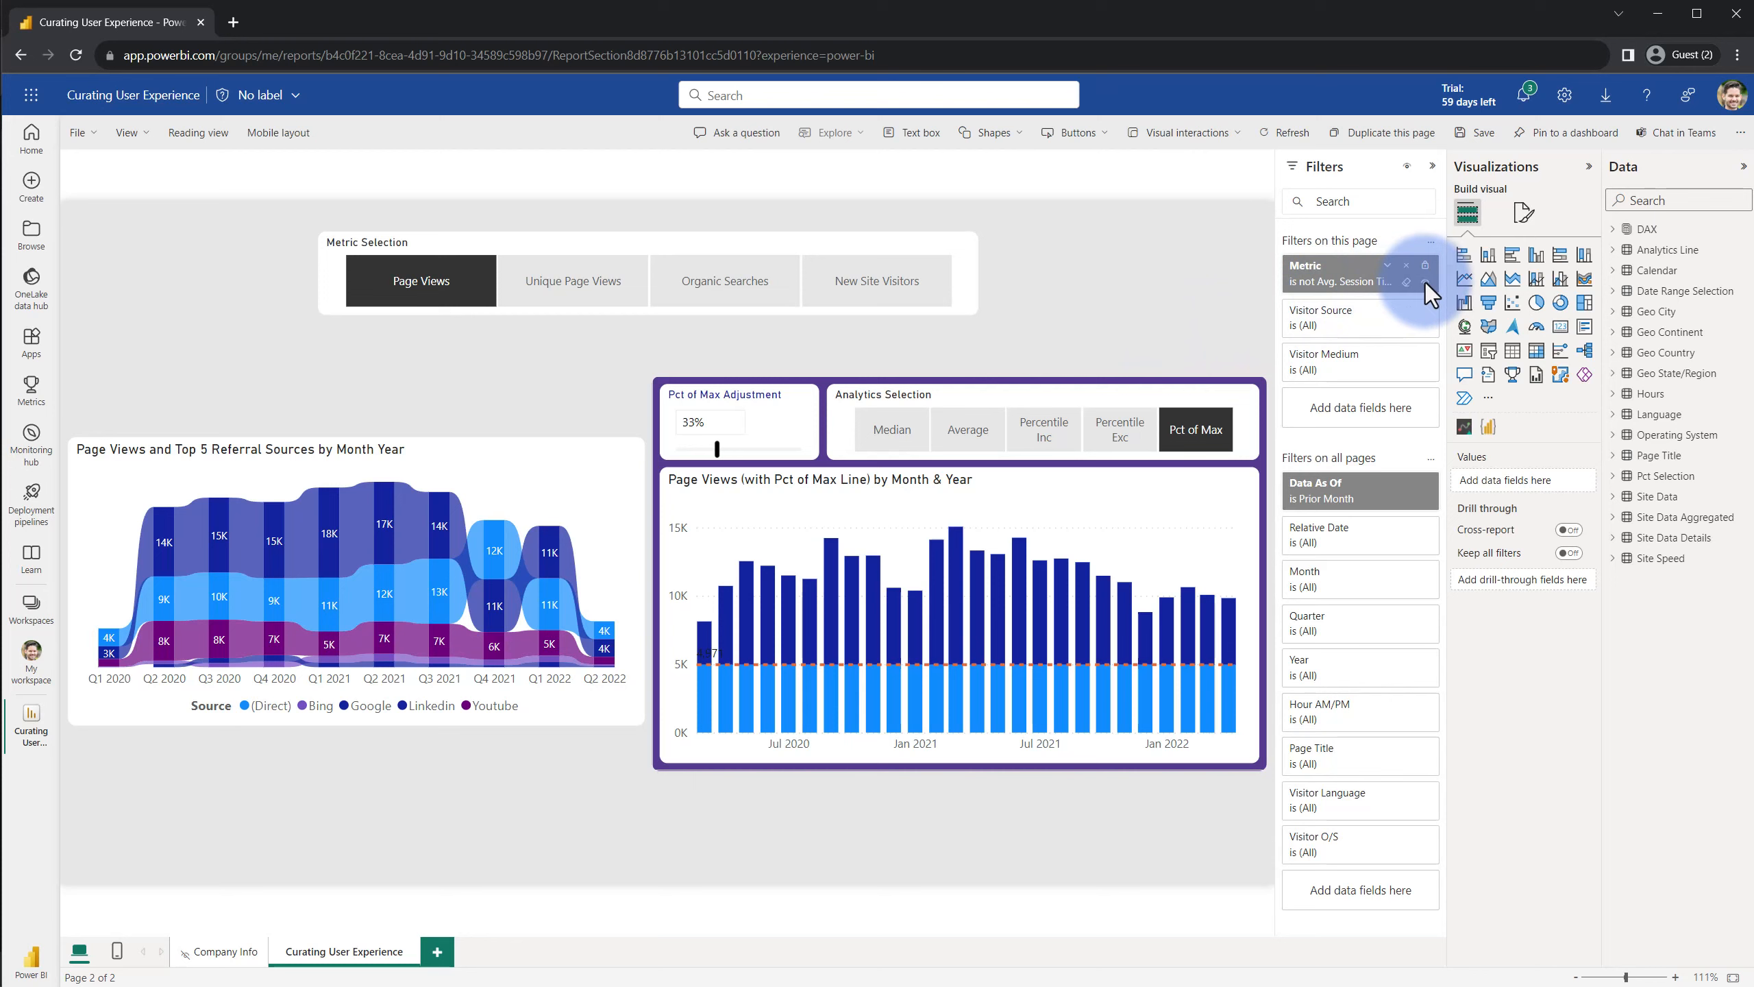
pyautogui.moveTo(1214, 257)
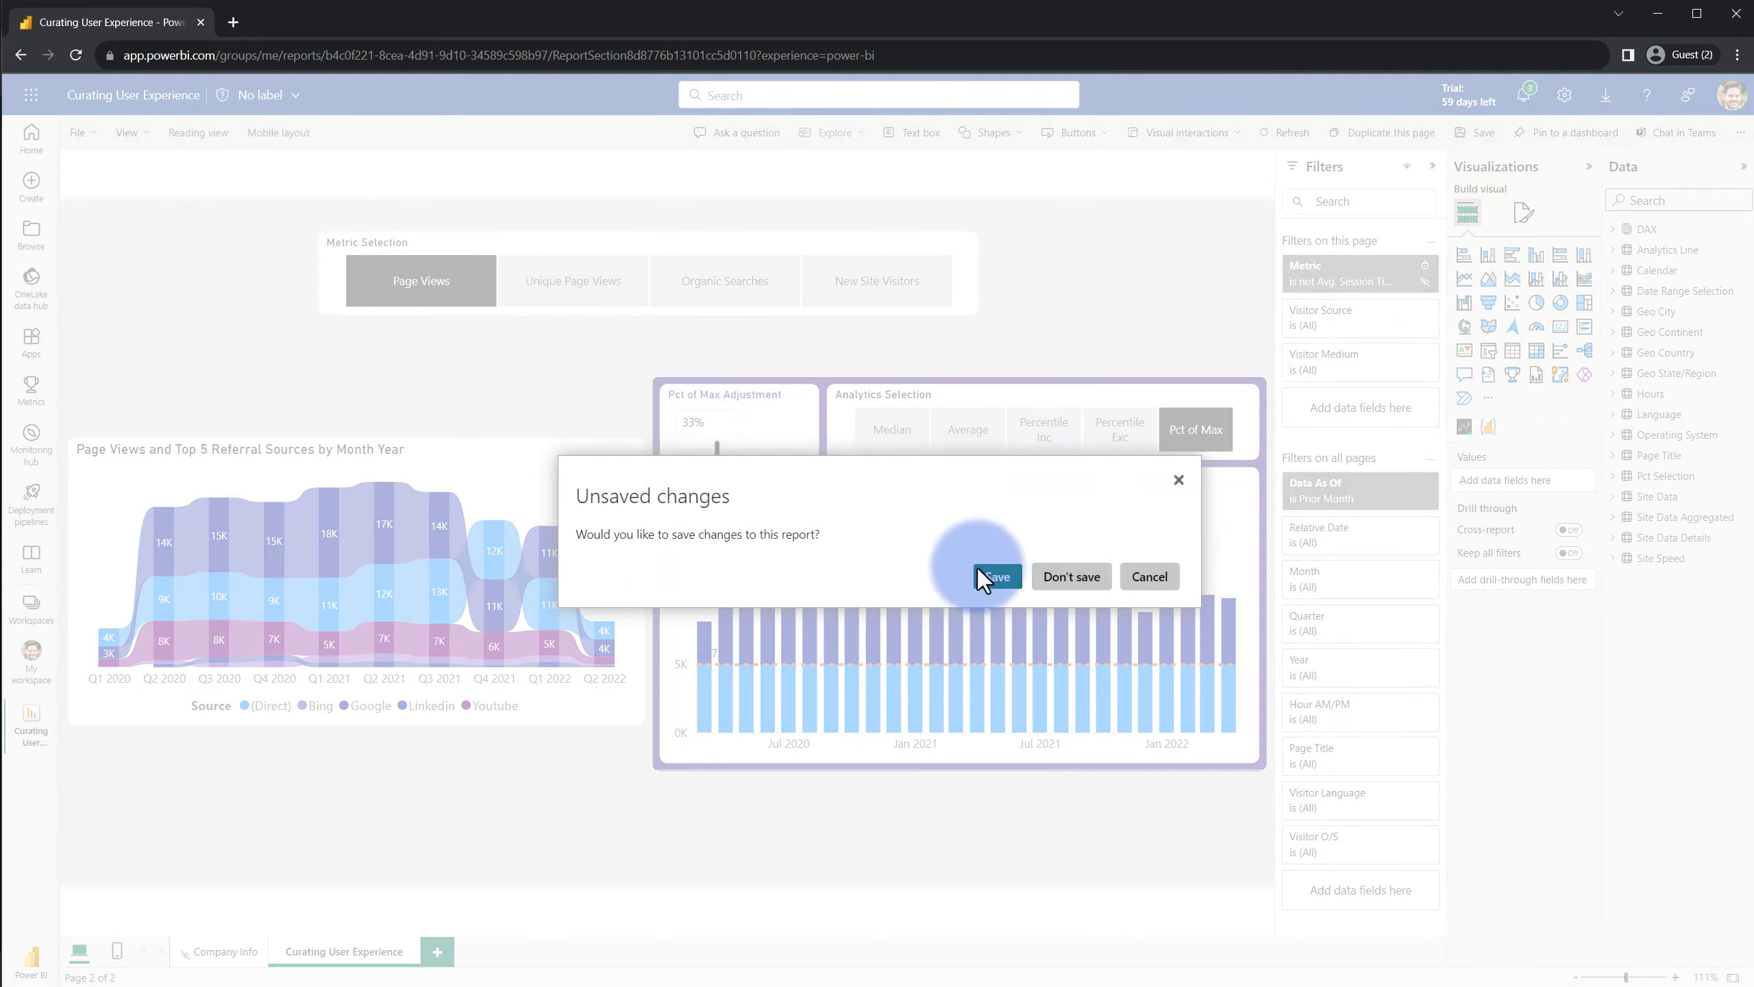
# Save the report changes from the Unsaved changes dialog and return to reading view
pyautogui.click(993, 576)
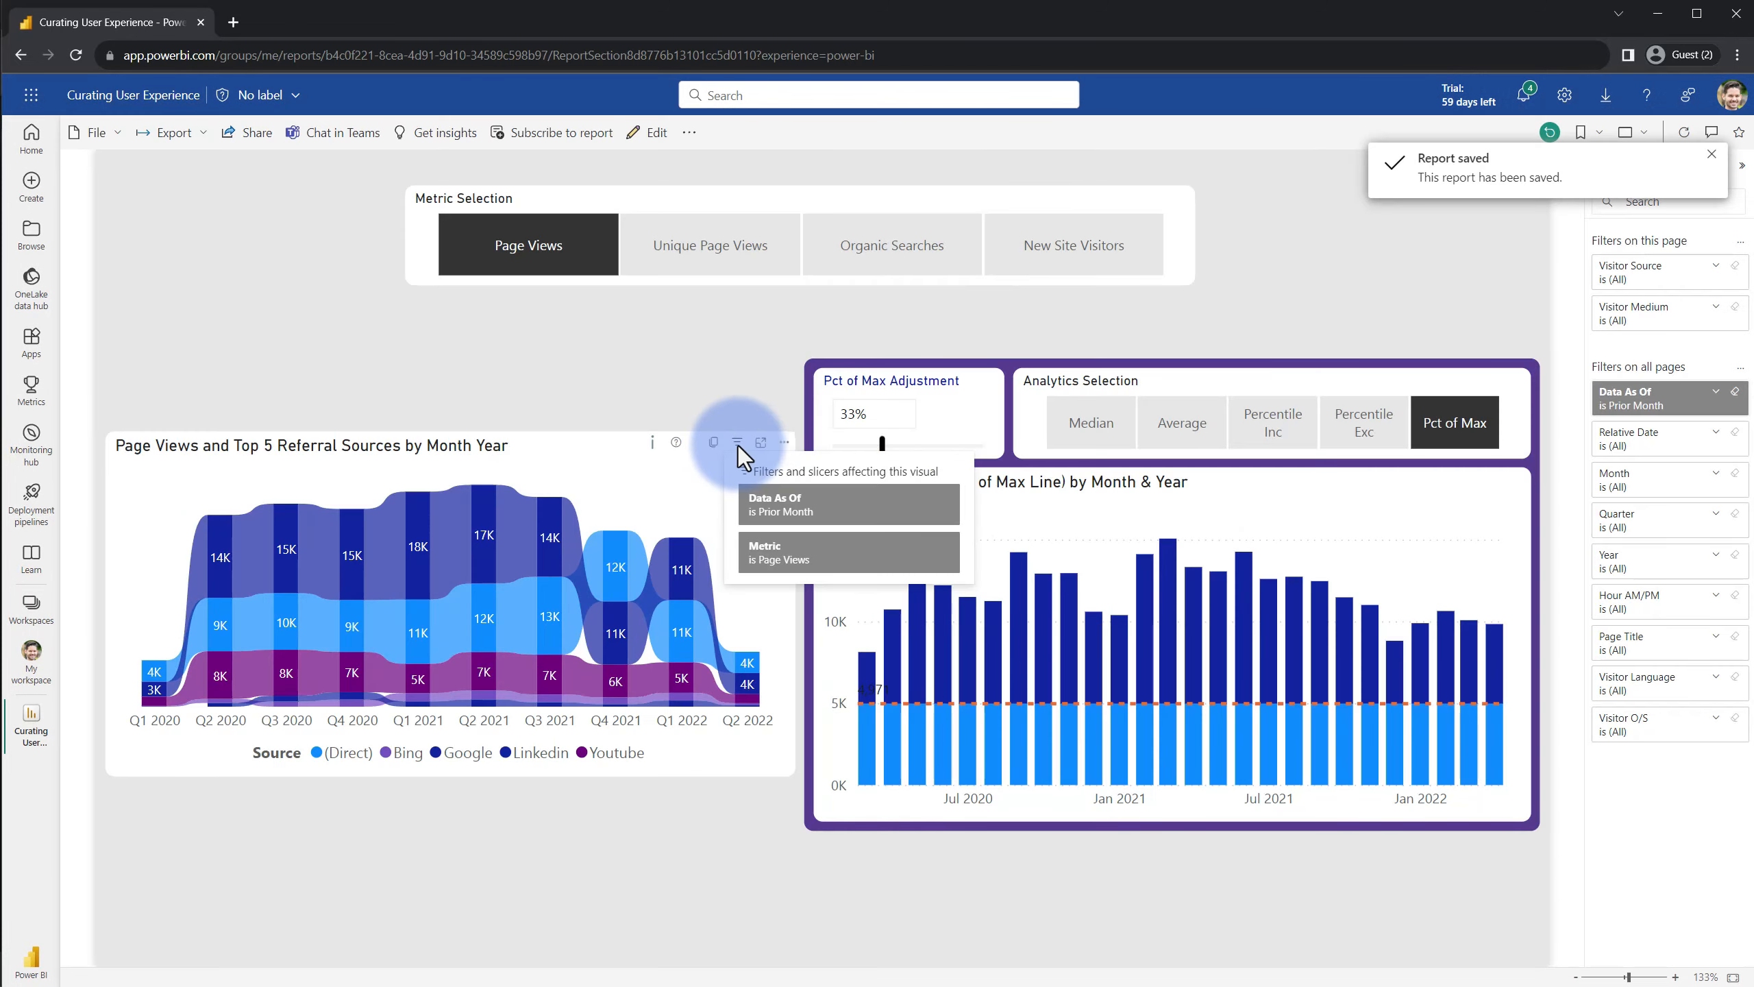
pyautogui.moveTo(649, 193)
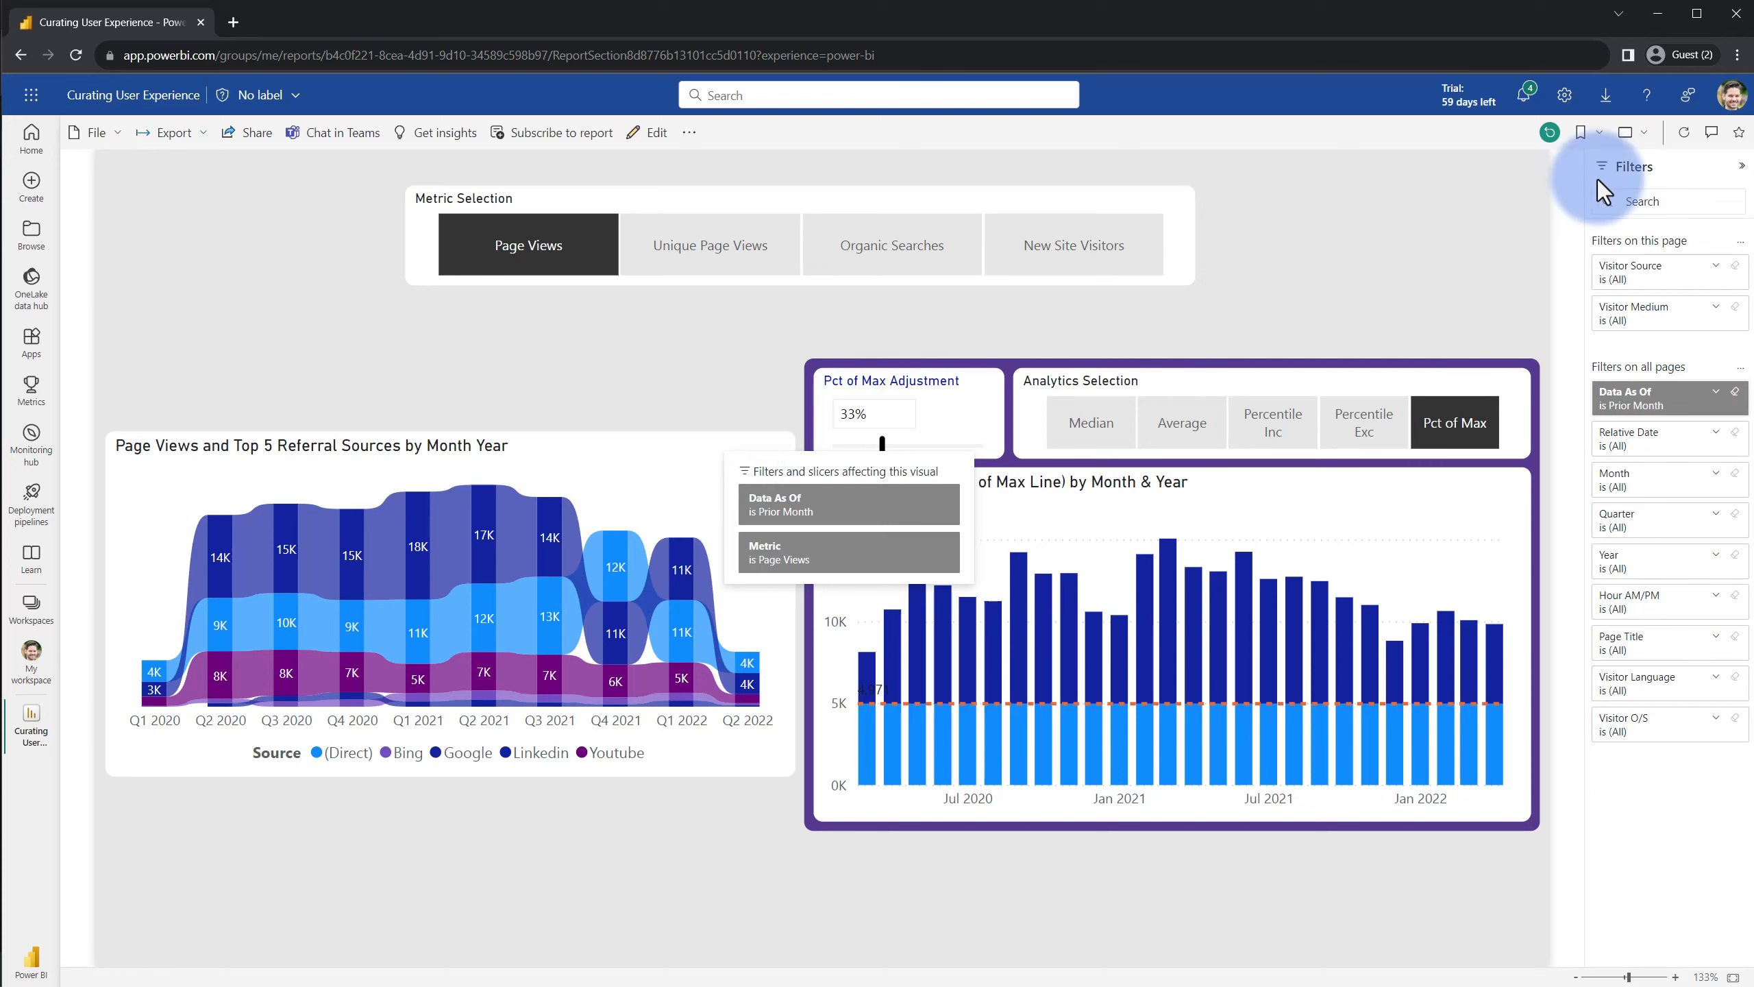
pyautogui.moveTo(1618, 249)
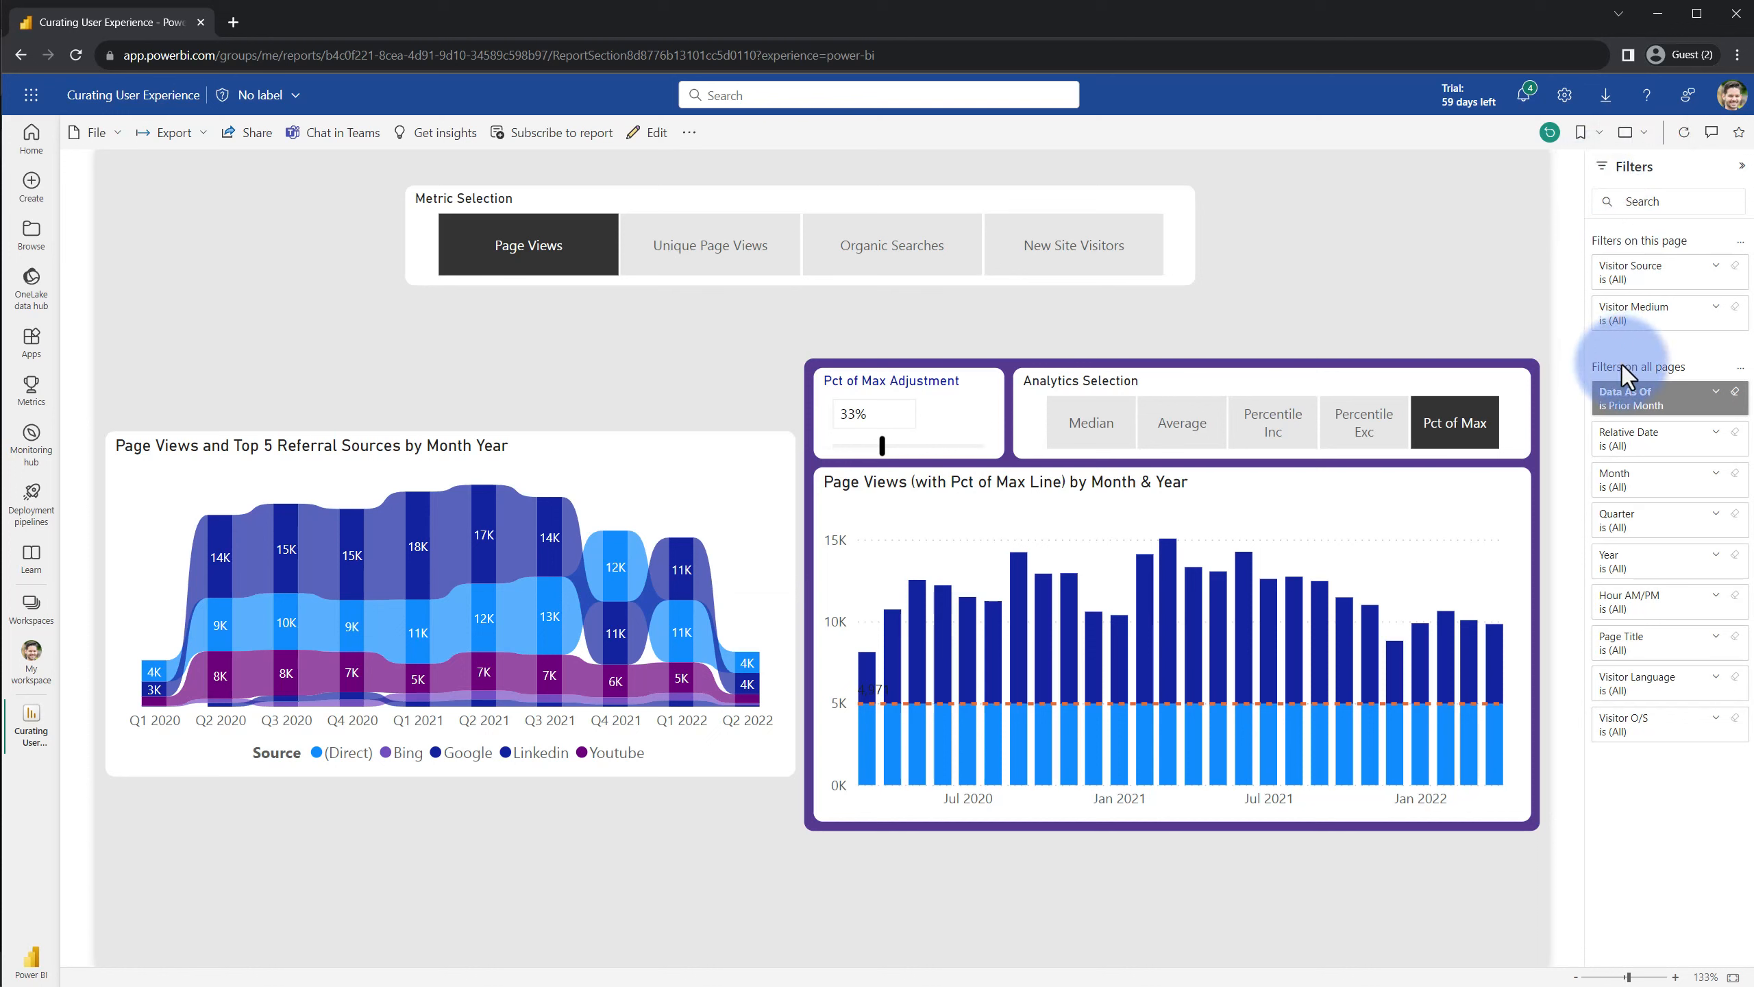
pyautogui.moveTo(1639, 366)
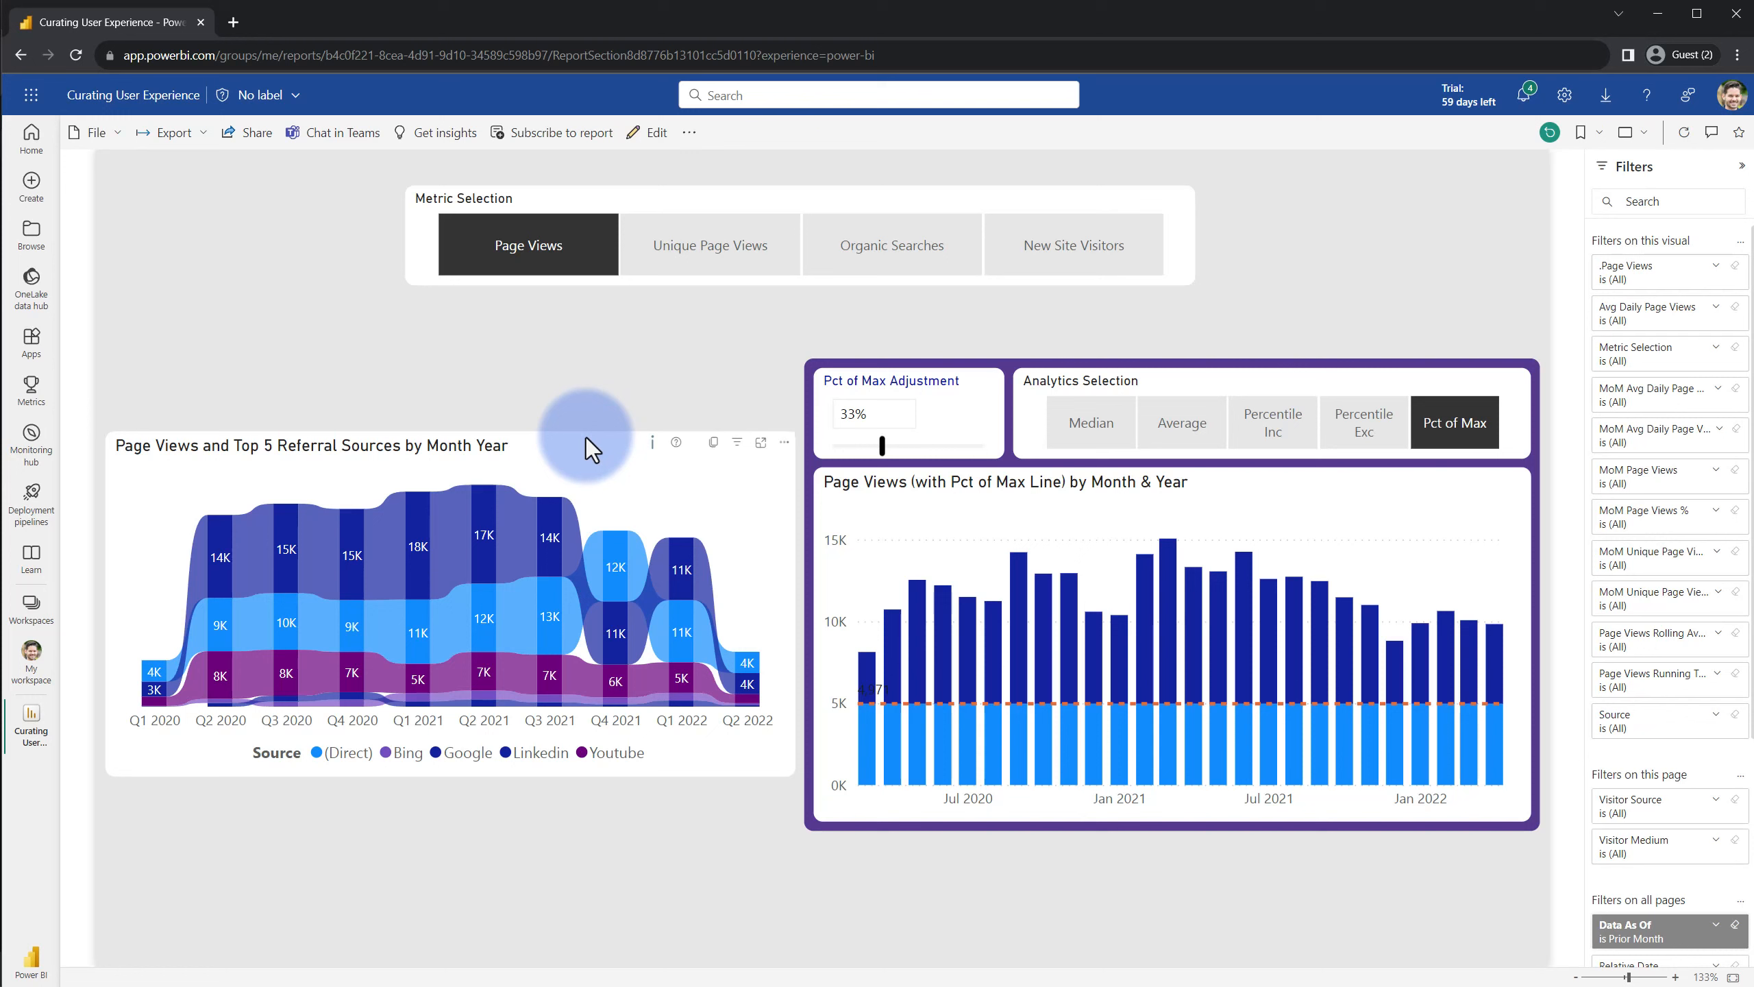
pyautogui.moveTo(1605, 915)
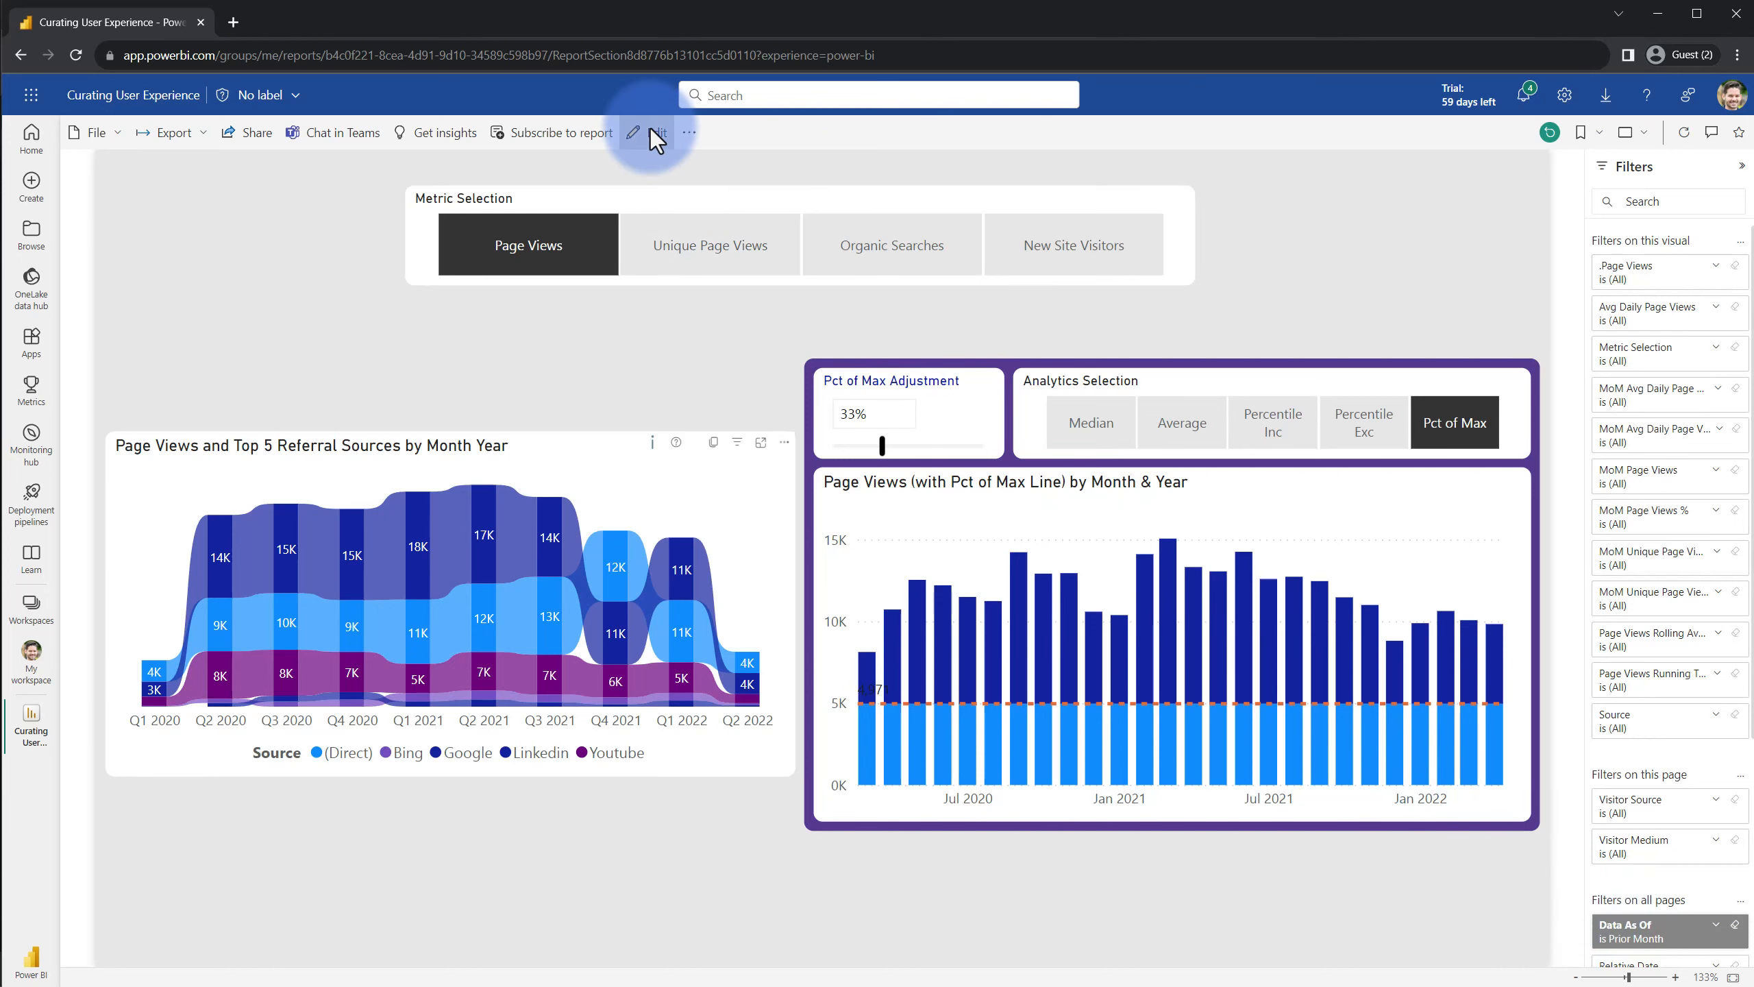
# Switch the report back into editing to reach the Top 5 referral chart's visual-level filters
pyautogui.click(658, 132)
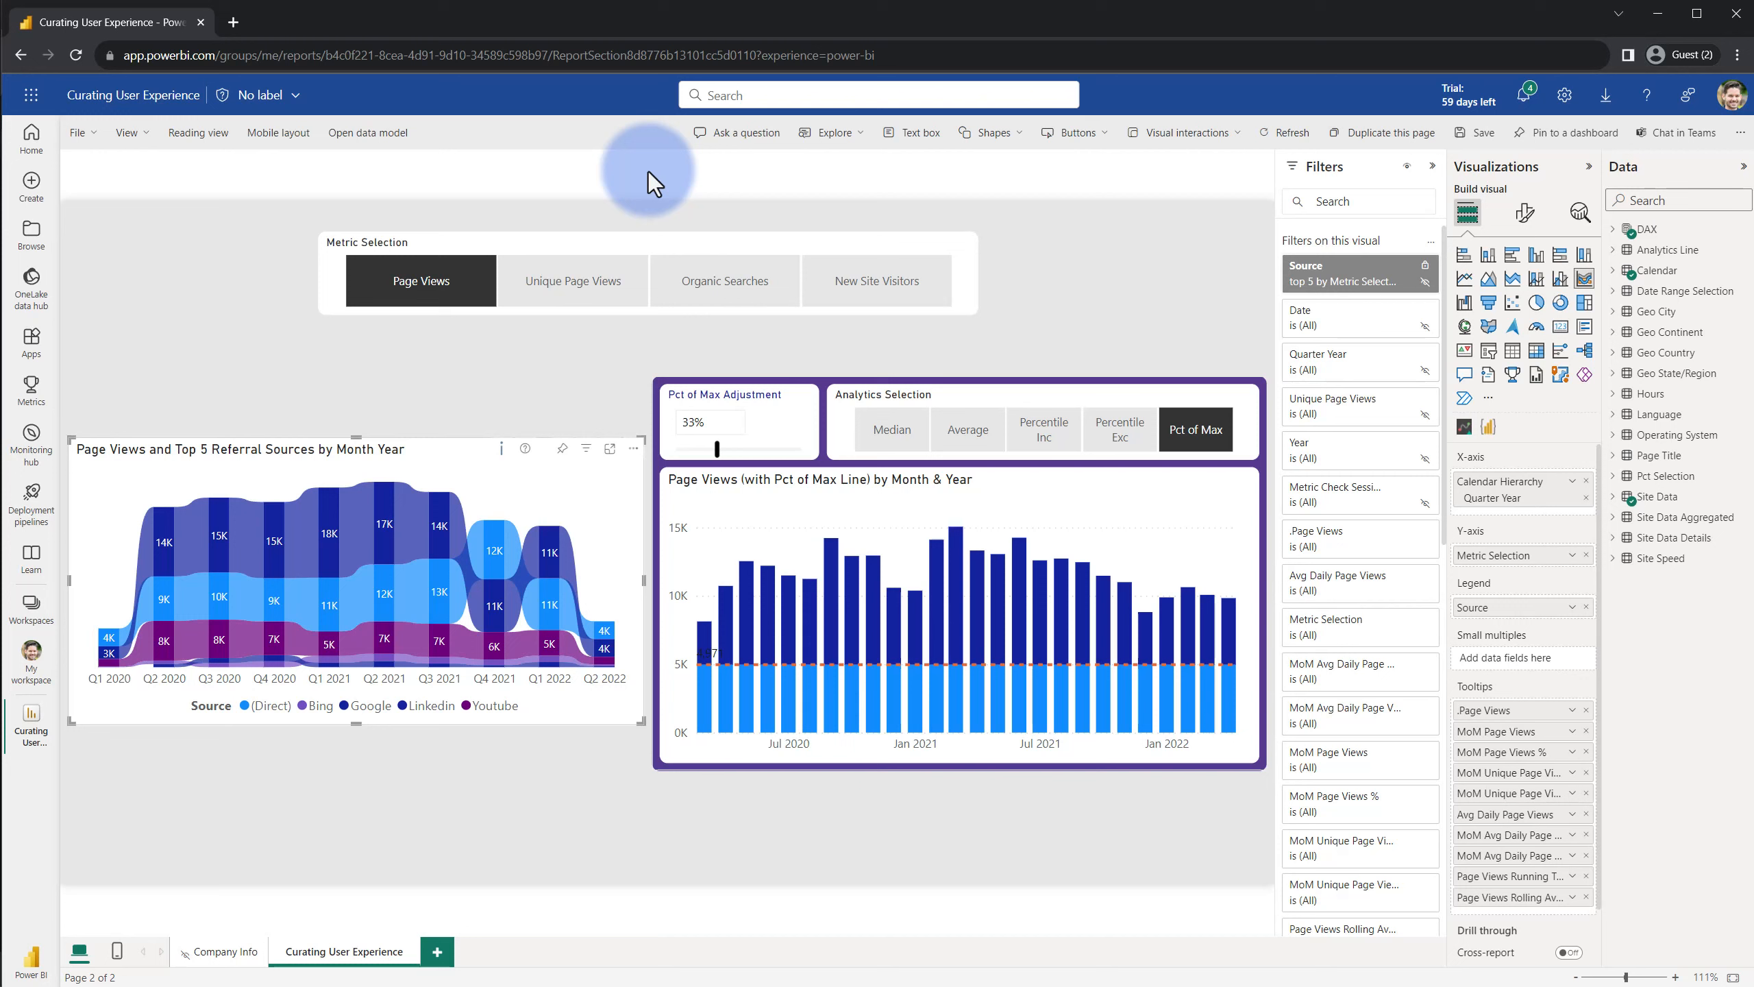
pyautogui.moveTo(490, 429)
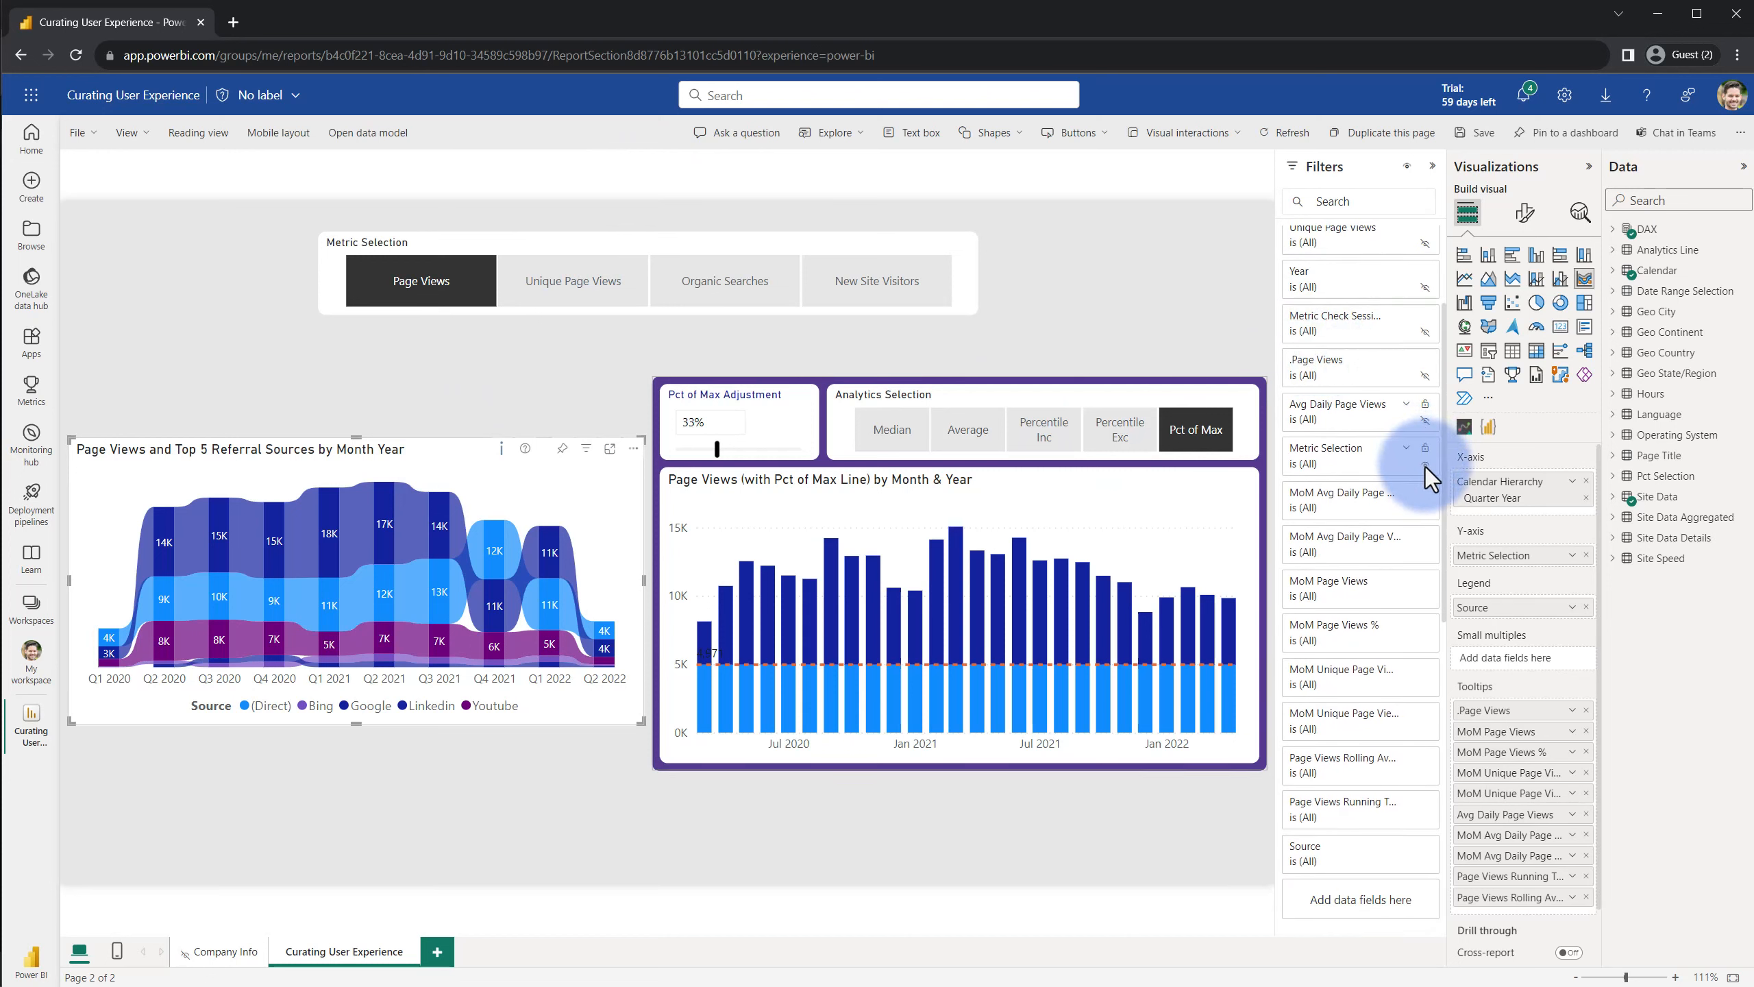
pyautogui.moveTo(1432, 605)
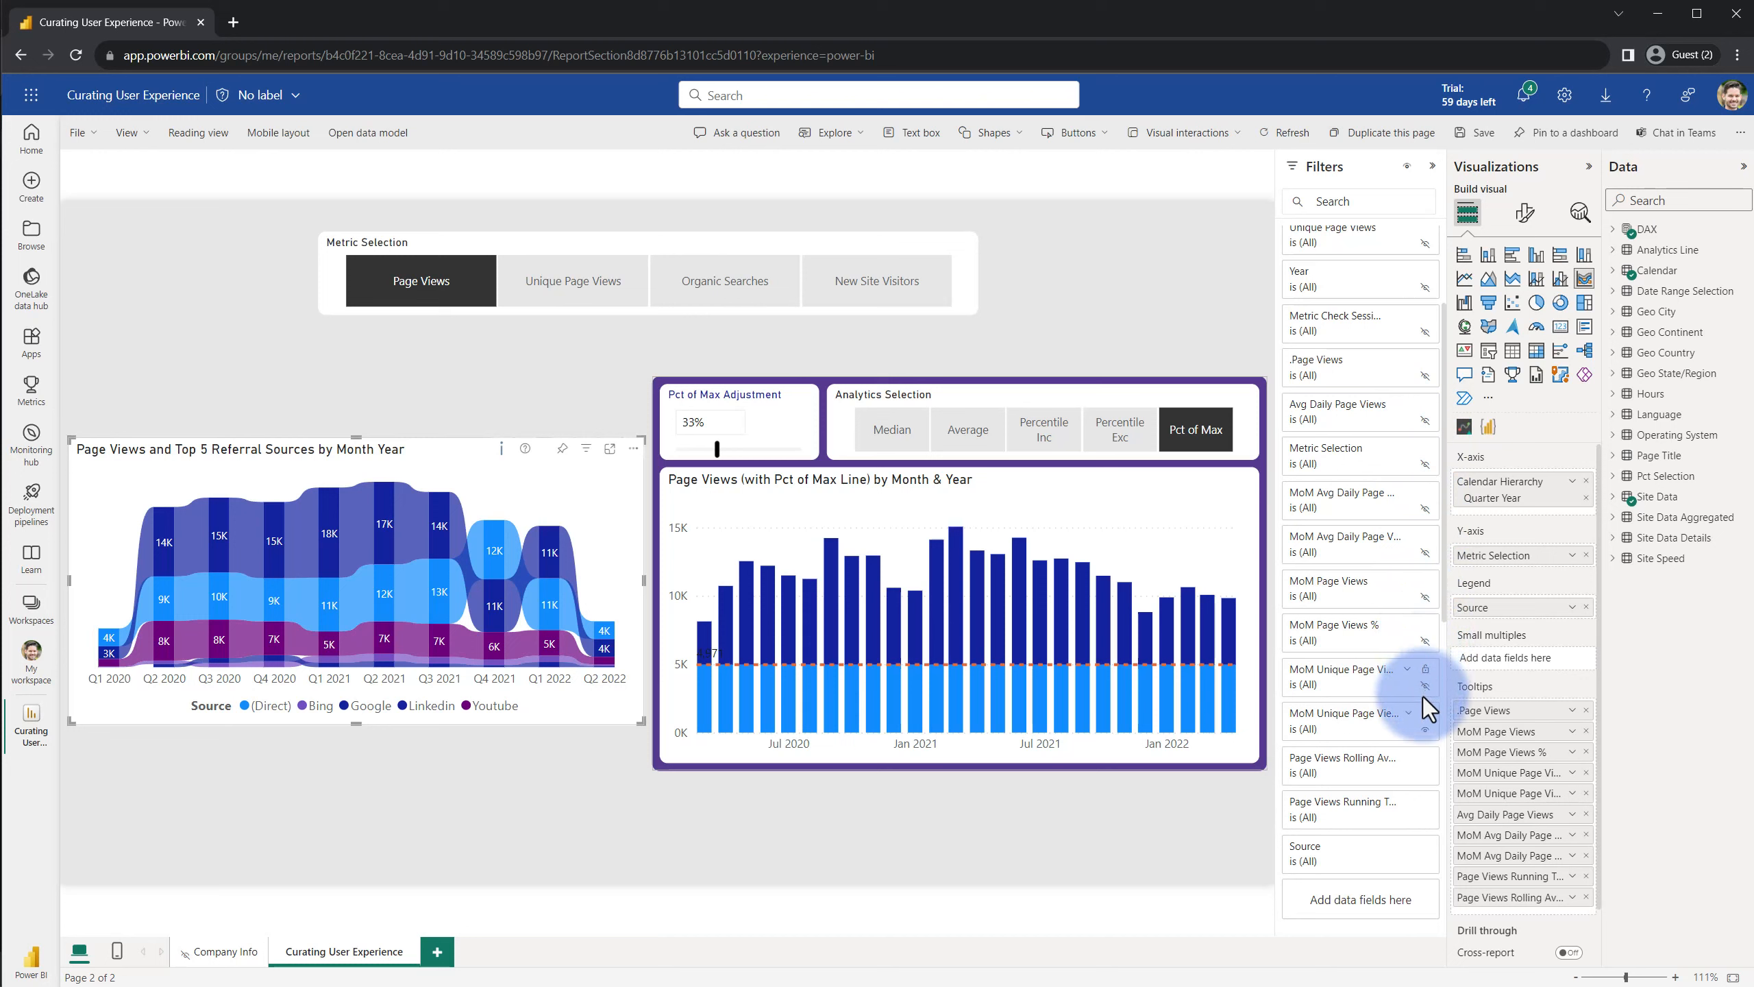
pyautogui.moveTo(1437, 825)
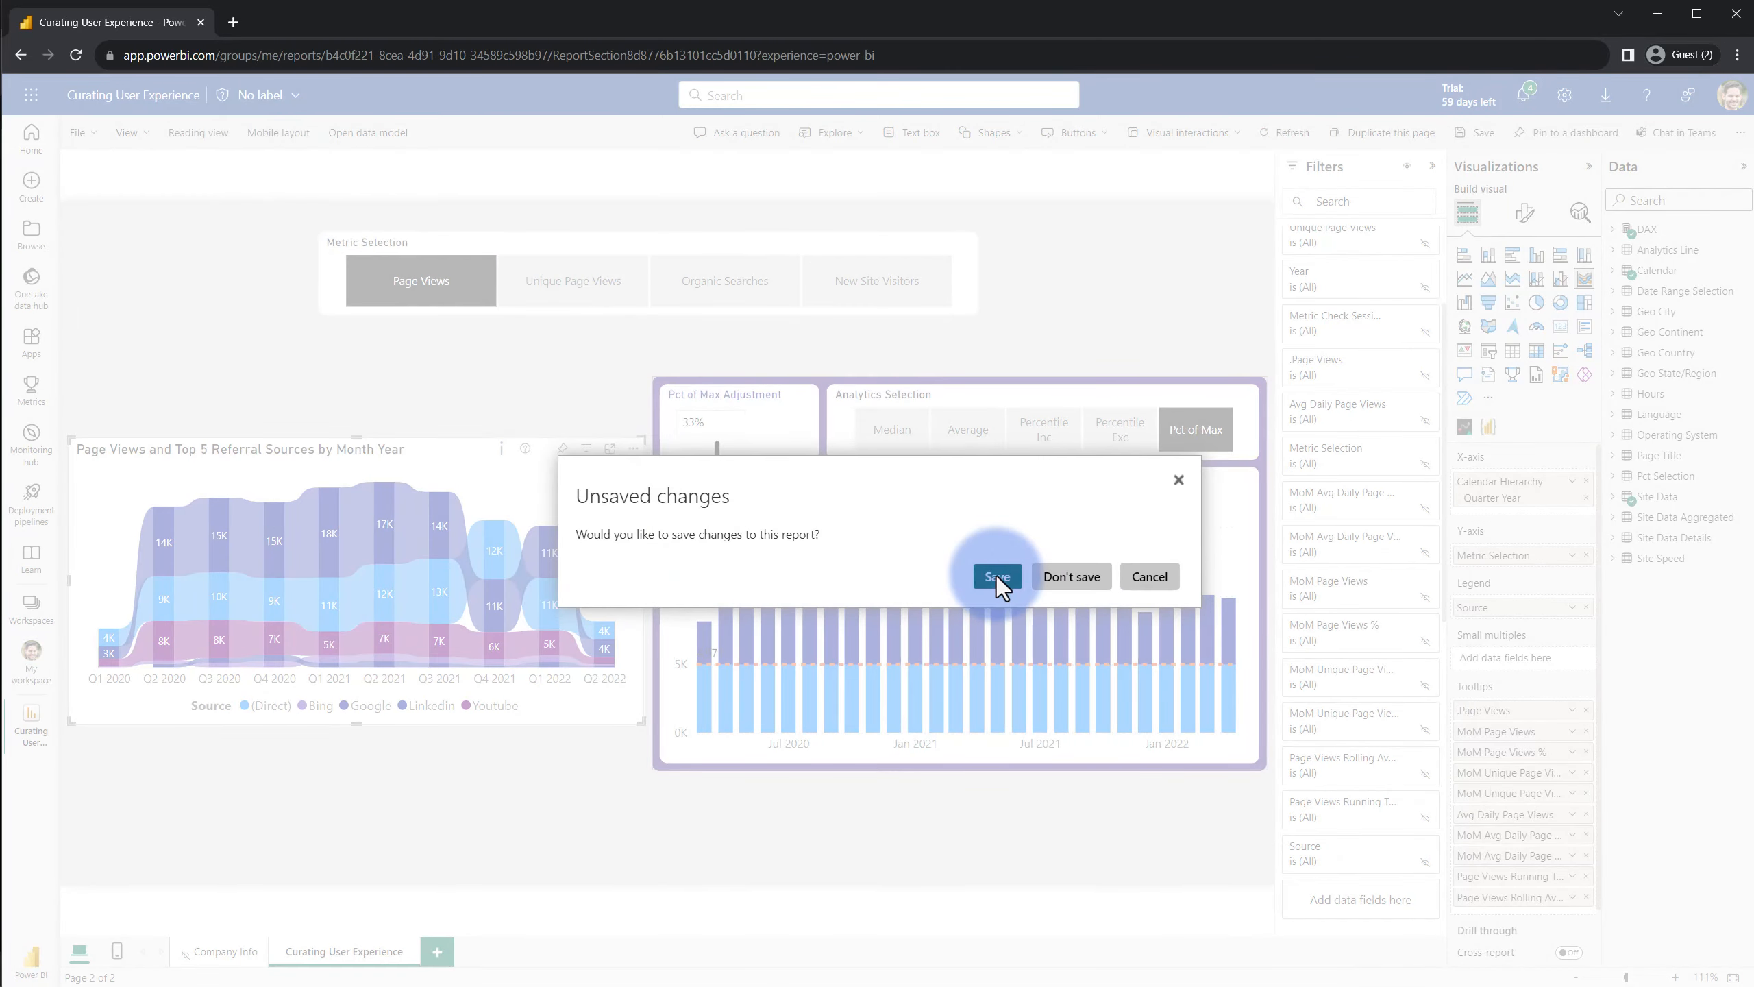
# Save the report again so the hidden visual-level filters persist in reading view
pyautogui.click(995, 576)
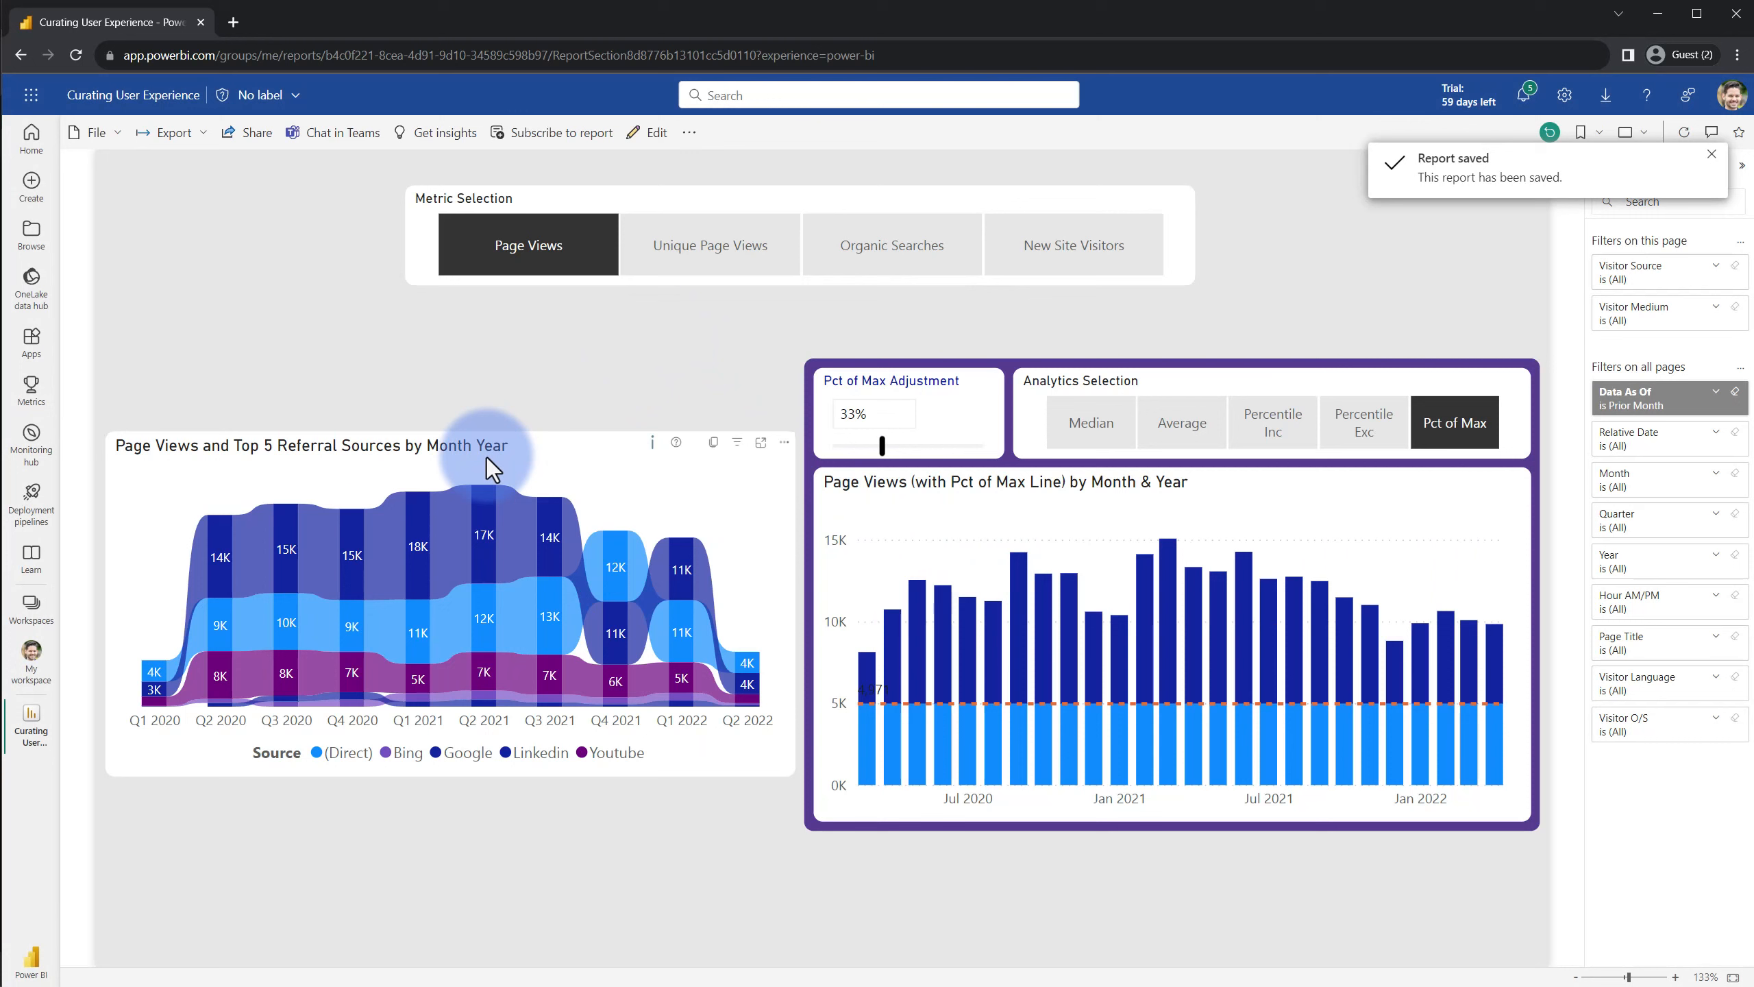
pyautogui.moveTo(1593, 269)
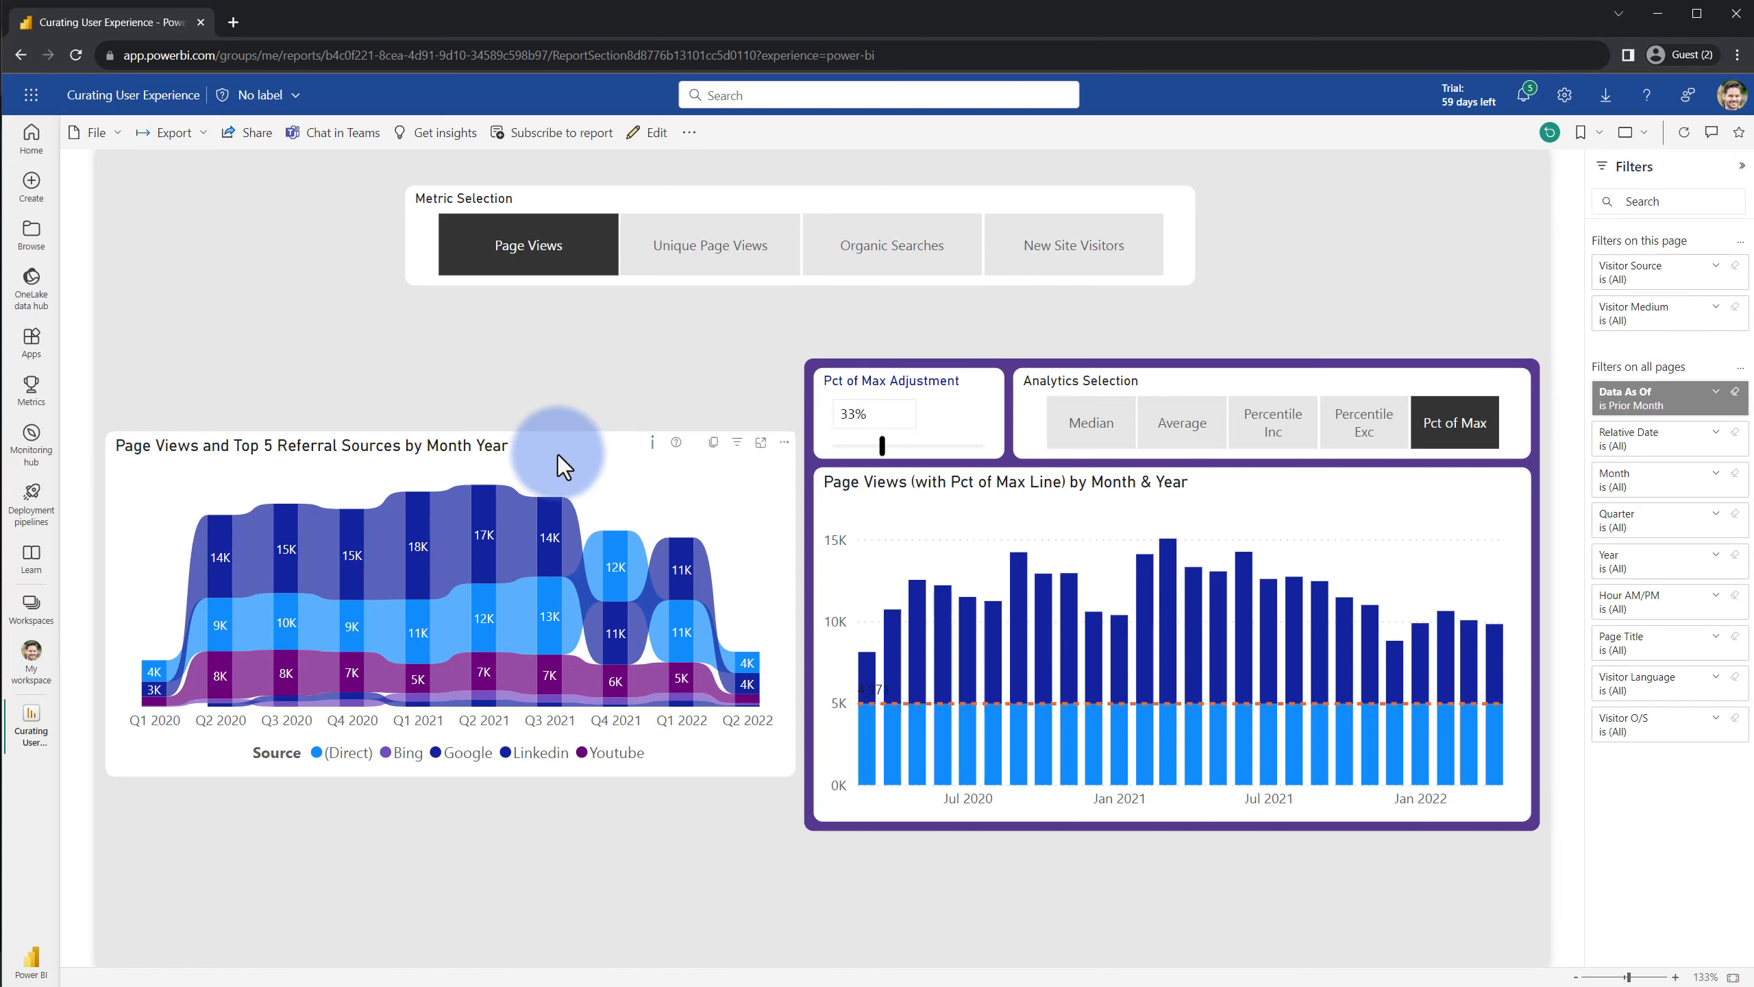
pyautogui.moveTo(559, 464)
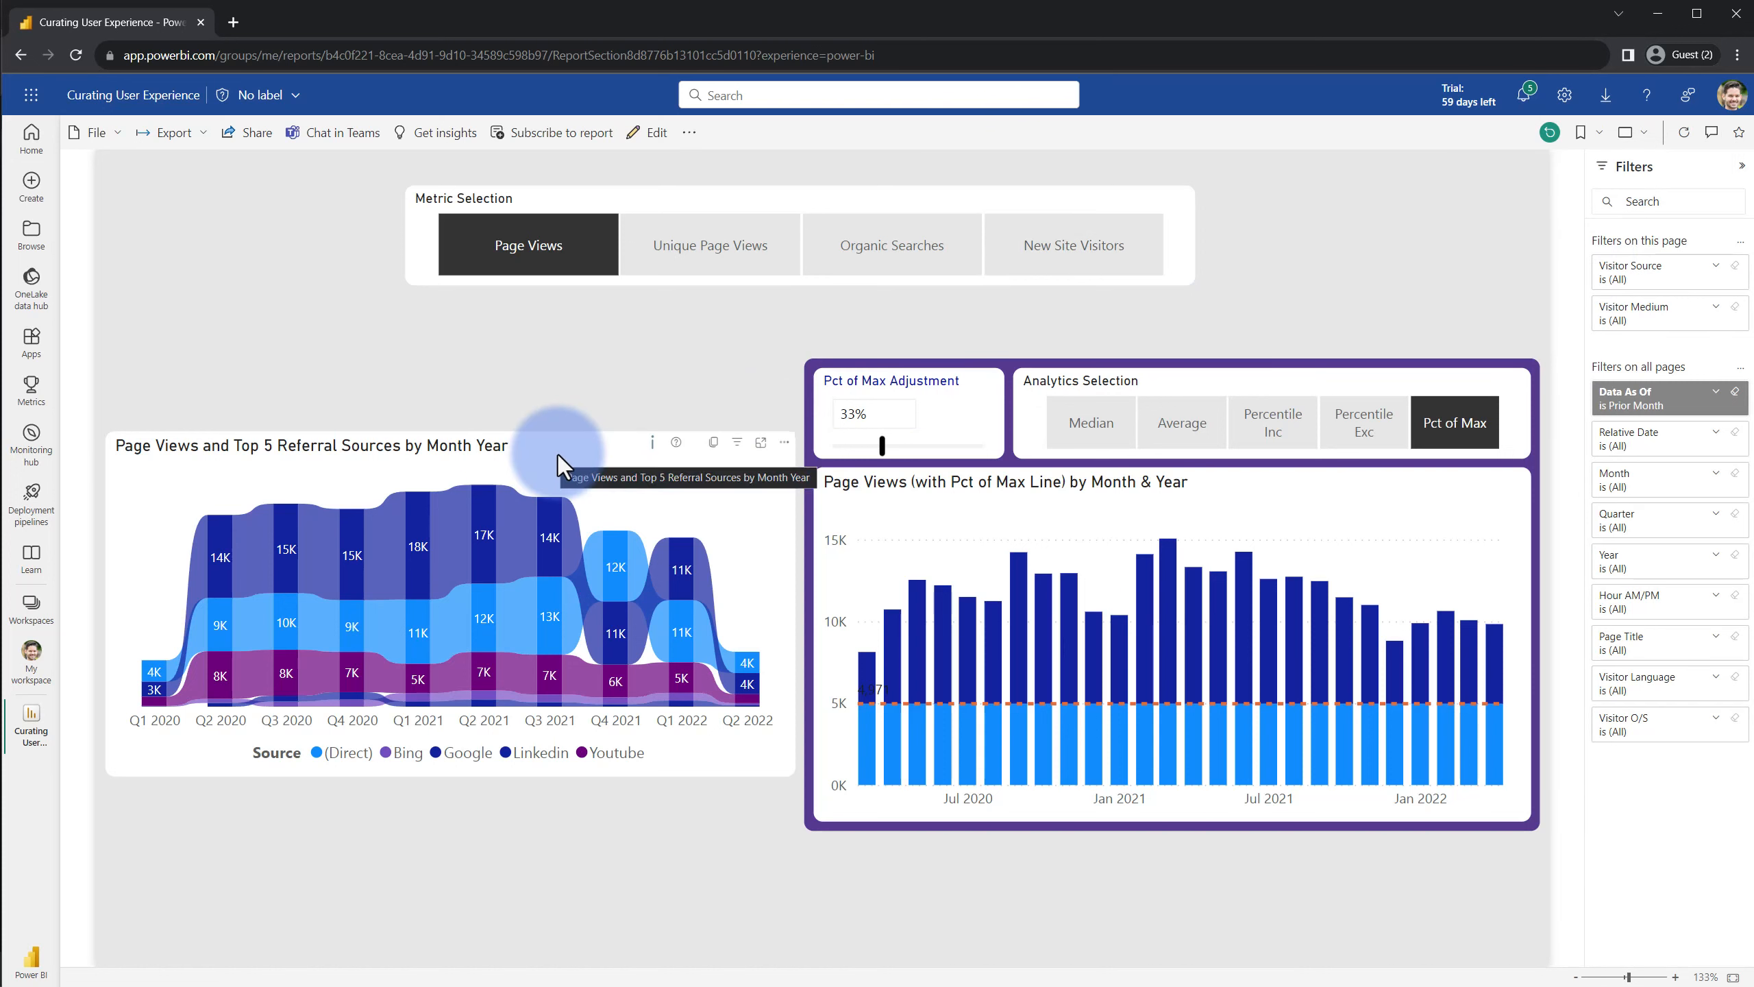